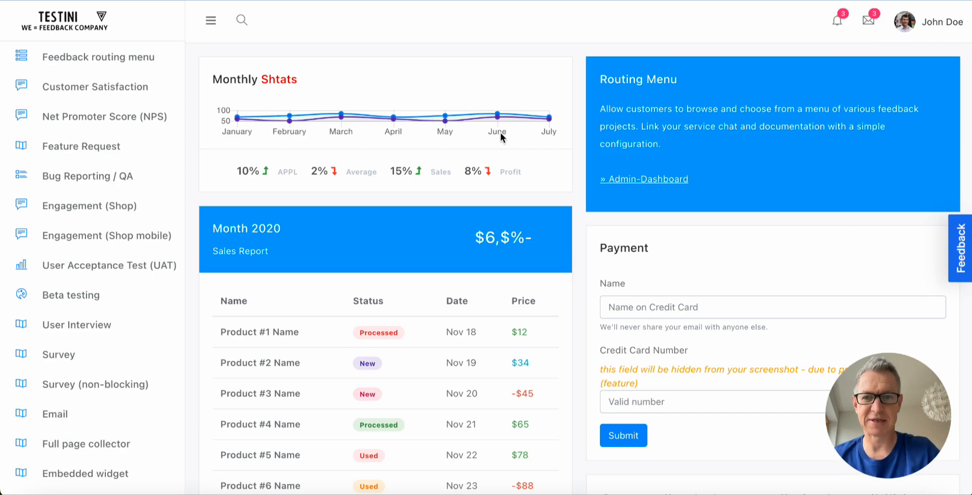
{"action": "mouse_move", "coordinate": [96, 86]}
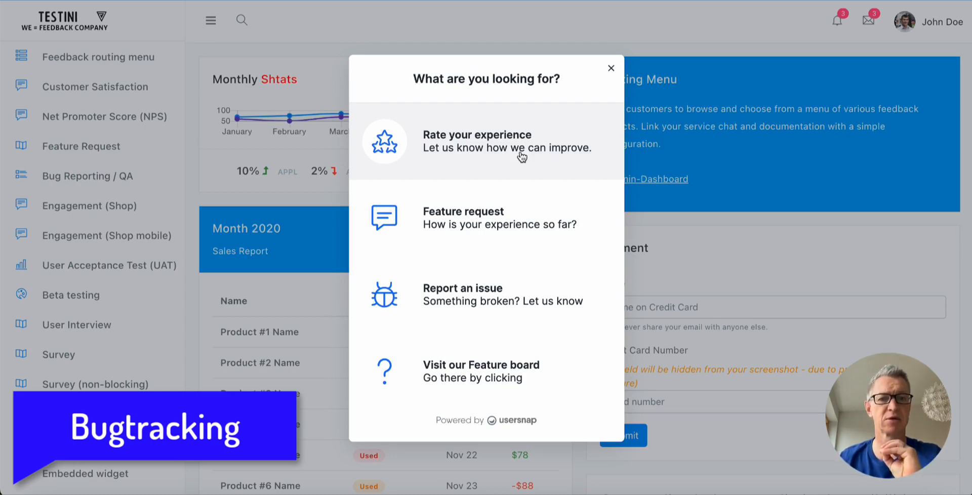
{"action": "mouse_move", "coordinate": [487, 143]}
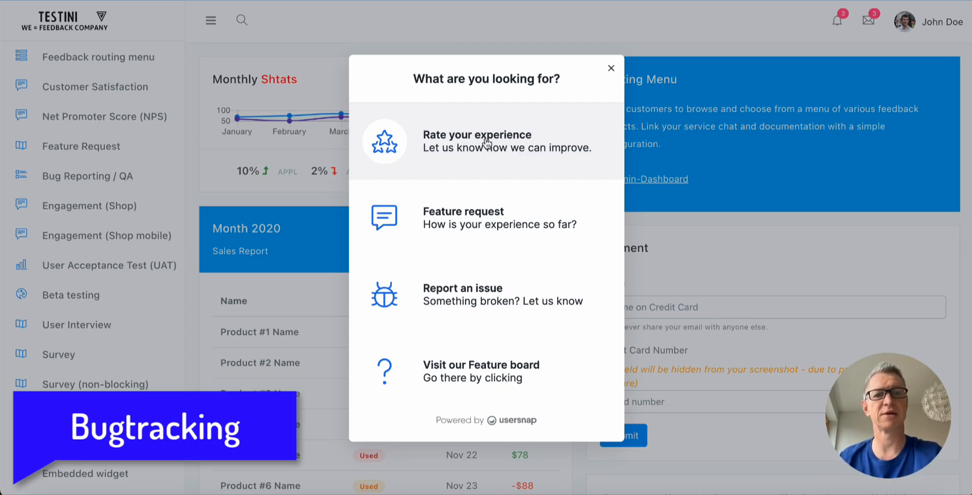
{"action": "mouse_move", "coordinate": [480, 217]}
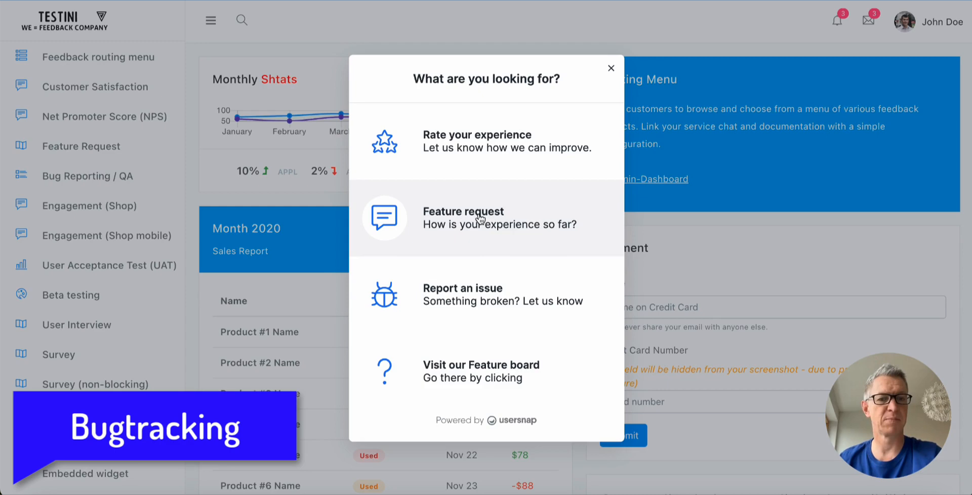
{"action": "mouse_move", "coordinate": [471, 294]}
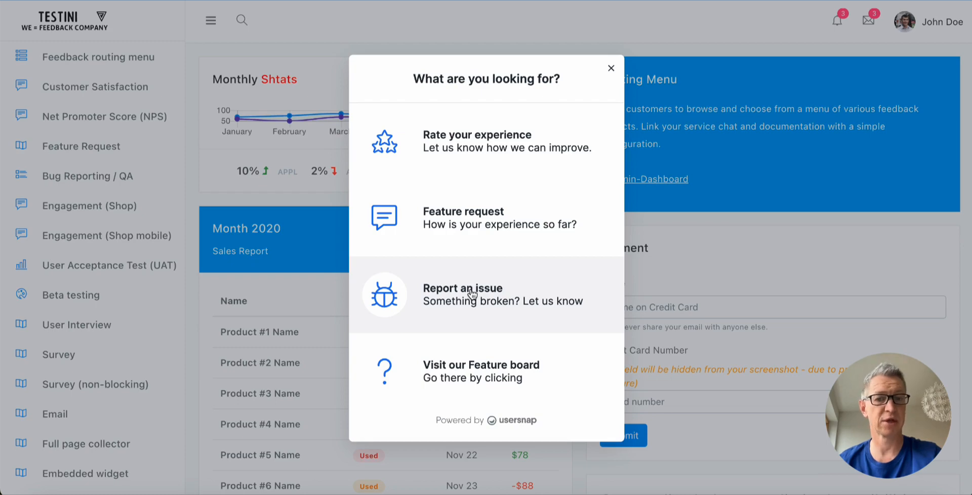
Report an issue with an arrow at the garbled sales figure and a 'please fix this' description, then submit it.
{"action": "left_click", "coordinate": [462, 295]}
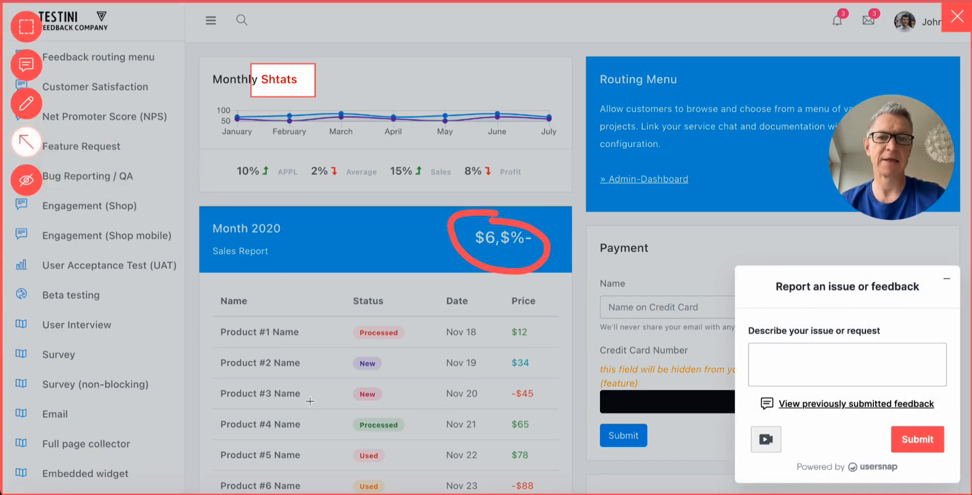
{"action": "left_click_drag", "start_coordinate": [310, 402], "coordinate": [464, 260]}
{"action": "type", "text": "th"}
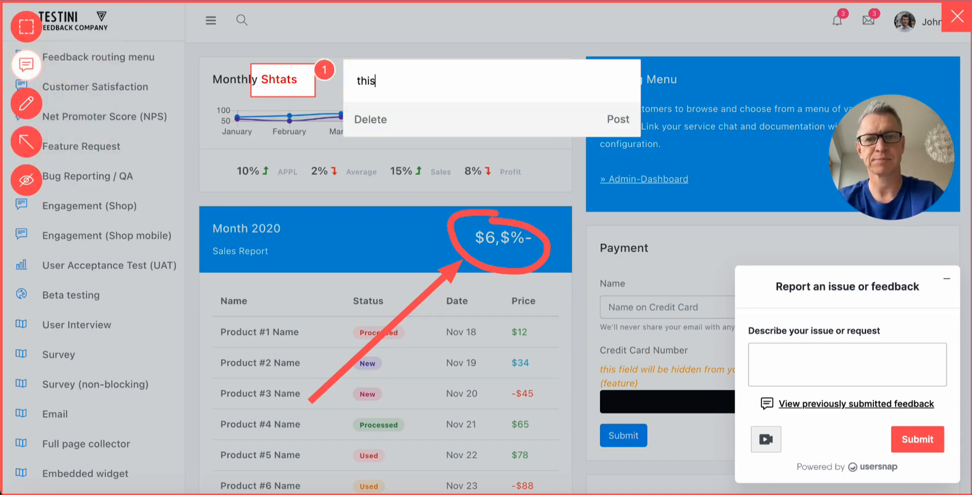
{"action": "type", "text": "is a yp"}
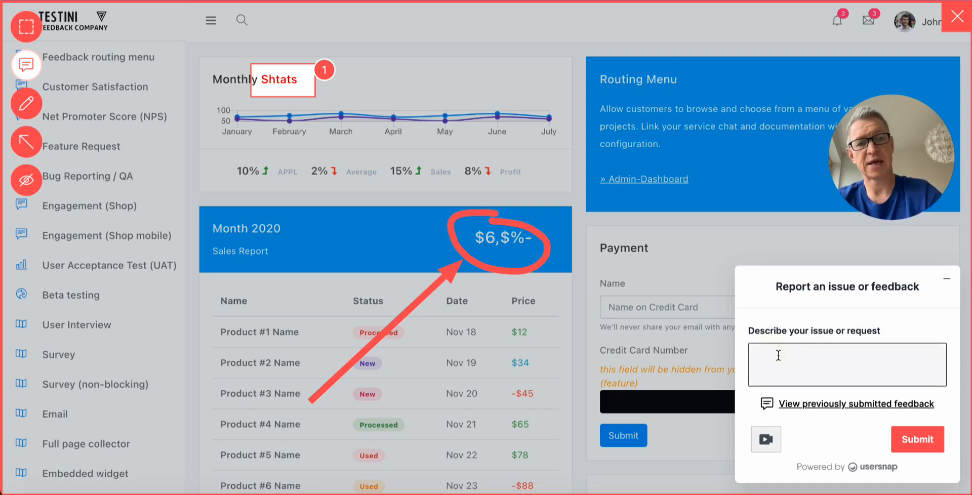
{"action": "type", "text": "please fix th"}
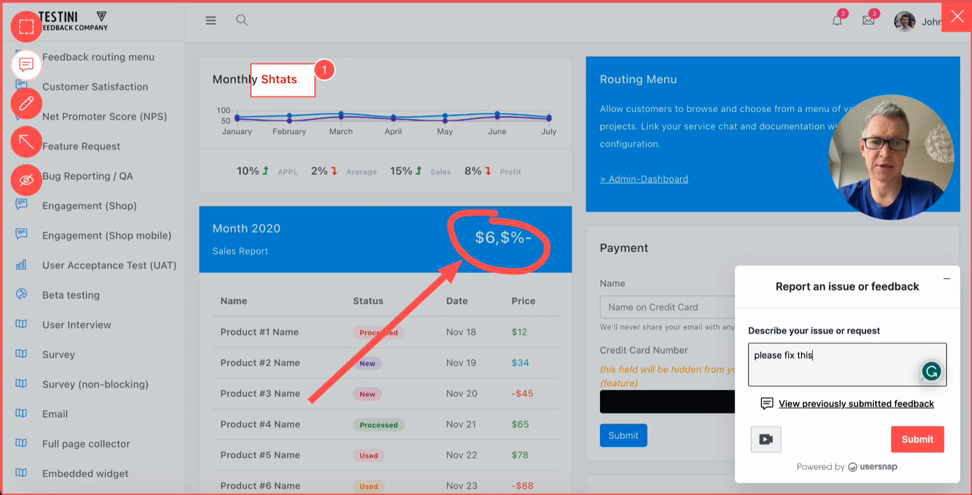
{"action": "type", "text": "issue"}
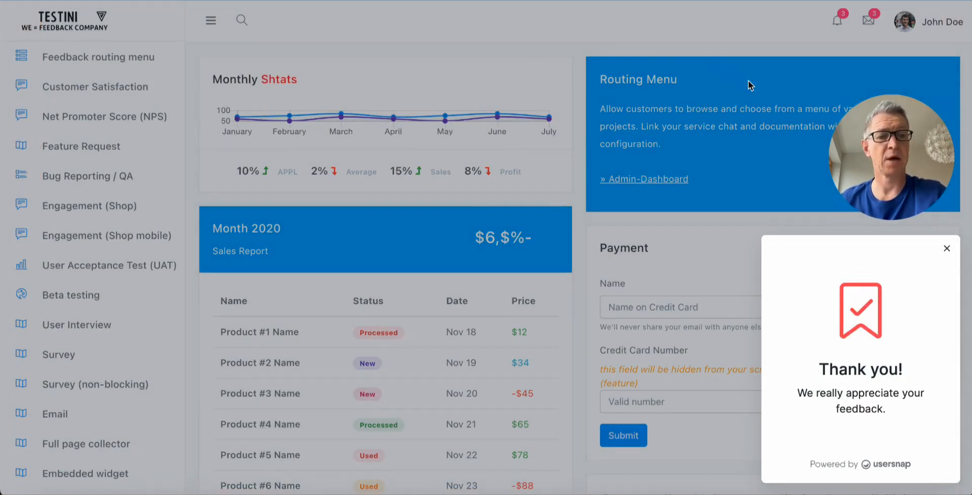
Dismiss the thank-you confirmation to return to the plain dashboard.
{"action": "left_click", "coordinate": [947, 249]}
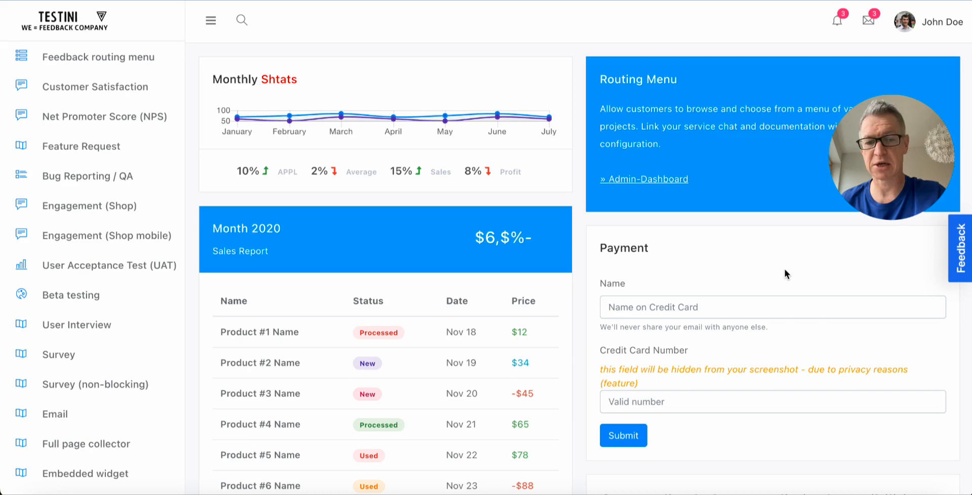
{"action": "mouse_move", "coordinate": [724, 259]}
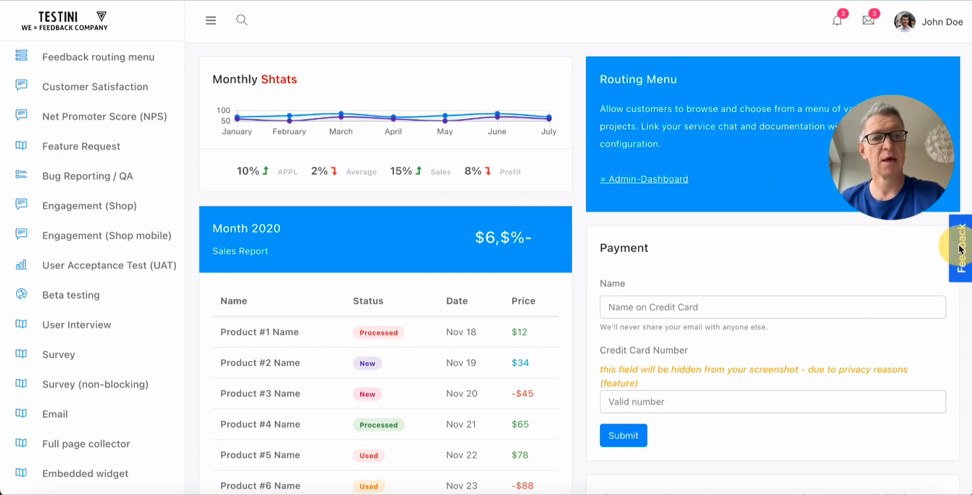
Start a new issue report and share the Dashboard window for a screen recording.
{"action": "left_click", "coordinate": [960, 248]}
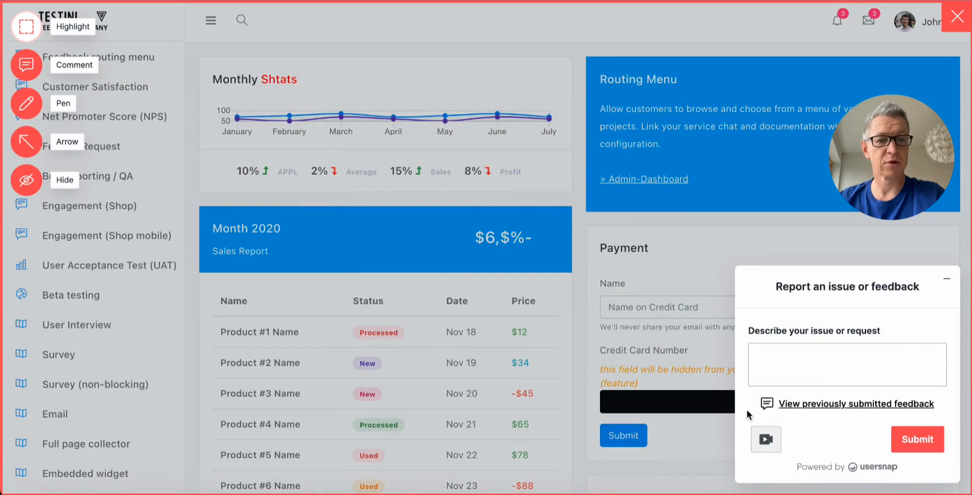
{"action": "left_click", "coordinate": [766, 439]}
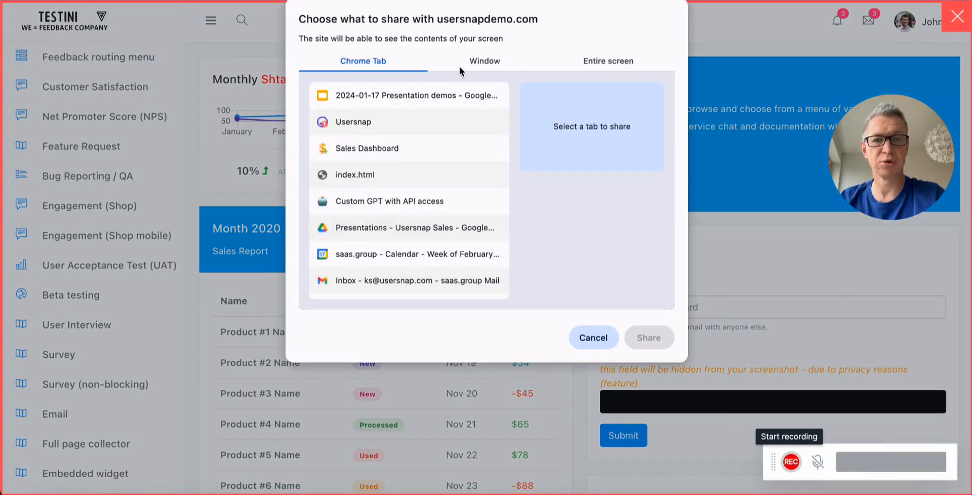
{"action": "left_click", "coordinate": [484, 61]}
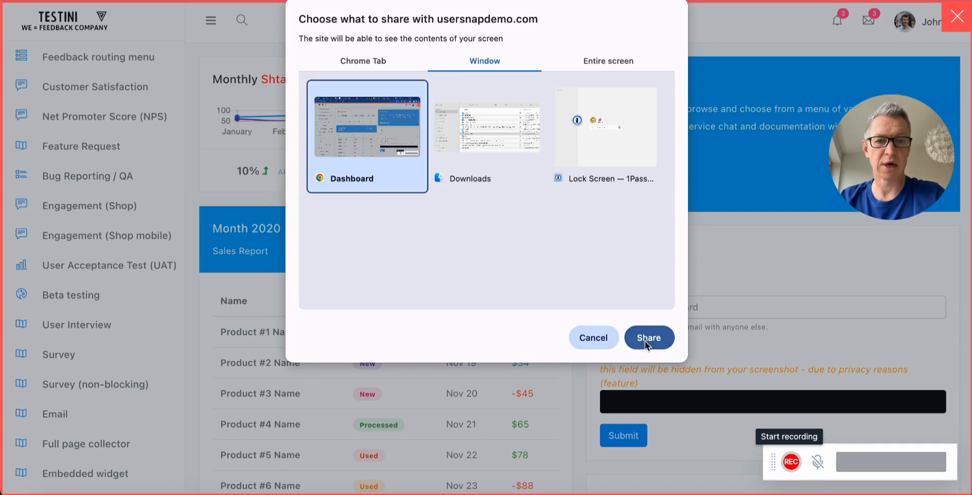
{"action": "left_click", "coordinate": [648, 339]}
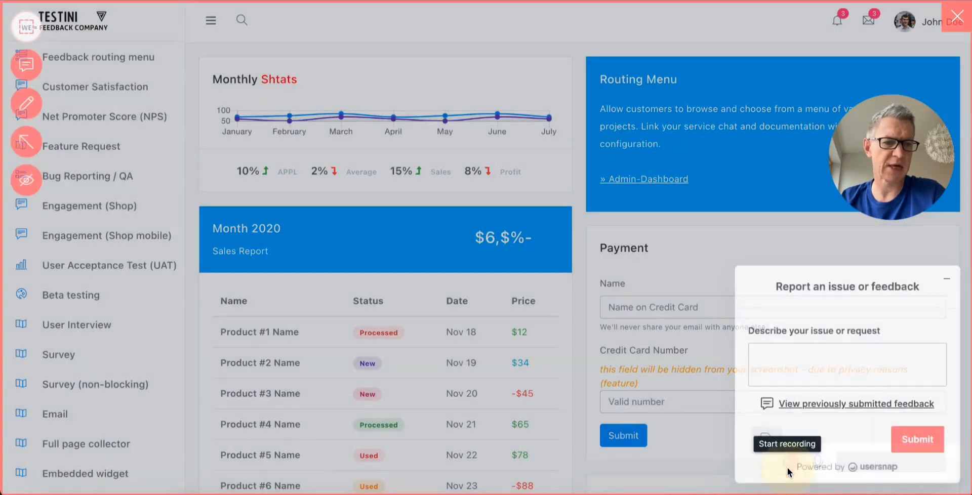
Record the screen with the description 'the widgets are switching', then reopen the feedback routing menu.
{"action": "left_click", "coordinate": [847, 365]}
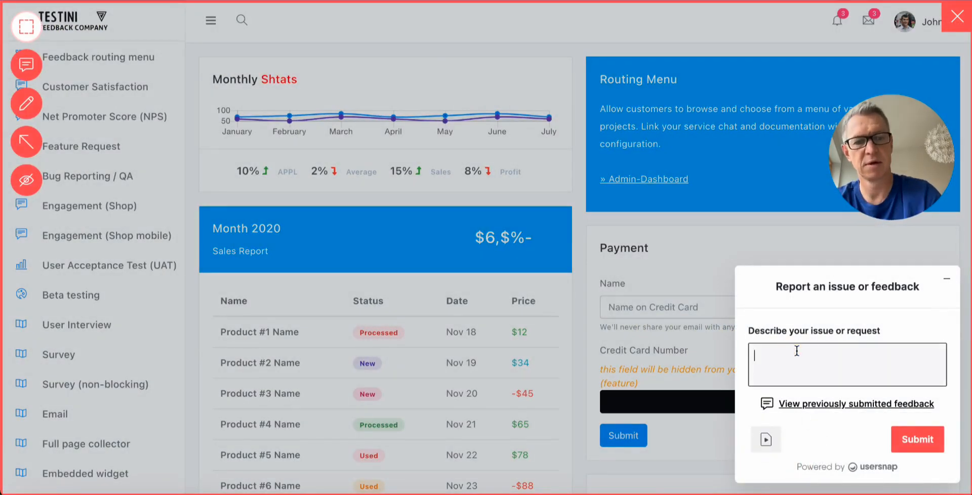
{"action": "type", "text": "the widgets are"}
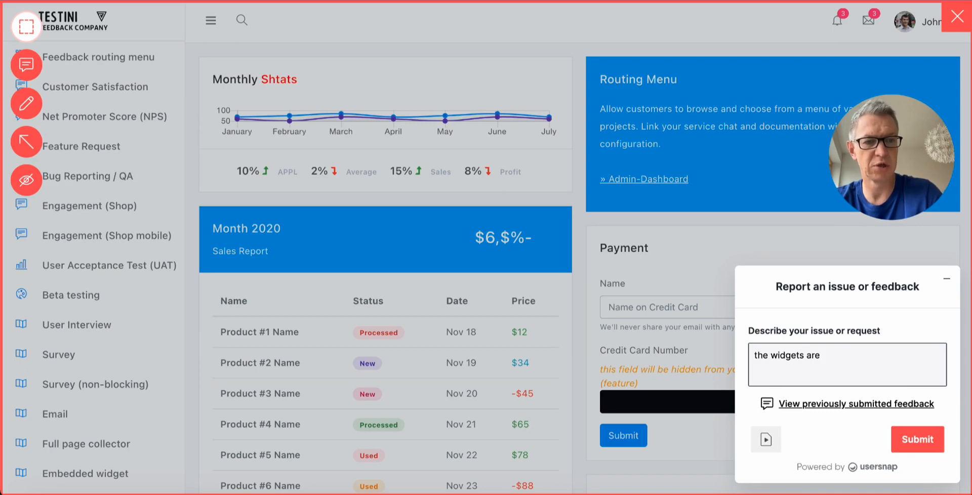
{"action": "type", "text": "switching"}
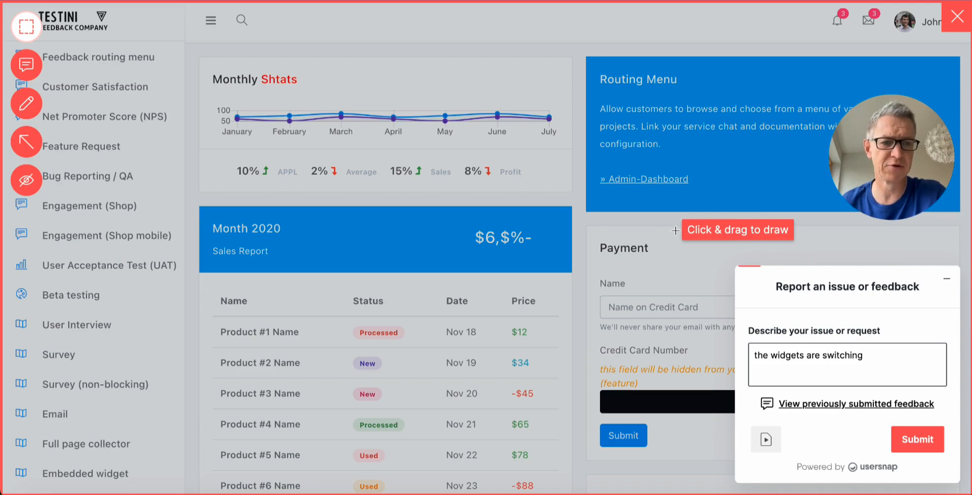
{"action": "left_click", "coordinate": [916, 440]}
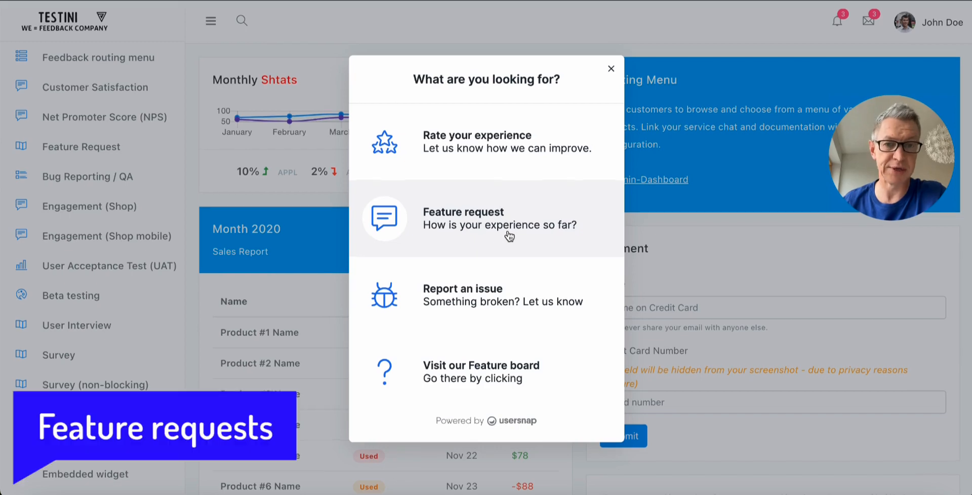
Submit a feature request for 'a new search' that helps find my tasks for the day.
{"action": "left_click", "coordinate": [486, 218]}
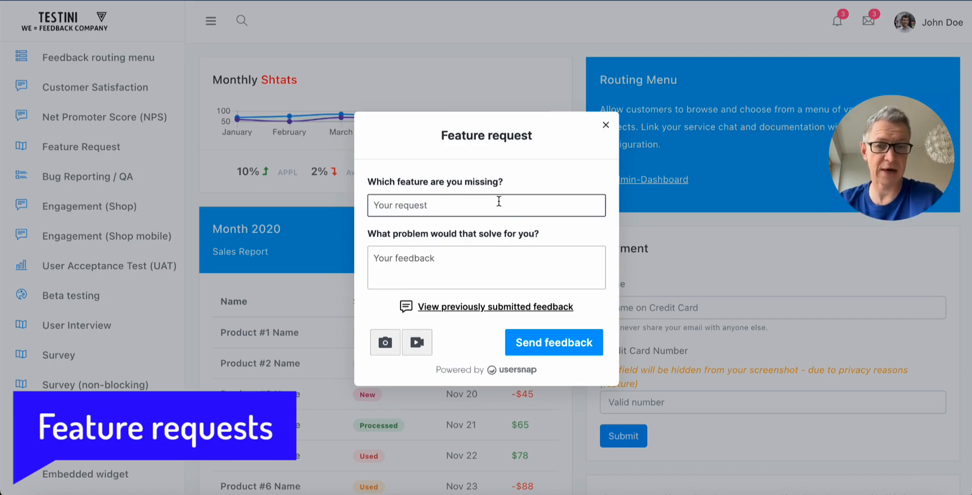
{"action": "mouse_move", "coordinate": [468, 243]}
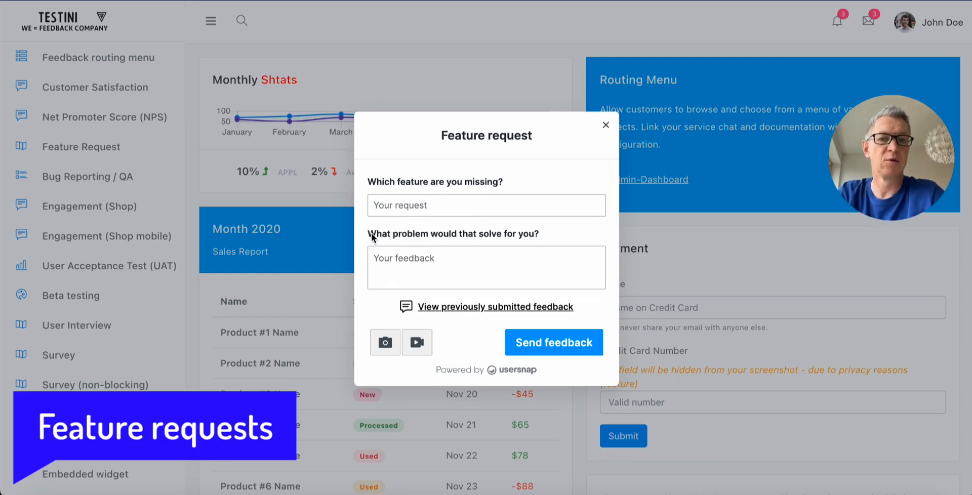
{"action": "mouse_move", "coordinate": [594, 236]}
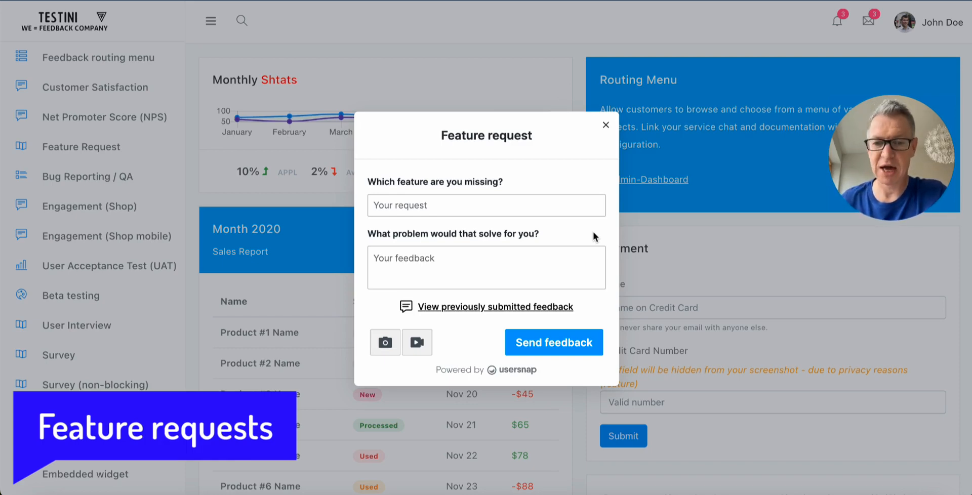
{"action": "left_click", "coordinate": [485, 267]}
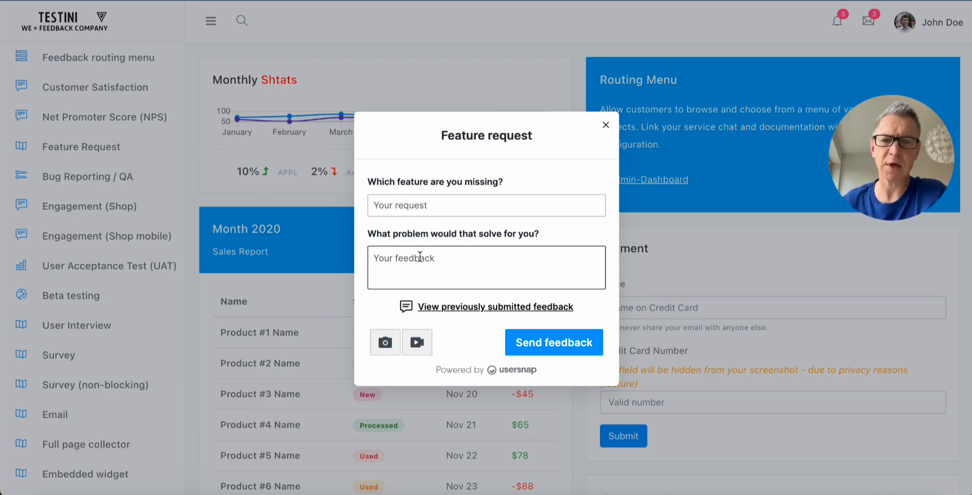
{"action": "left_click", "coordinate": [486, 205]}
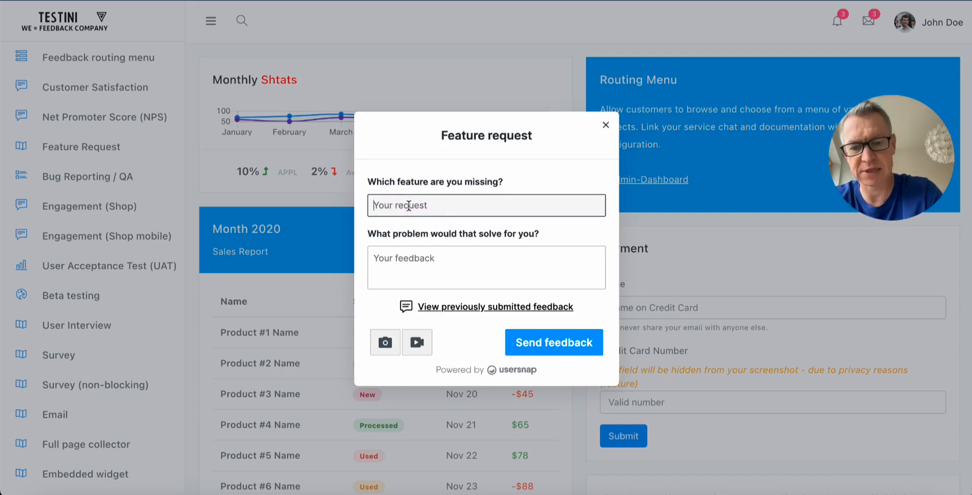
{"action": "type", "text": "a new searc"}
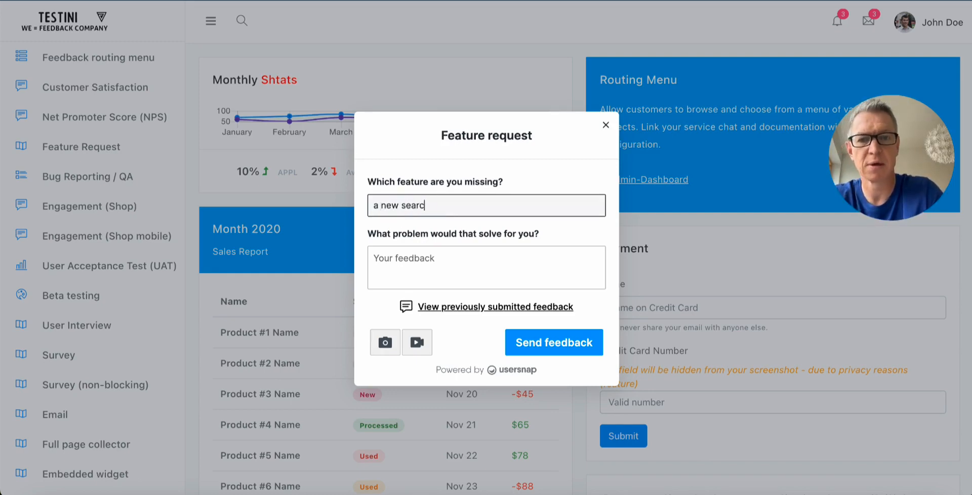
{"action": "type", "text": "y"}
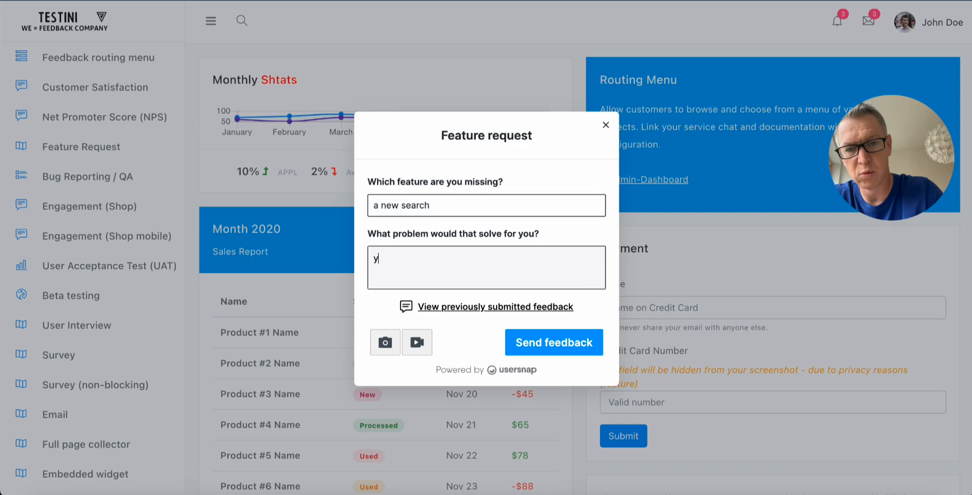
{"action": "type", "text": "ou help me to"}
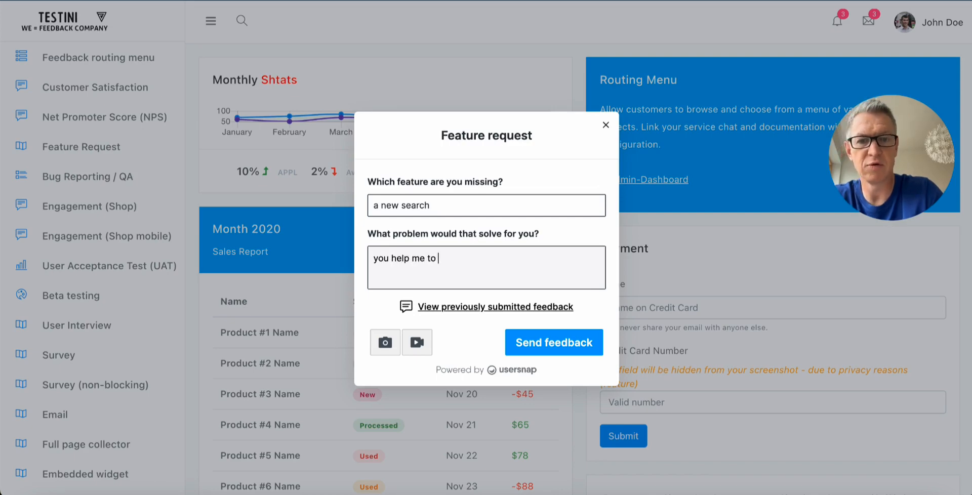
{"action": "type", "text": "find my tasks"}
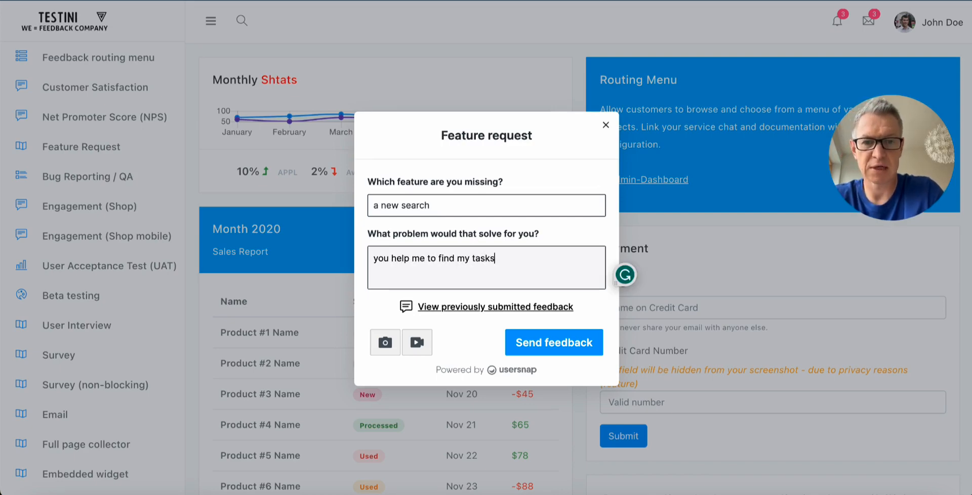
{"action": "type", "text": "for the day"}
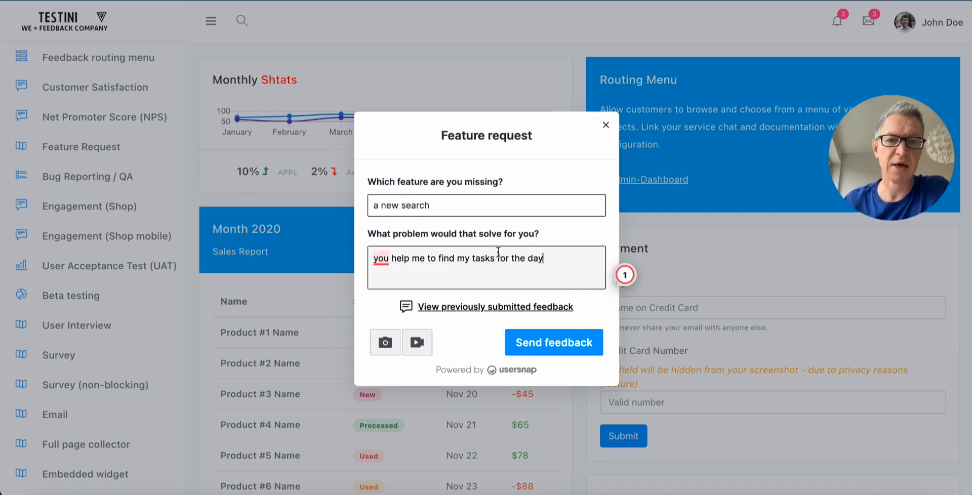
{"action": "mouse_move", "coordinate": [564, 231]}
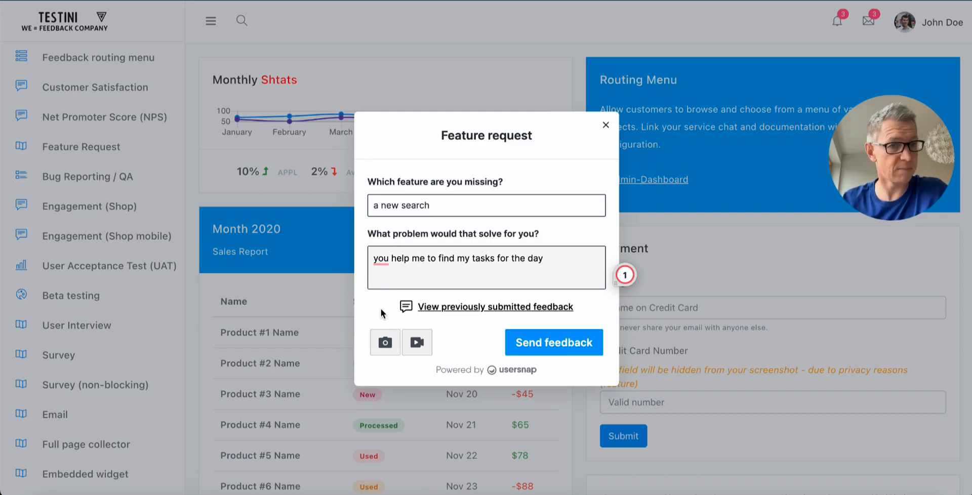
{"action": "mouse_move", "coordinate": [420, 313]}
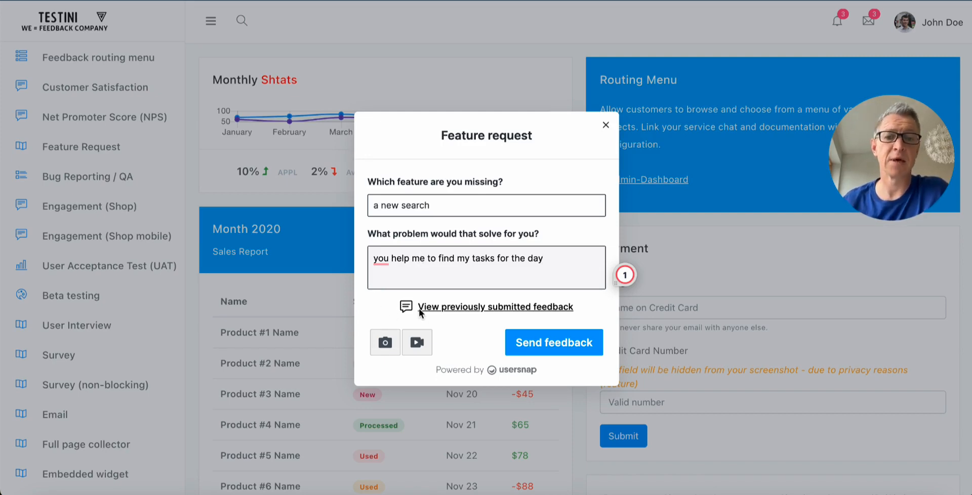
{"action": "left_click", "coordinate": [553, 343]}
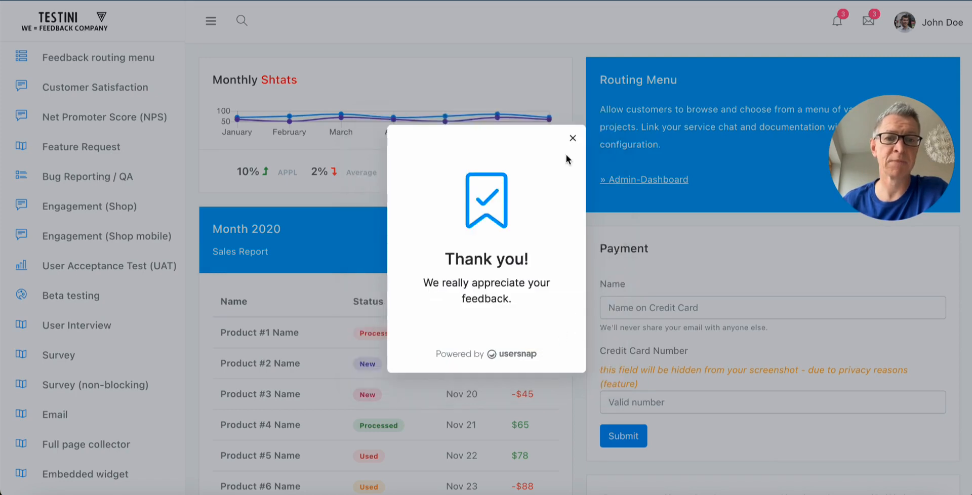
Dismiss the thank-you and pick Feature request from the routing menu to reach the request board.
{"action": "left_click", "coordinate": [571, 138]}
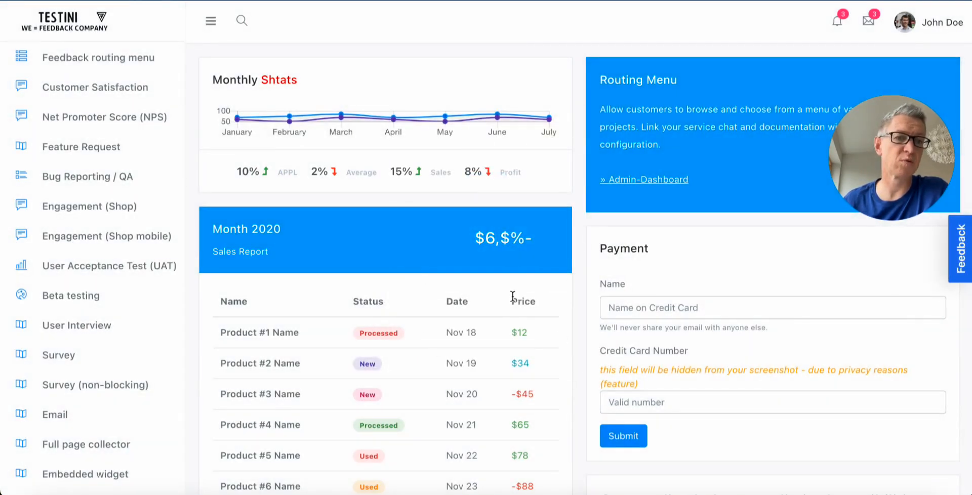
{"action": "left_click", "coordinate": [961, 248]}
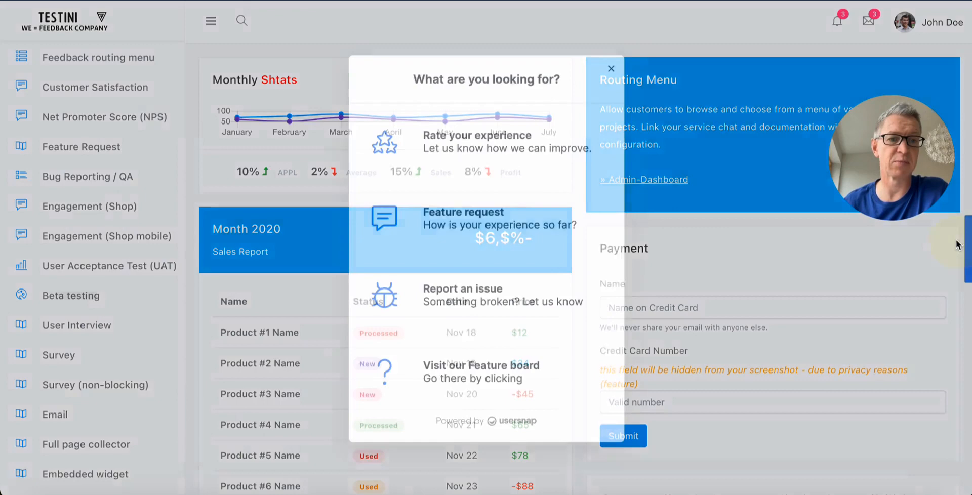
{"action": "left_click", "coordinate": [462, 225]}
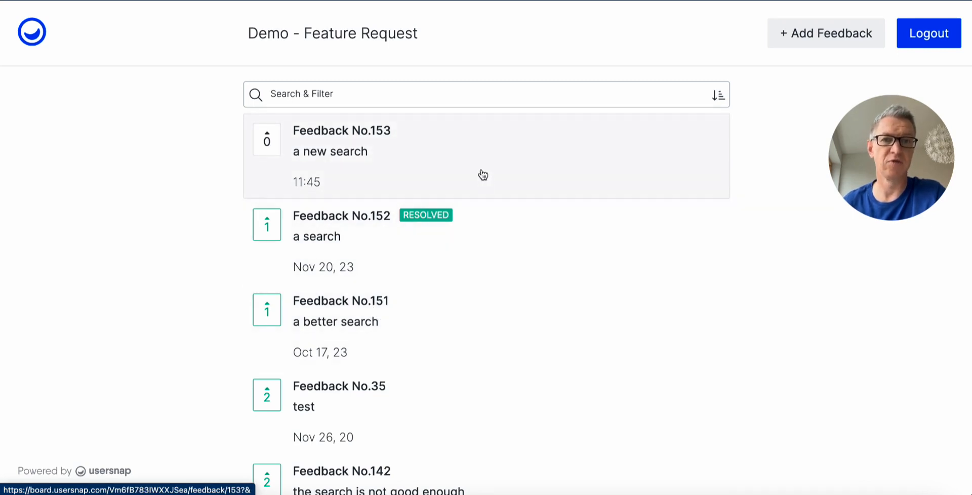
{"action": "mouse_move", "coordinate": [305, 79]}
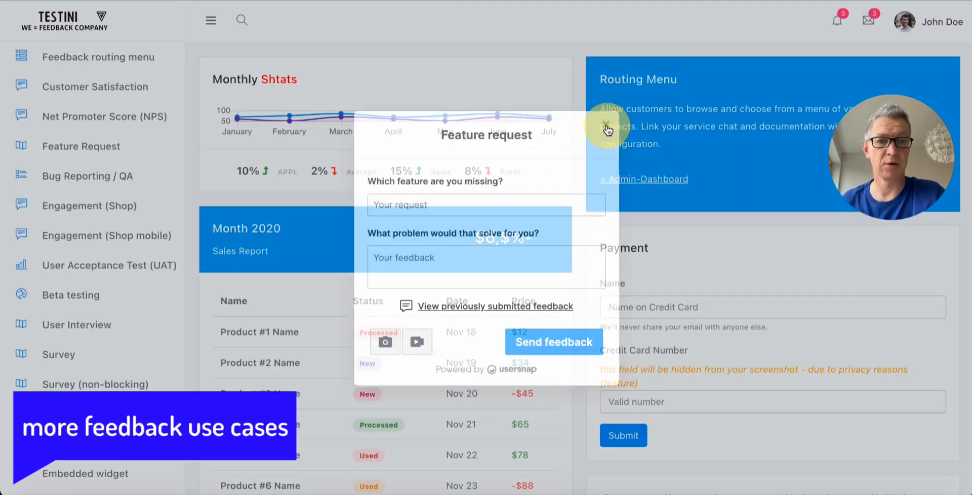
Close the request form, rate five stars, one star and five again in the survey, then dismiss it unsent.
{"action": "left_click", "coordinate": [607, 126]}
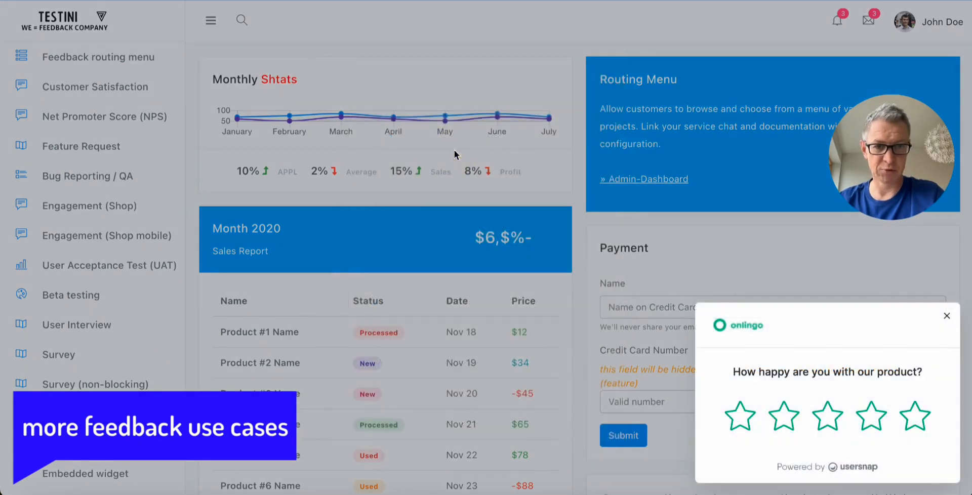
{"action": "mouse_move", "coordinate": [593, 239]}
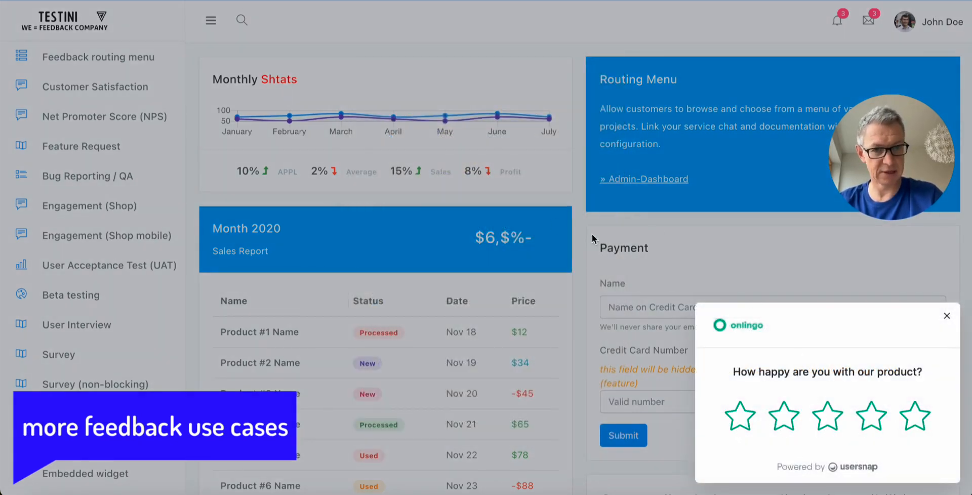
{"action": "mouse_move", "coordinate": [570, 278]}
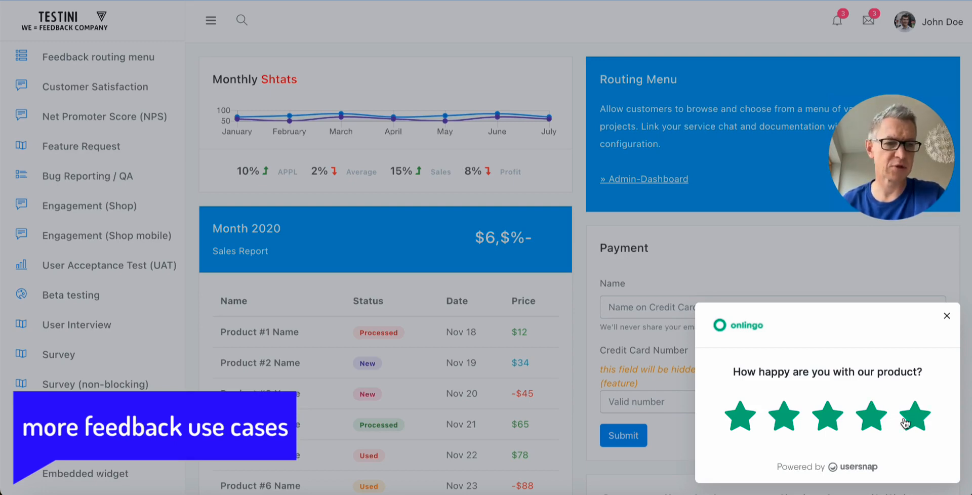
{"action": "left_click", "coordinate": [914, 416]}
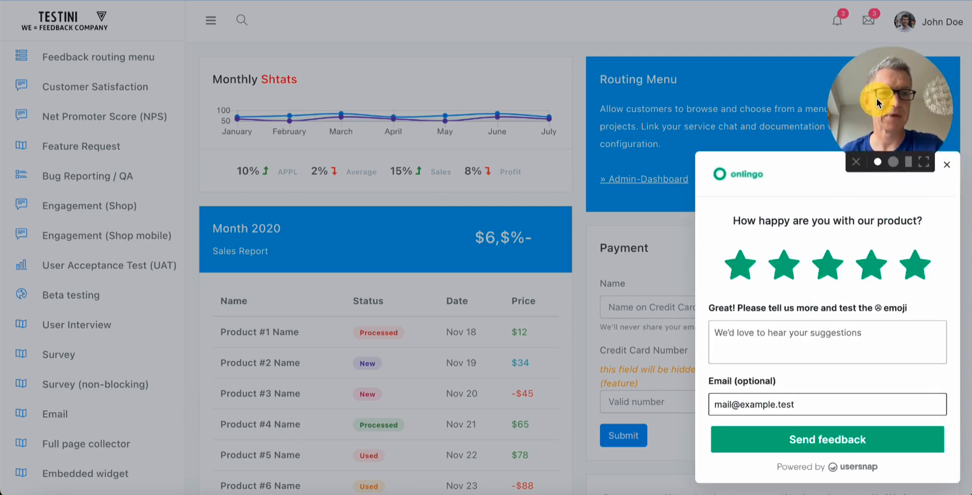
{"action": "left_click", "coordinate": [739, 265]}
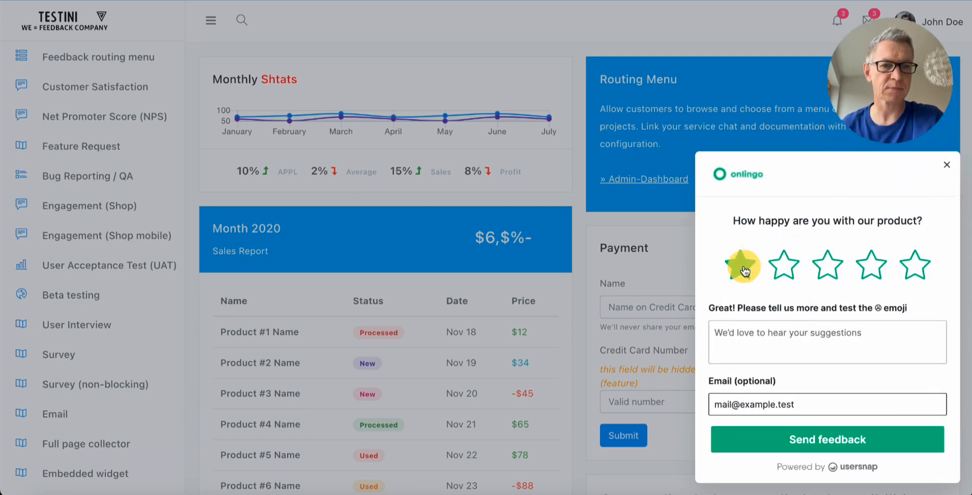
{"action": "left_click", "coordinate": [915, 266]}
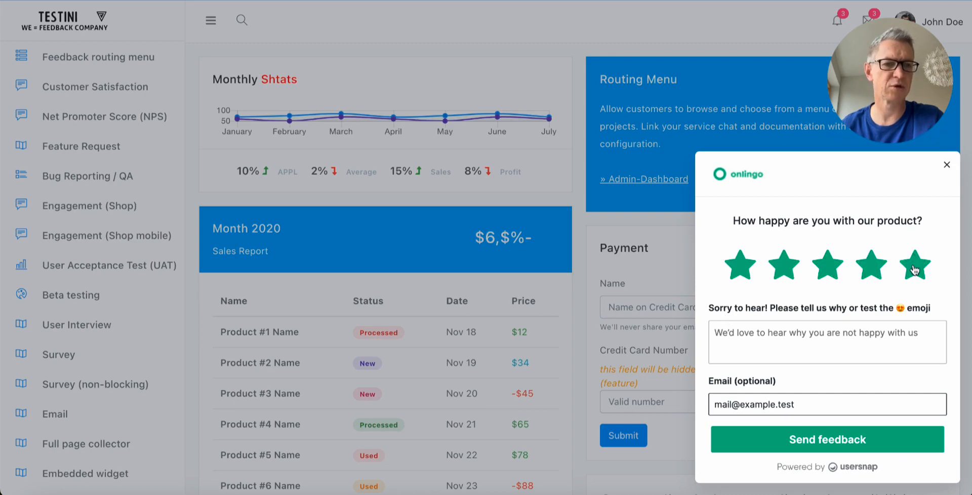
{"action": "left_click", "coordinate": [913, 264]}
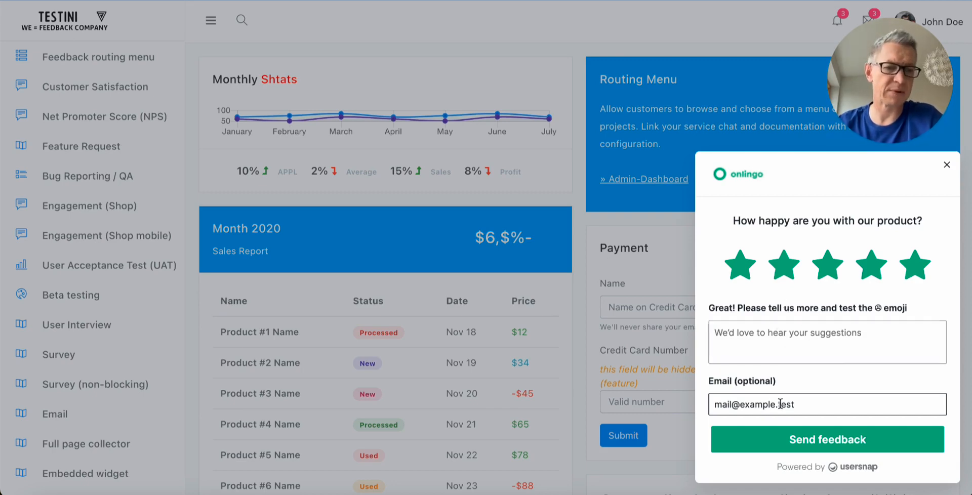
{"action": "left_click", "coordinate": [947, 164]}
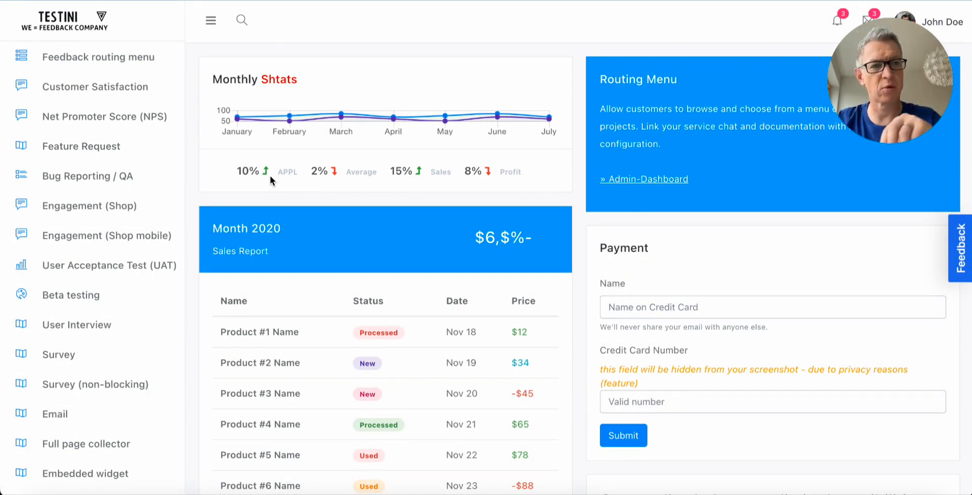
{"action": "mouse_move", "coordinate": [99, 176]}
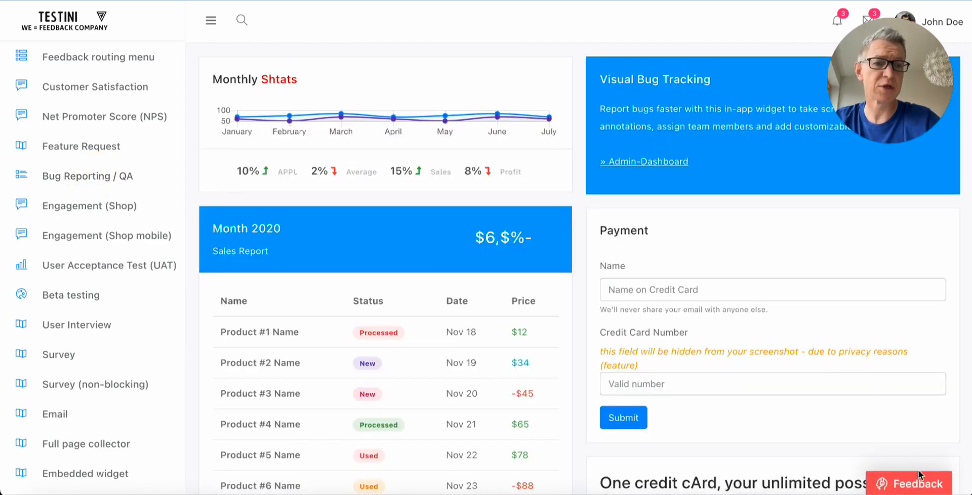
Start a visual bug report from the red Feedback button, then exit its capture.
{"action": "left_click", "coordinate": [909, 483]}
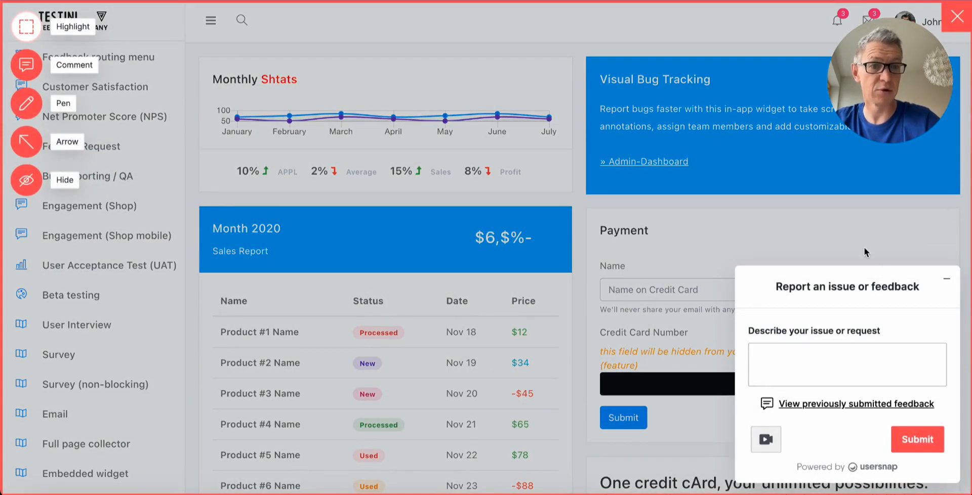
{"action": "left_click", "coordinate": [957, 17]}
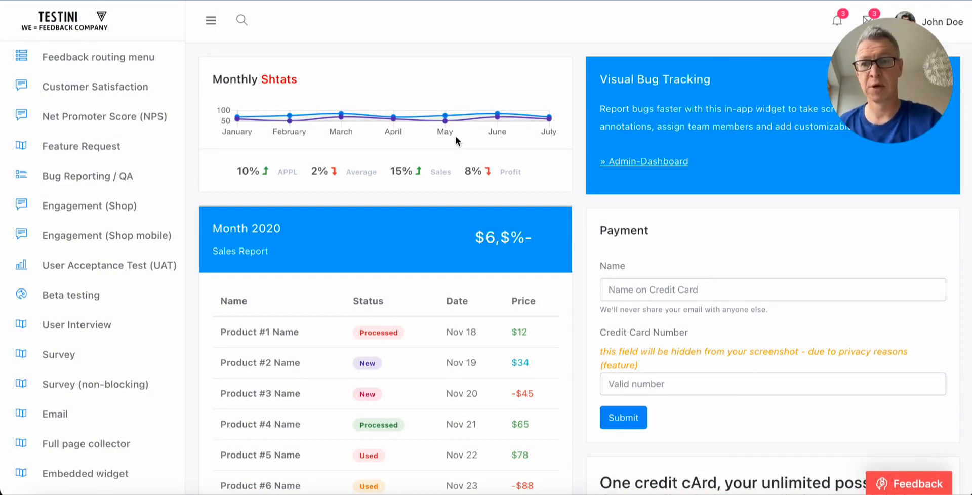
{"action": "mouse_move", "coordinate": [298, 166]}
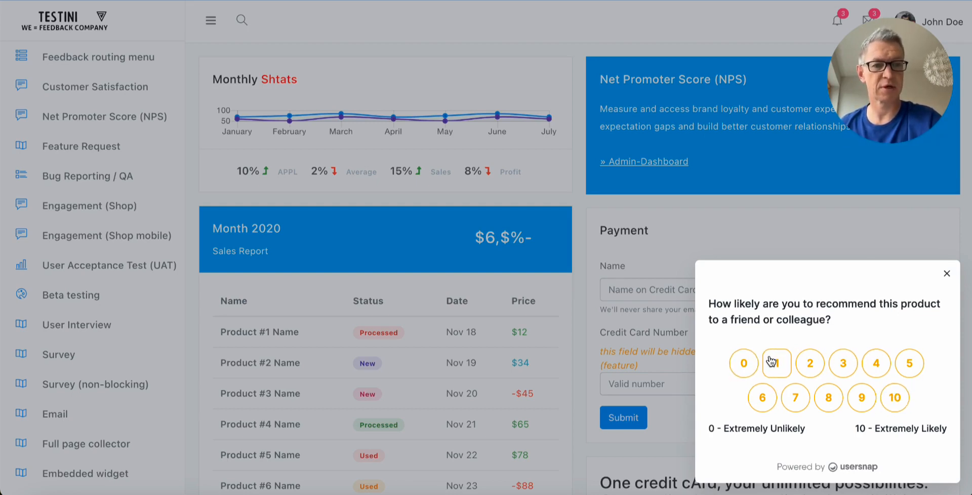
Give an NPS recommendation score, scroll the cancellation-reason survey's checkboxes, and close it.
{"action": "left_click", "coordinate": [947, 275]}
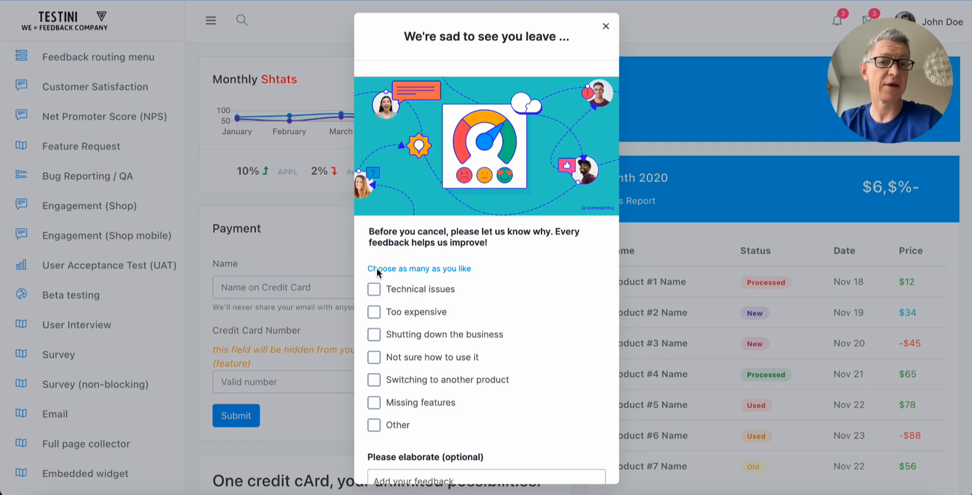
{"action": "mouse_move", "coordinate": [427, 261]}
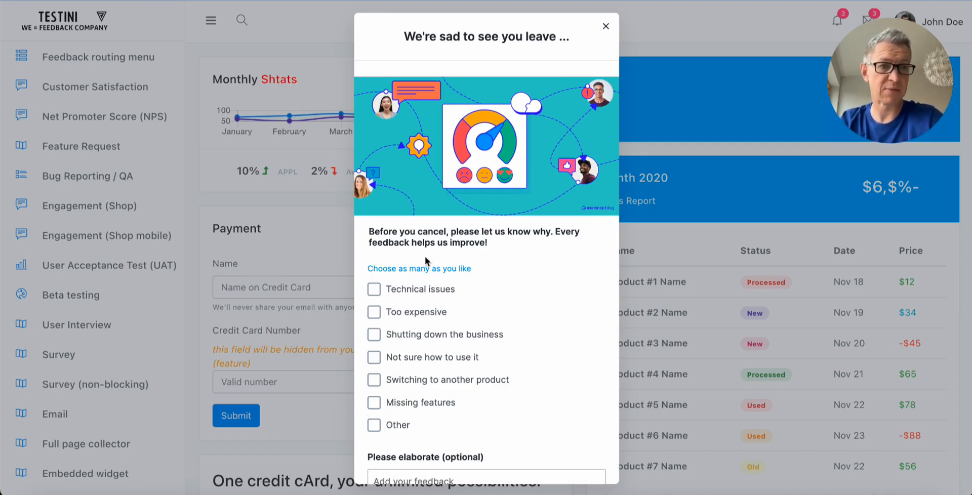
{"action": "scroll", "scroll_direction": "down", "scroll_amount": 3}
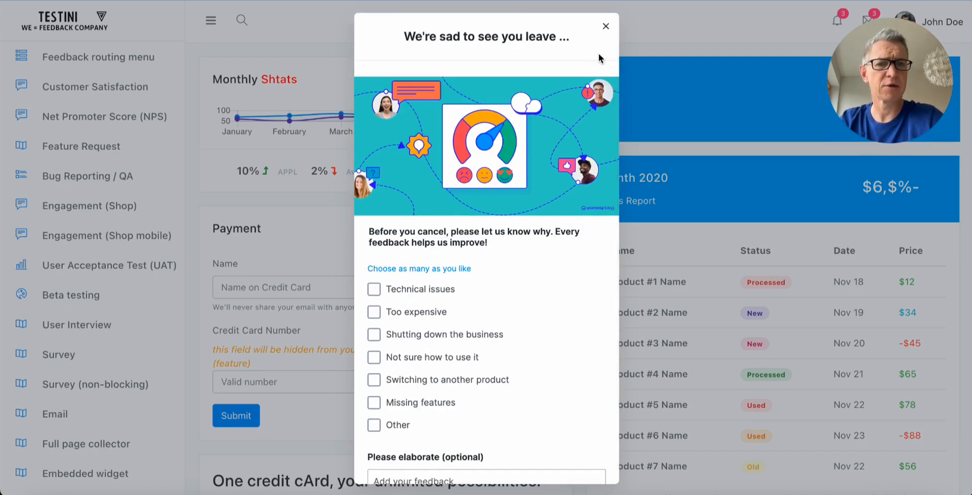
{"action": "left_click", "coordinate": [606, 26]}
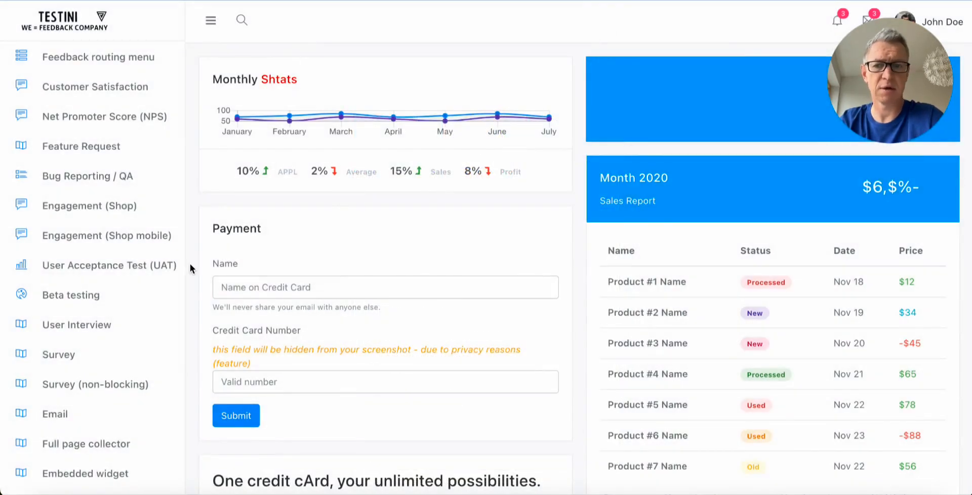
Scroll the demo use-case list down to the After a process and other trigger options.
{"action": "scroll", "scroll_direction": "down", "scroll_amount": 3}
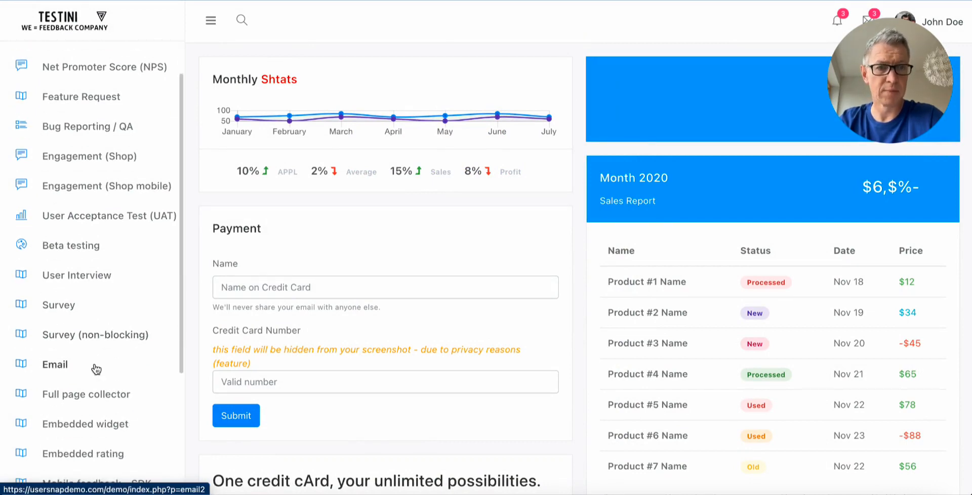
{"action": "scroll", "scroll_direction": "down", "scroll_amount": 3}
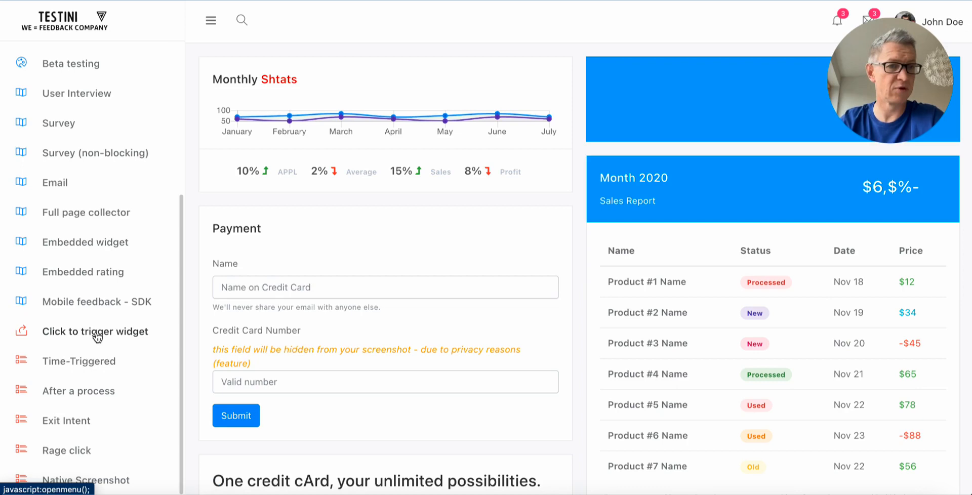
{"action": "mouse_move", "coordinate": [79, 391]}
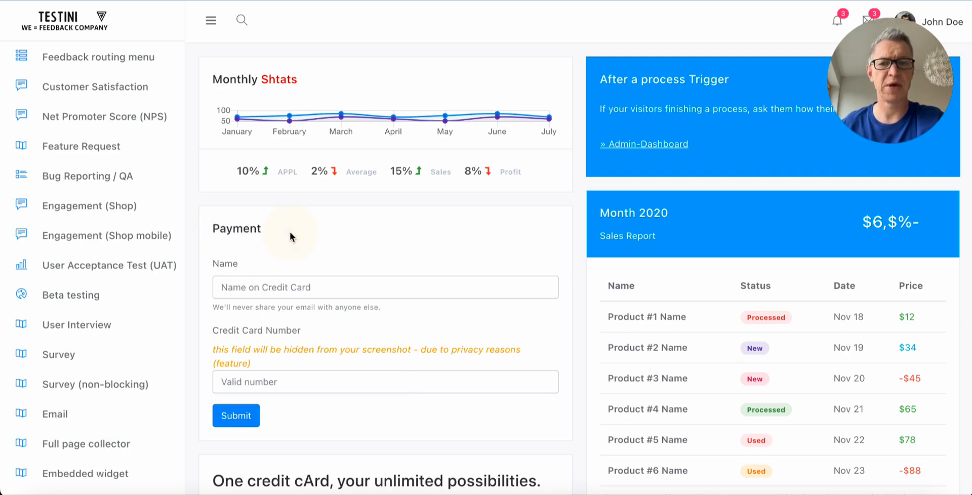
Fill the demo payment form with 'dsfsadfasdf', submit it, and dismiss the payment satisfaction survey.
{"action": "type", "text": "dsfsadfasdf"}
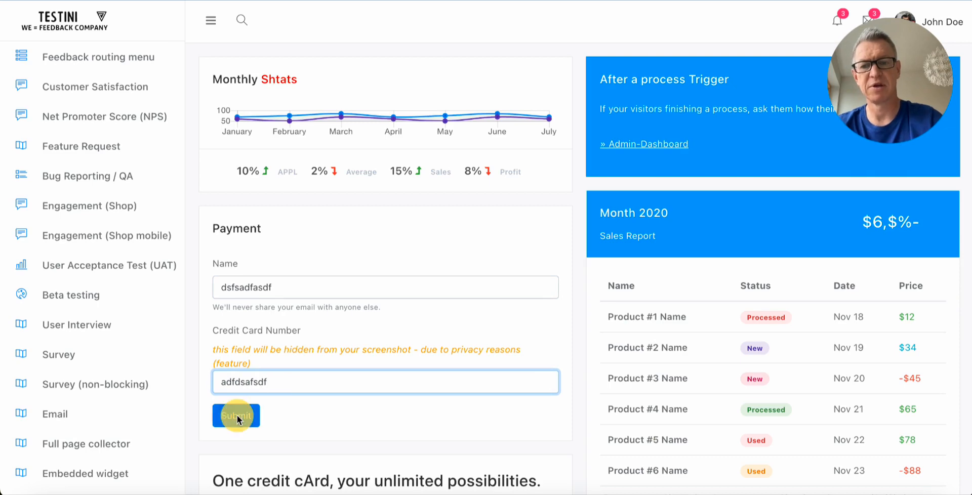
{"action": "left_click", "coordinate": [236, 416]}
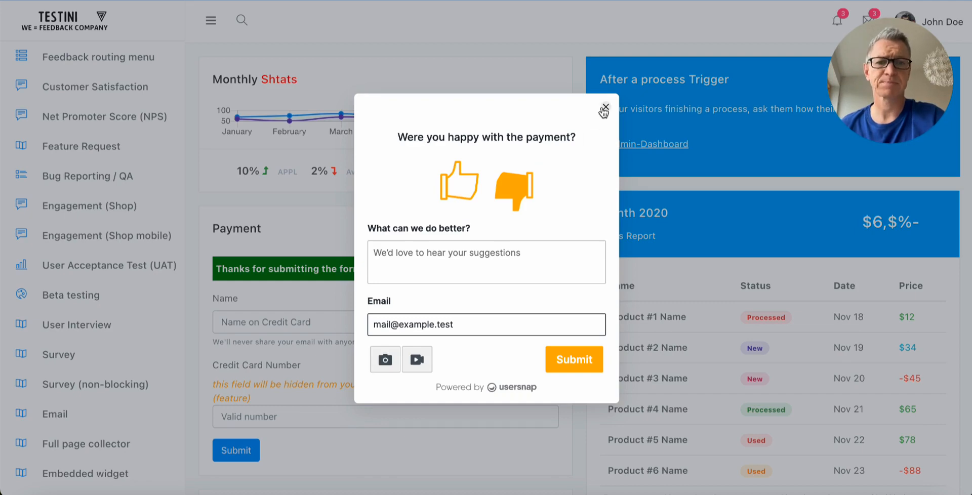
{"action": "left_click", "coordinate": [604, 106]}
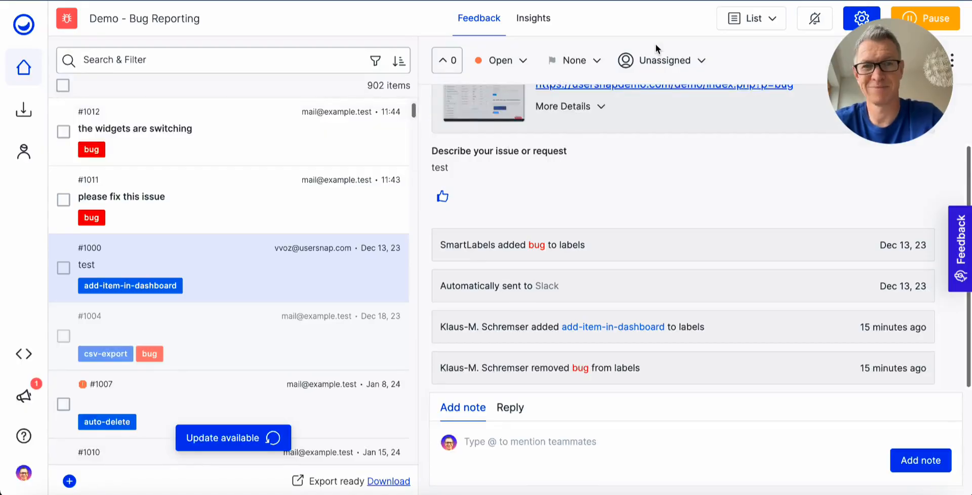
{"action": "mouse_move", "coordinate": [239, 231]}
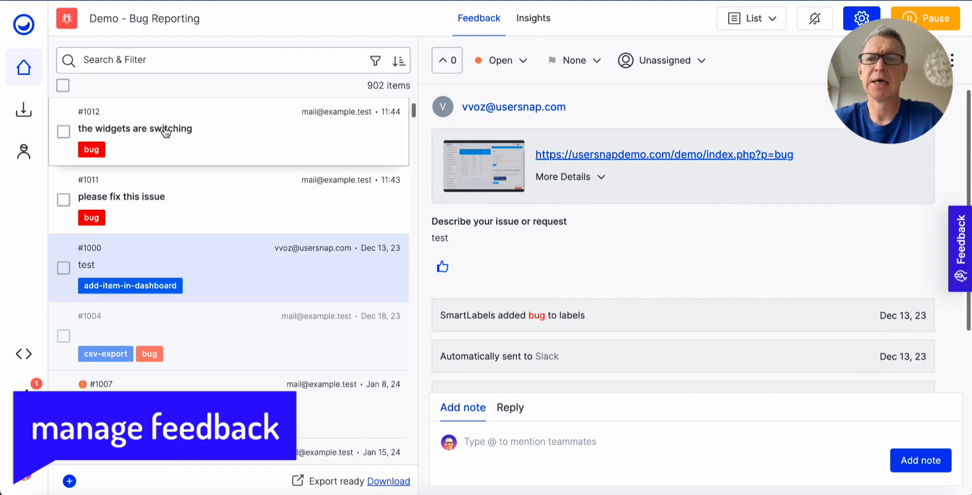
Select the 'please fix this issue' report, view its annotated screenshot full-size, then close it.
{"action": "left_click", "coordinate": [134, 128]}
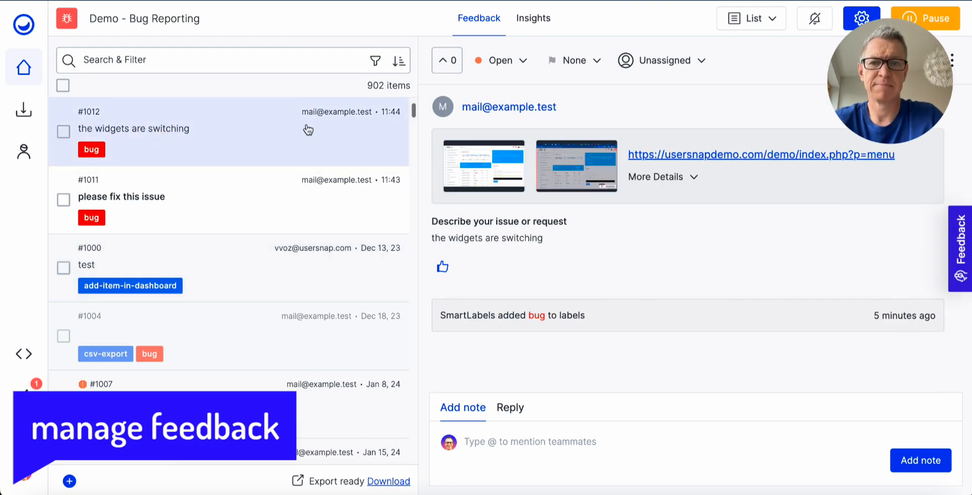
{"action": "mouse_move", "coordinate": [90, 130]}
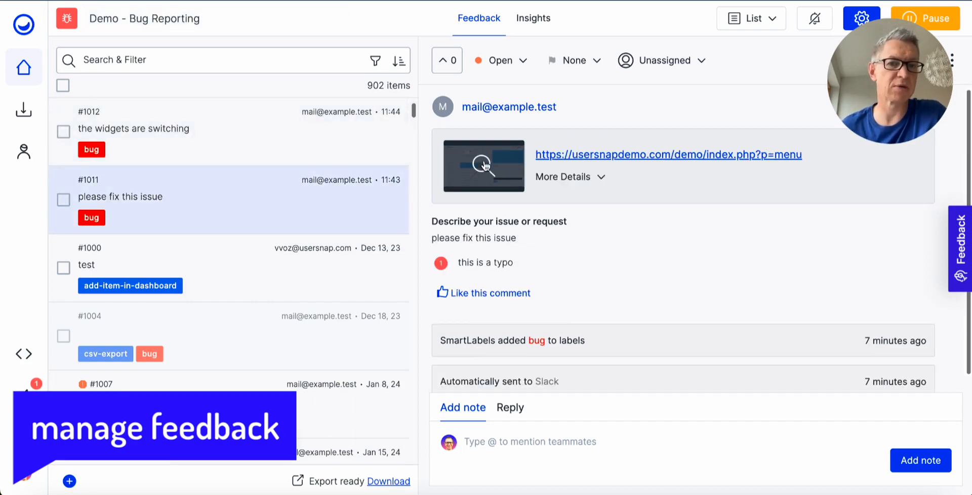
{"action": "left_click", "coordinate": [485, 168]}
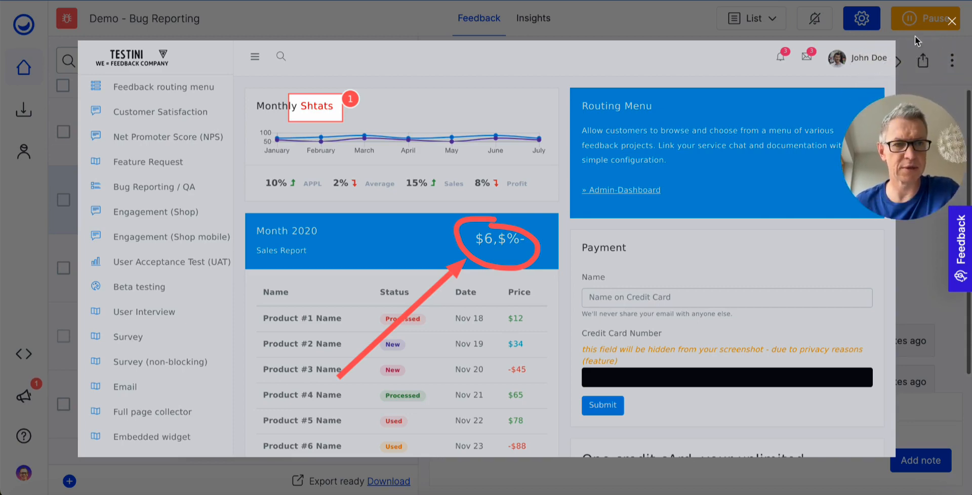
{"action": "mouse_move", "coordinate": [821, 197]}
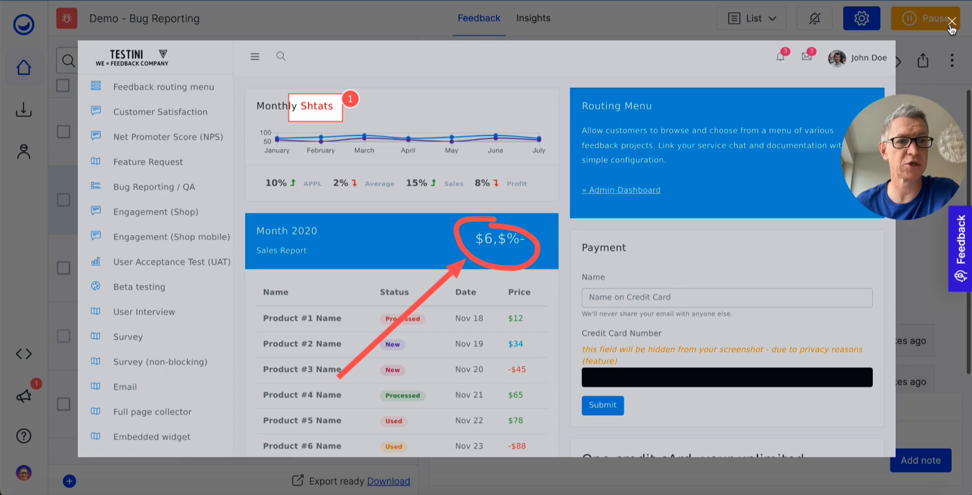
{"action": "left_click", "coordinate": [951, 29]}
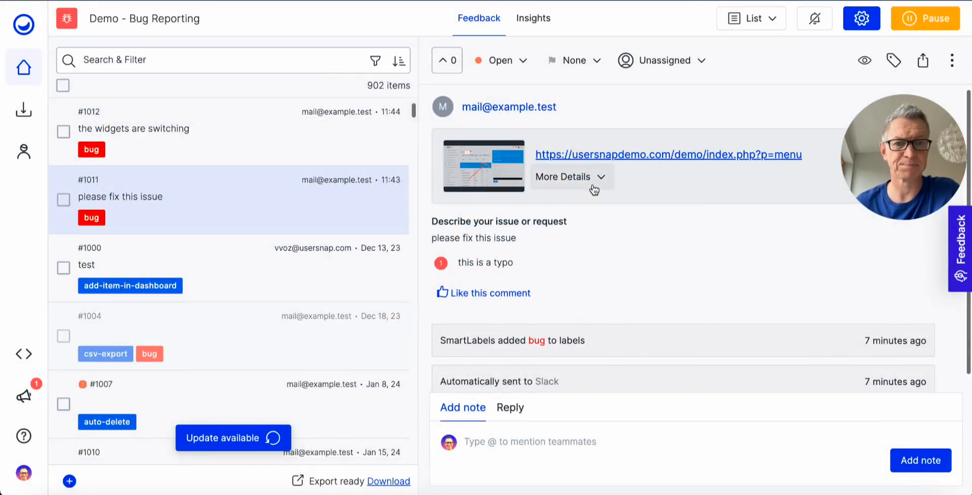
Show More Details for the report, ending on custom data: app version 1.0.1, production environment.
{"action": "left_click", "coordinate": [565, 176]}
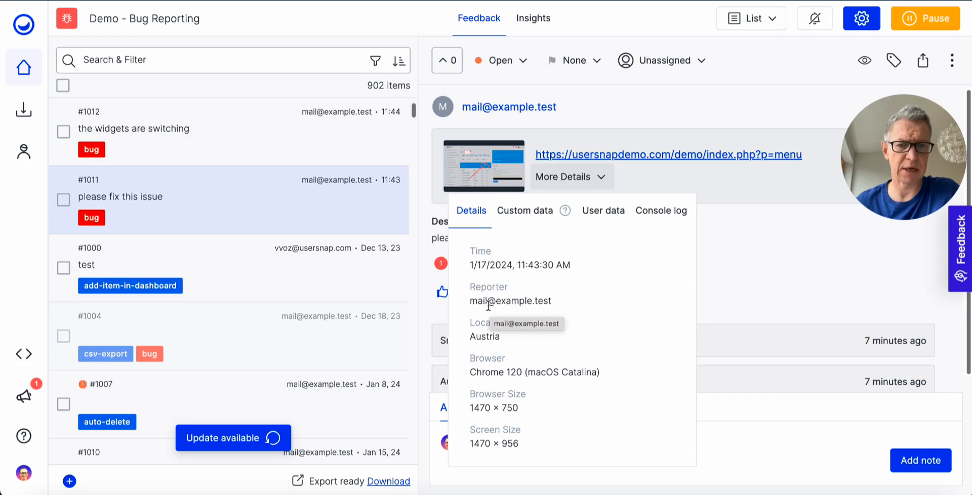
{"action": "mouse_move", "coordinate": [484, 322]}
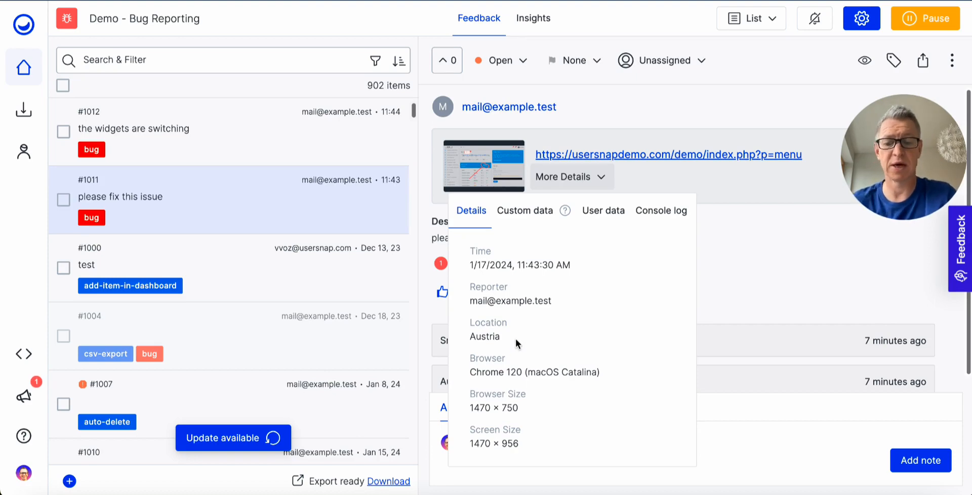
{"action": "mouse_move", "coordinate": [527, 238]}
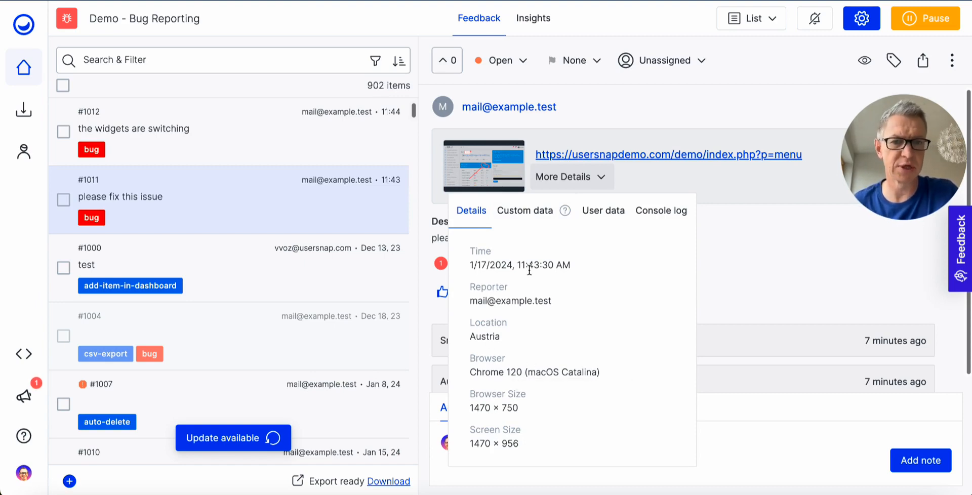
{"action": "left_click", "coordinate": [524, 210]}
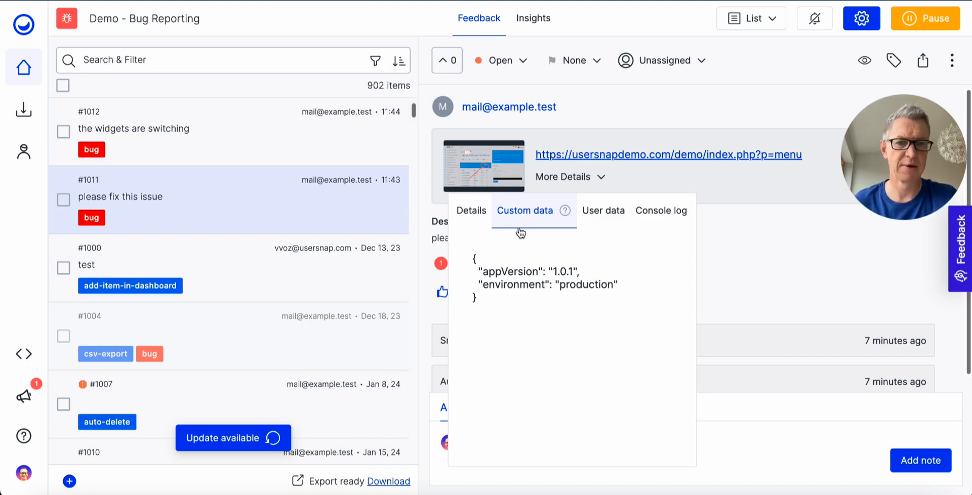
Review the reporter's user data (252 feedback items, Enterprise plan, cohort-A), then close the details.
{"action": "left_click", "coordinate": [603, 210]}
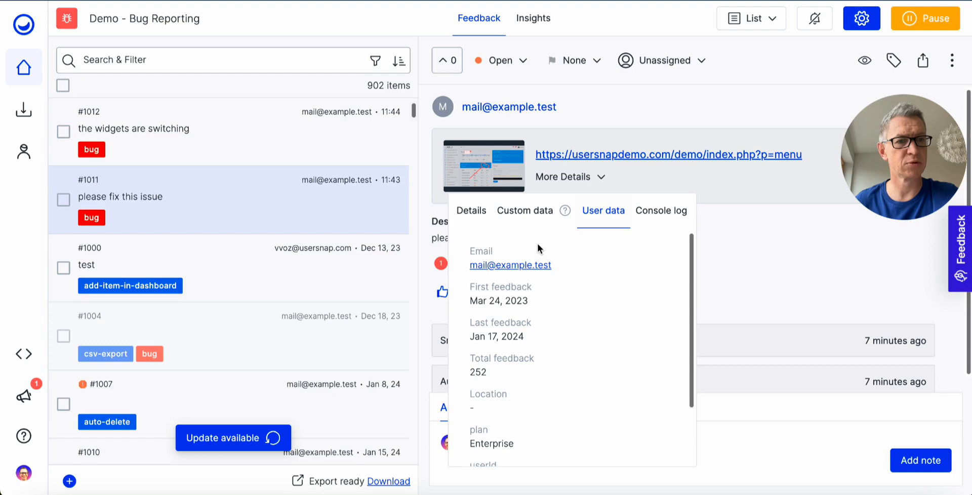
{"action": "scroll", "scroll_direction": "down", "scroll_amount": 3}
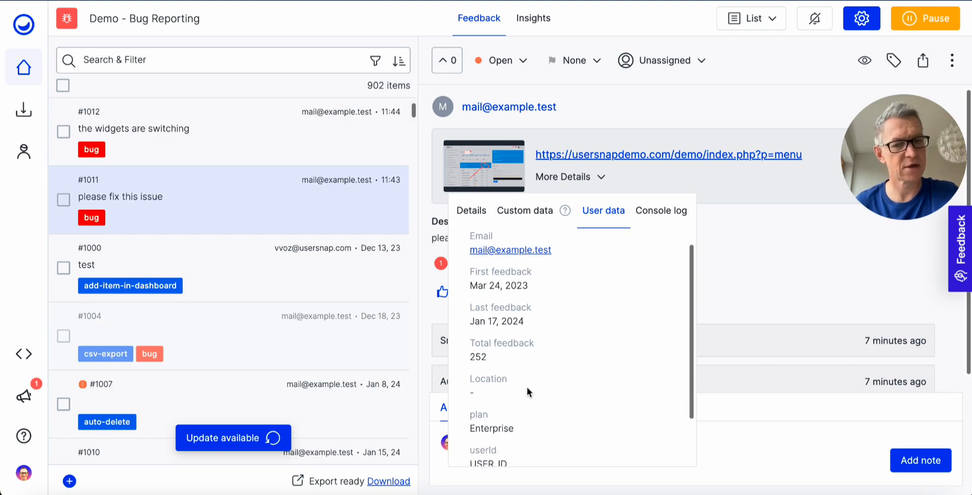
{"action": "scroll", "scroll_direction": "down", "scroll_amount": 3}
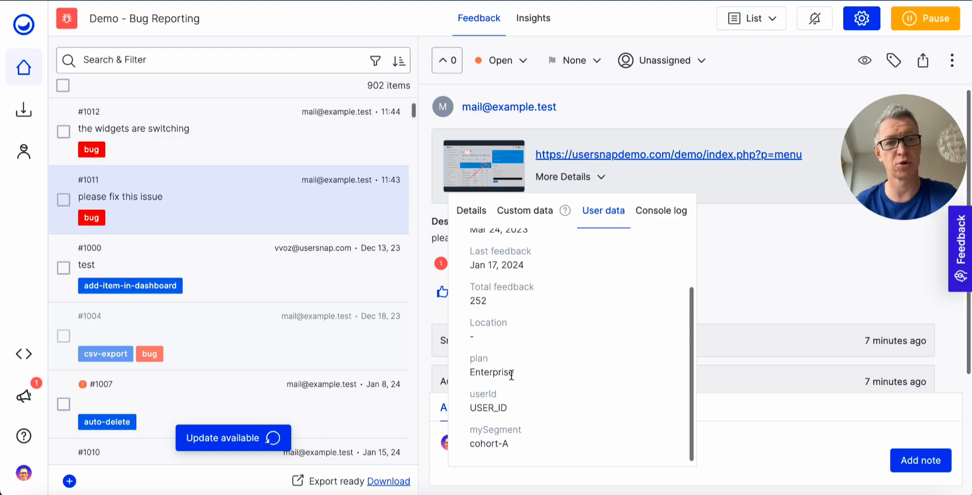
{"action": "left_click", "coordinate": [662, 210]}
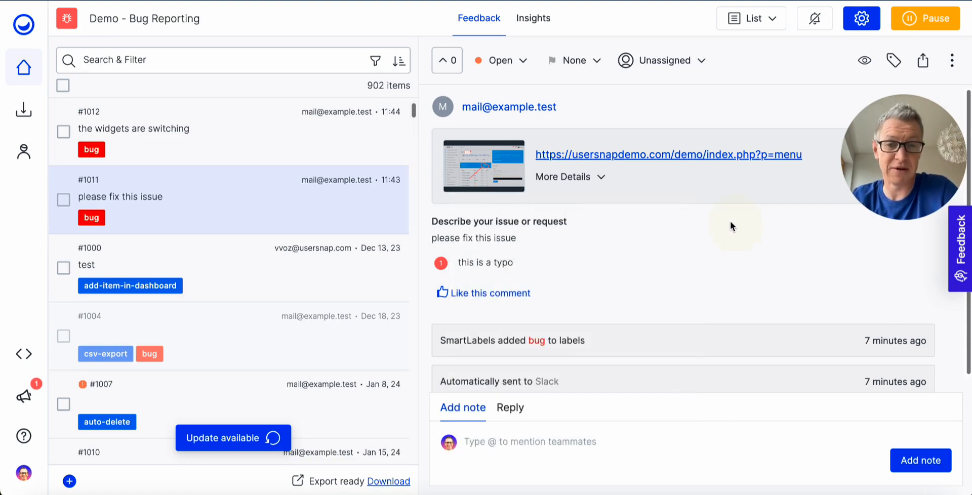
{"action": "mouse_move", "coordinate": [539, 209]}
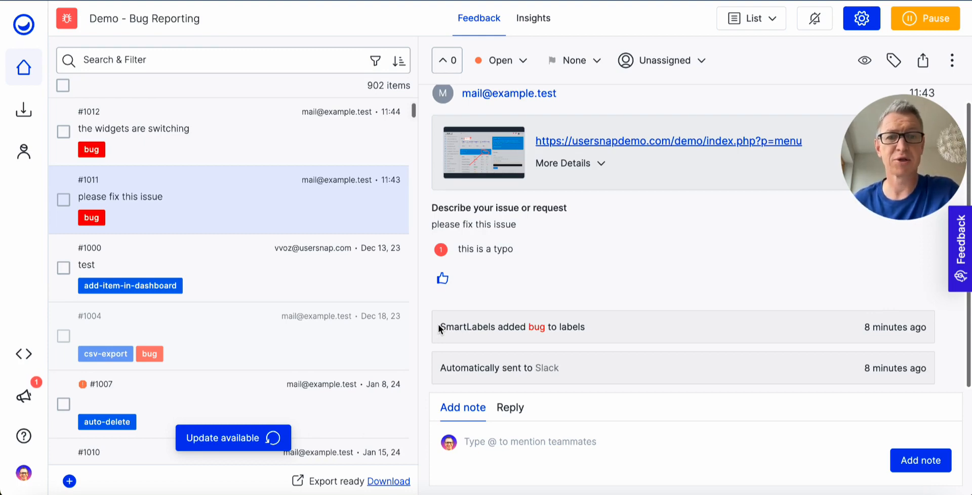
{"action": "mouse_move", "coordinate": [548, 321]}
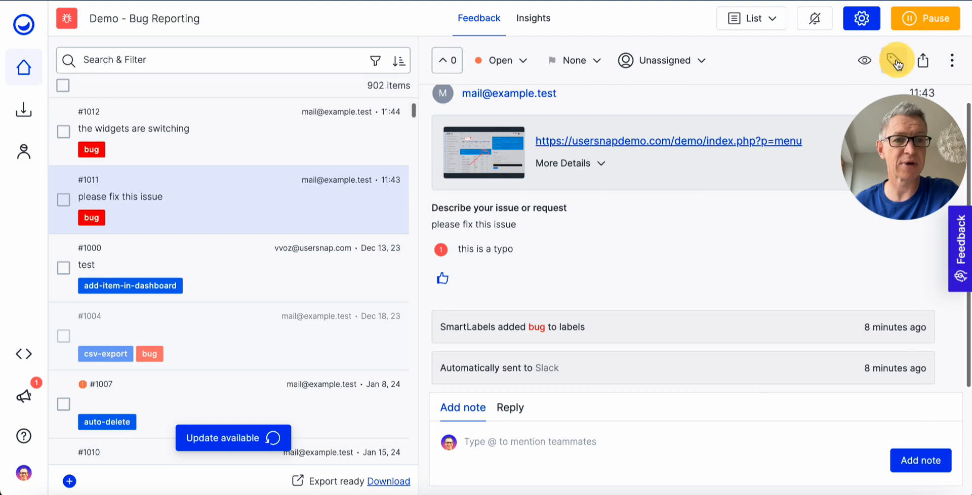
Bring up the label picker on the report and scroll through the available labels beside the bug tag.
{"action": "left_click", "coordinate": [893, 59]}
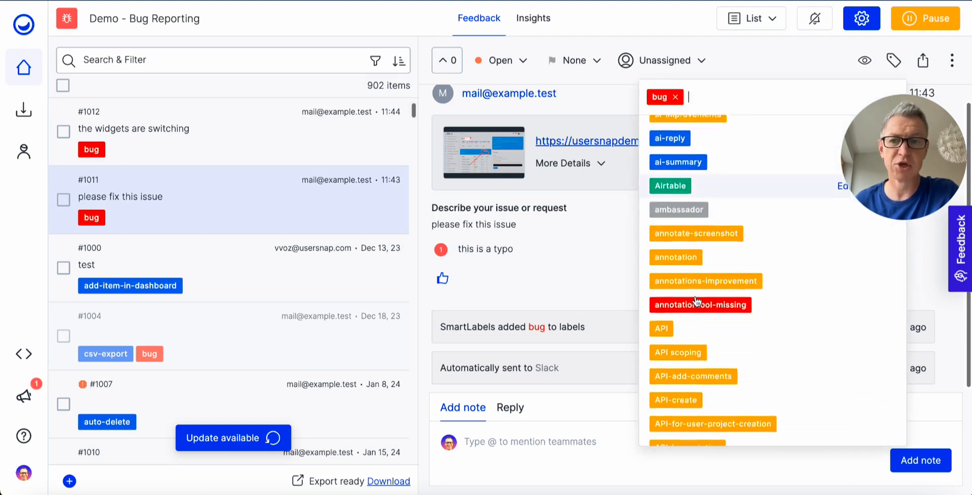
{"action": "scroll", "scroll_direction": "down", "scroll_amount": 3}
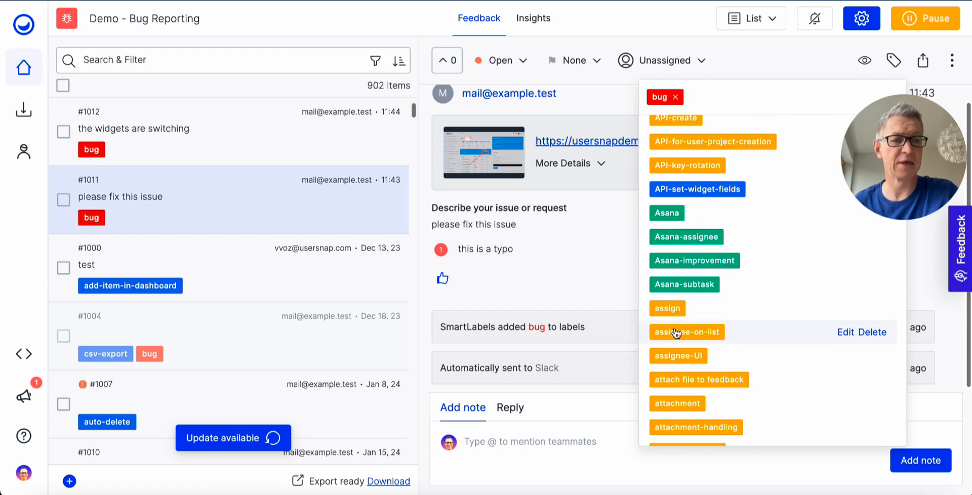
{"action": "mouse_move", "coordinate": [687, 332]}
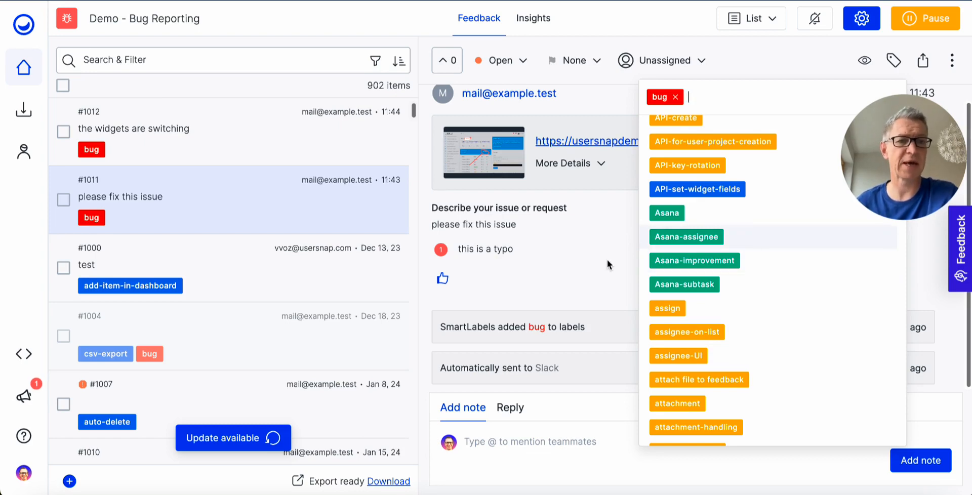
{"action": "mouse_move", "coordinate": [610, 242]}
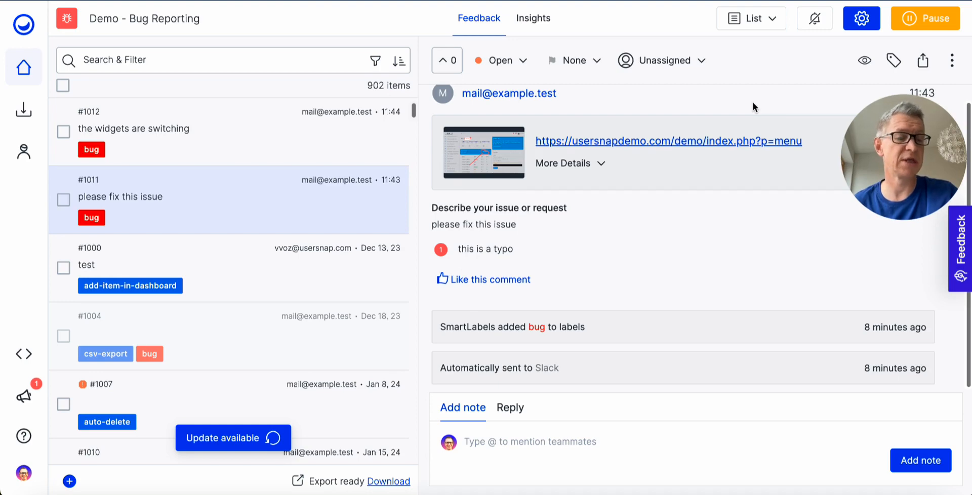
Start a reply to the reporter and insert the saved thanks-for-the-feedback reply.
{"action": "left_click", "coordinate": [441, 279]}
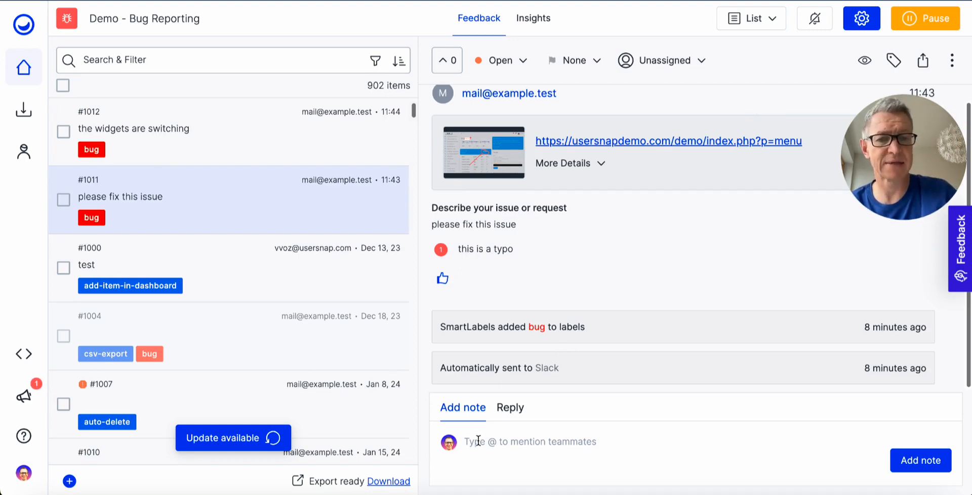
{"action": "left_click", "coordinate": [510, 407]}
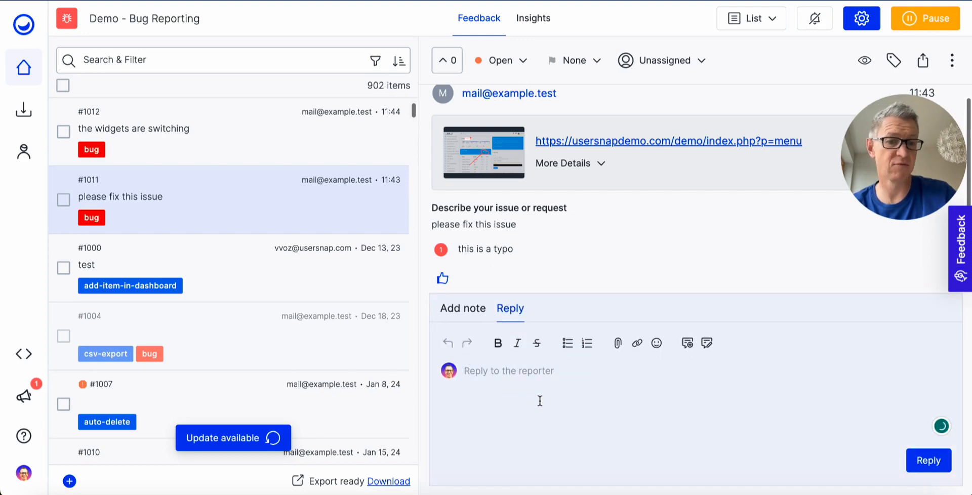
{"action": "left_click", "coordinate": [686, 343]}
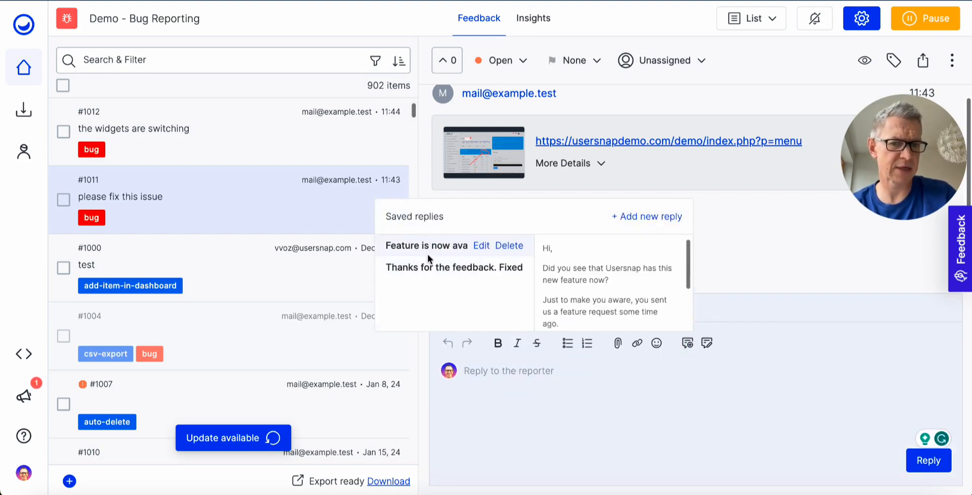
{"action": "left_click", "coordinate": [453, 267]}
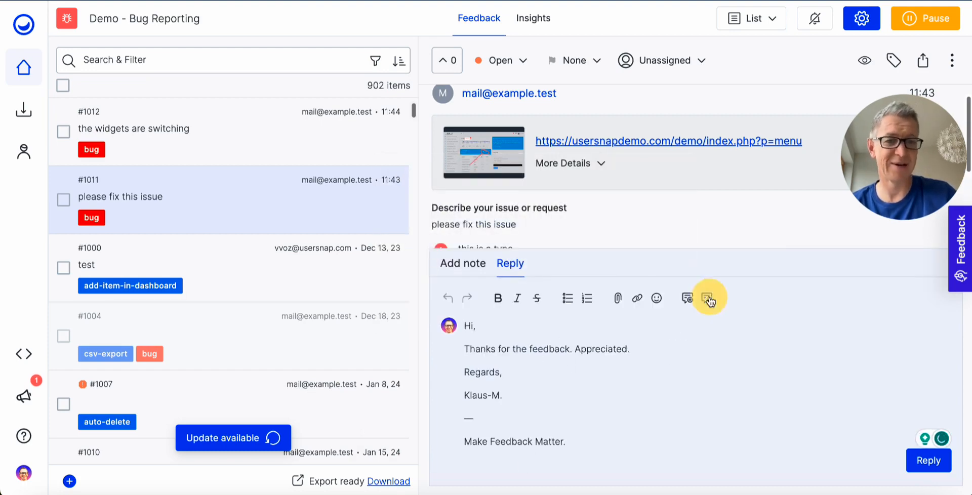
Generate the friendly and professional AI-suggested replies, then dismiss them, keeping the reply draft.
{"action": "left_click", "coordinate": [709, 298]}
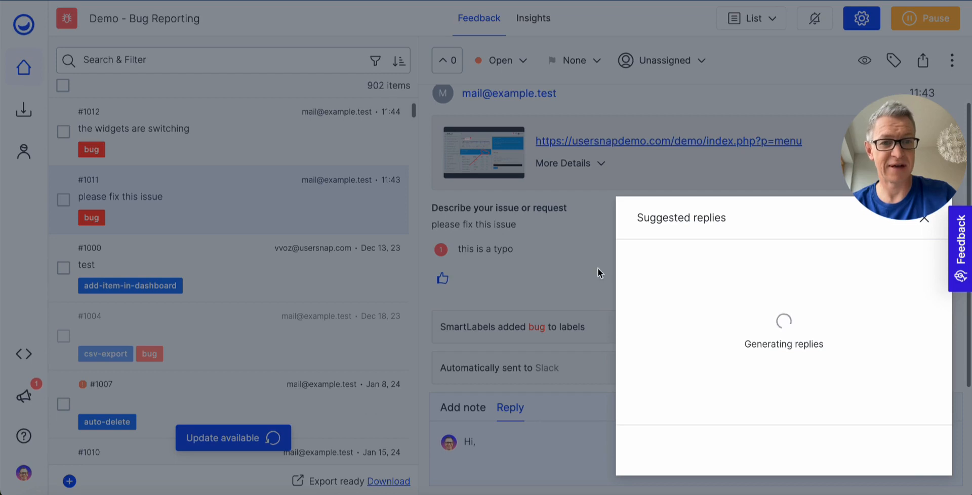
{"action": "mouse_move", "coordinate": [712, 232]}
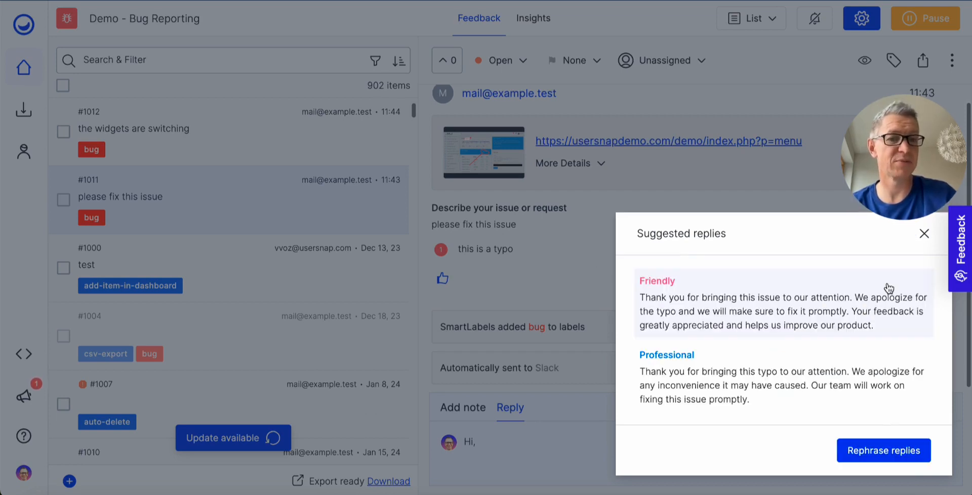
{"action": "mouse_move", "coordinate": [924, 242]}
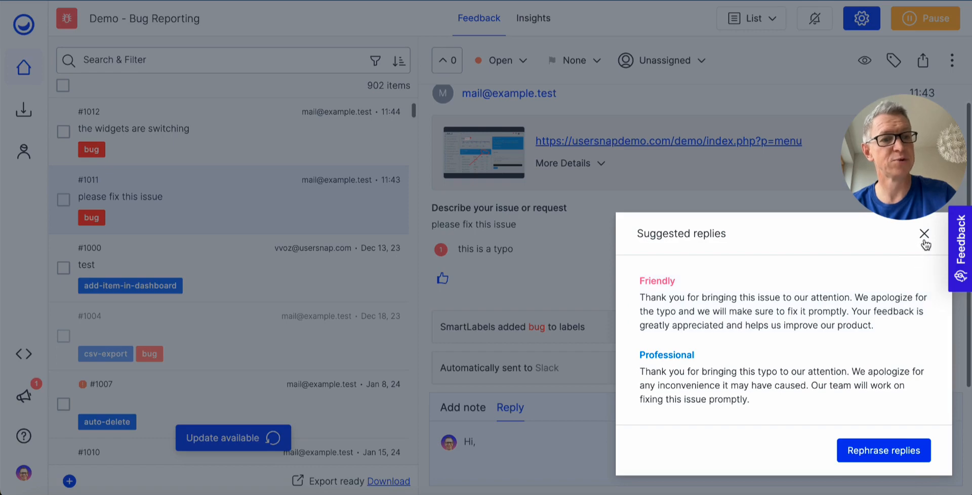
{"action": "left_click", "coordinate": [924, 234]}
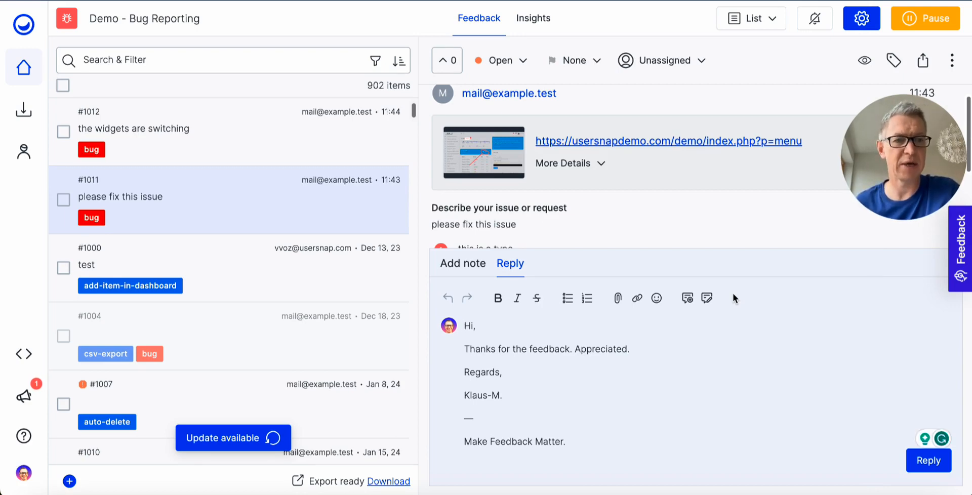
{"action": "mouse_move", "coordinate": [675, 243]}
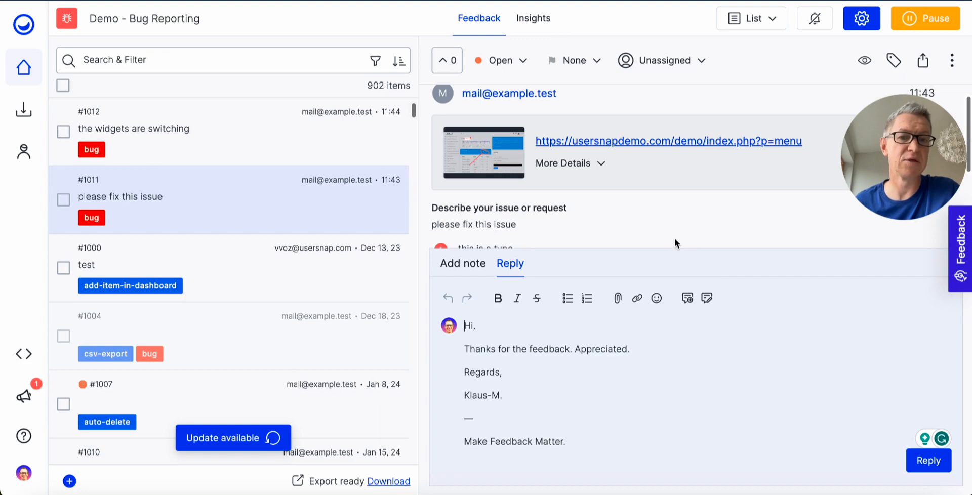
{"action": "scroll", "scroll_direction": "down", "scroll_amount": 3}
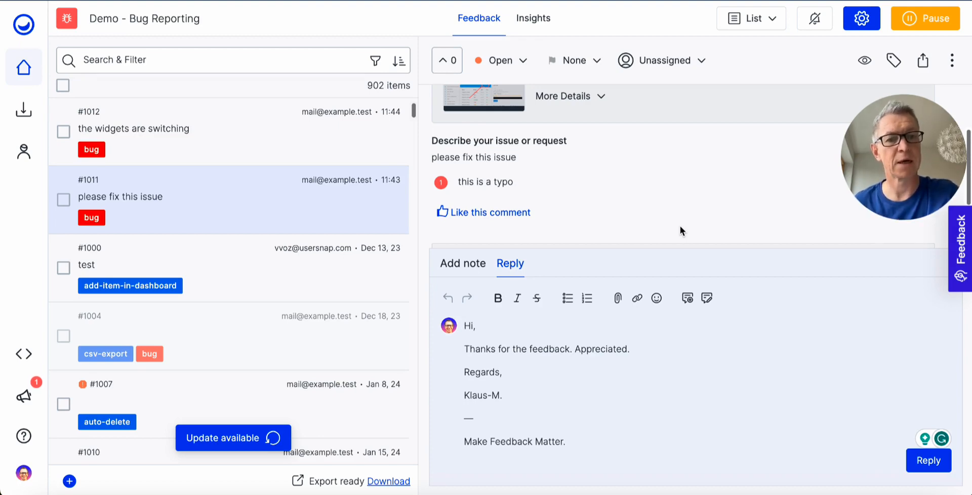
{"action": "scroll", "scroll_direction": "down", "scroll_amount": 3}
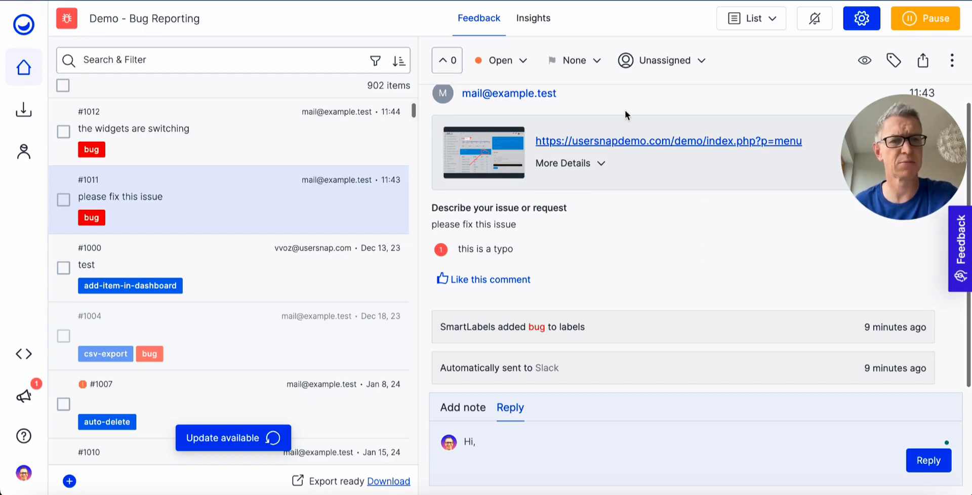
Set feedback #1011's priority to High, leaving its status Open, and reach the view switcher.
{"action": "left_click", "coordinate": [441, 278]}
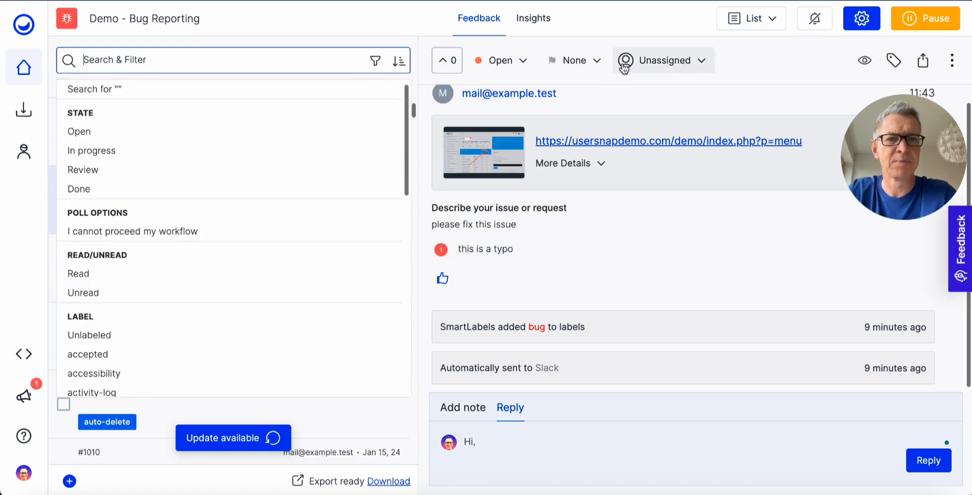
{"action": "left_click", "coordinate": [573, 60]}
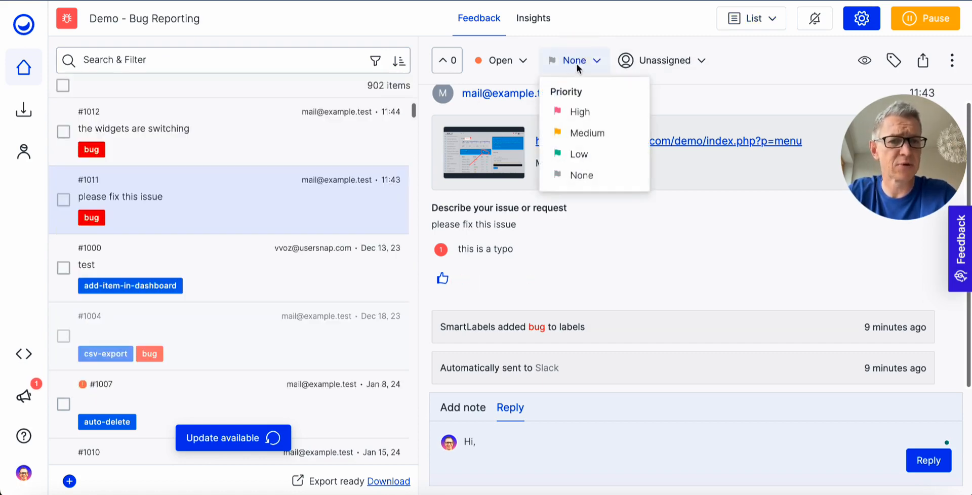
{"action": "left_click", "coordinate": [579, 111]}
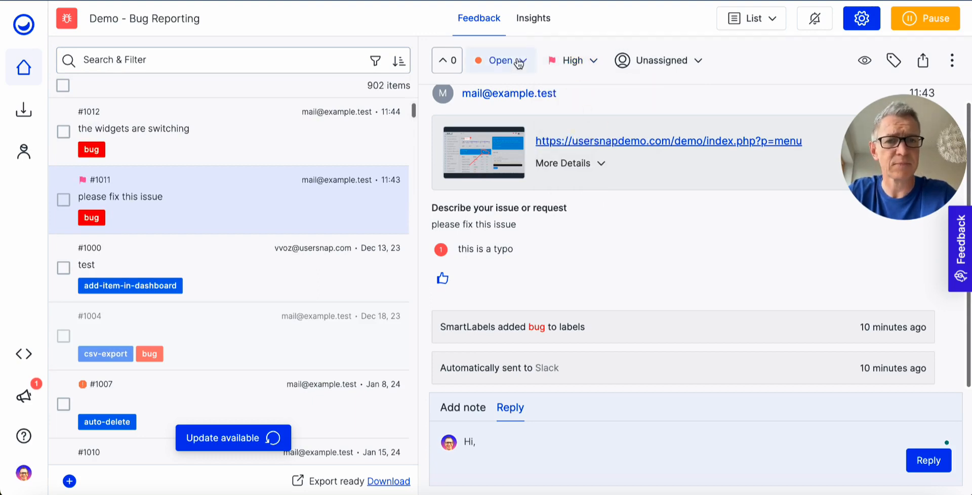
{"action": "left_click", "coordinate": [501, 60]}
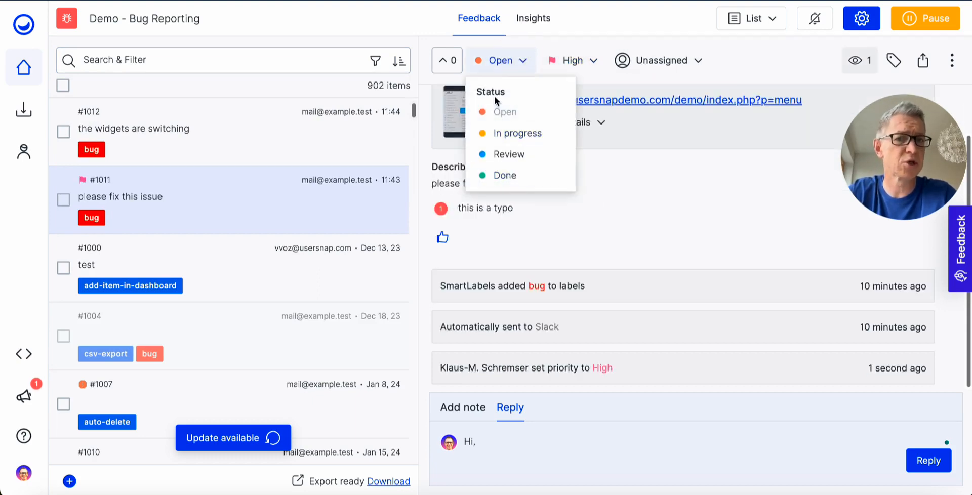
{"action": "left_click", "coordinate": [750, 19]}
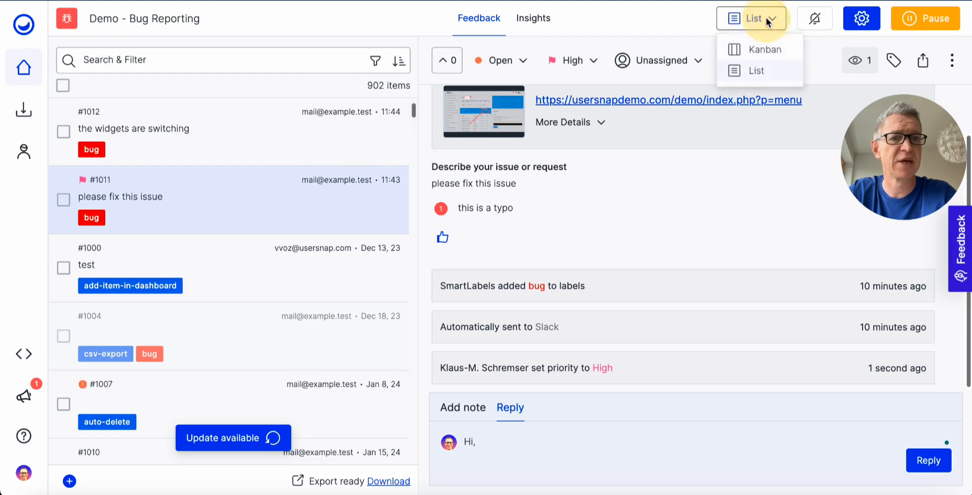
{"action": "left_click", "coordinate": [766, 48]}
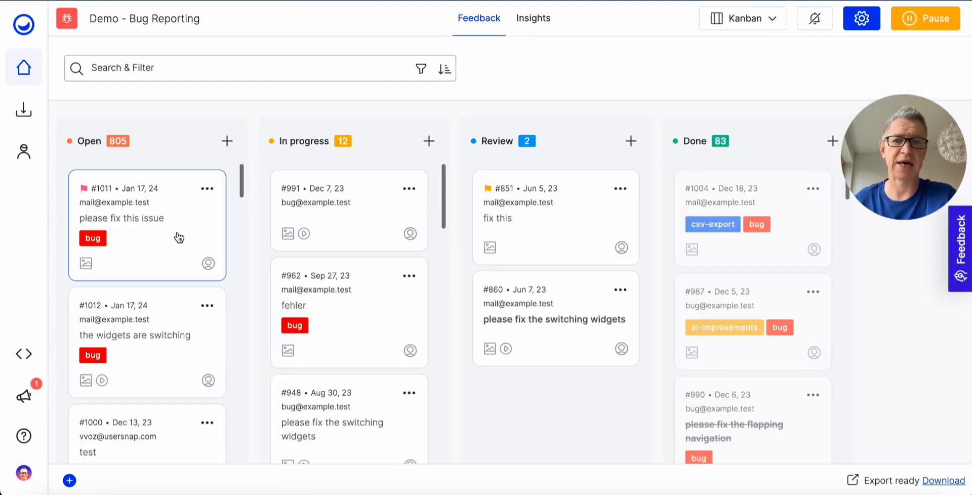
{"action": "left_click_drag", "start_coordinate": [147, 225], "coordinate": [342, 208]}
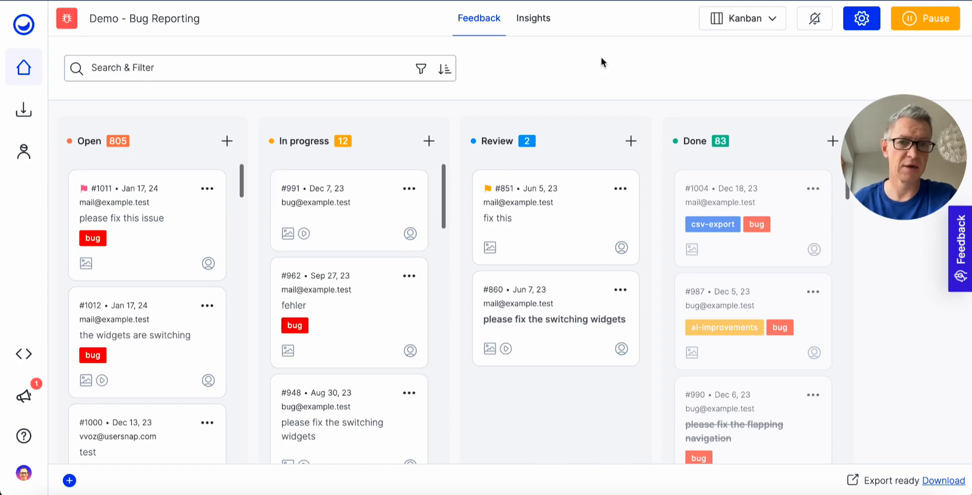
{"action": "mouse_move", "coordinate": [683, 42]}
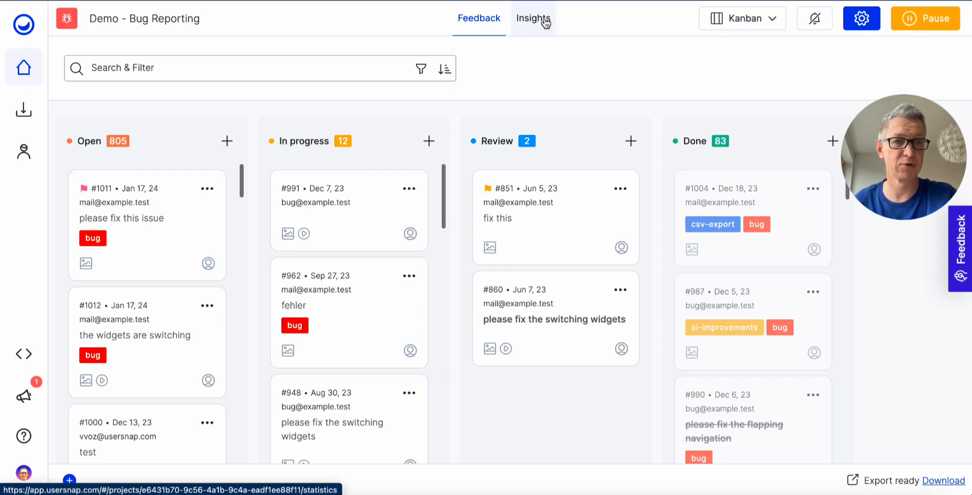
Show Insights project statistics: 6 feedback received, 36% response rate, status, integrations and top submitters.
{"action": "left_click", "coordinate": [532, 19]}
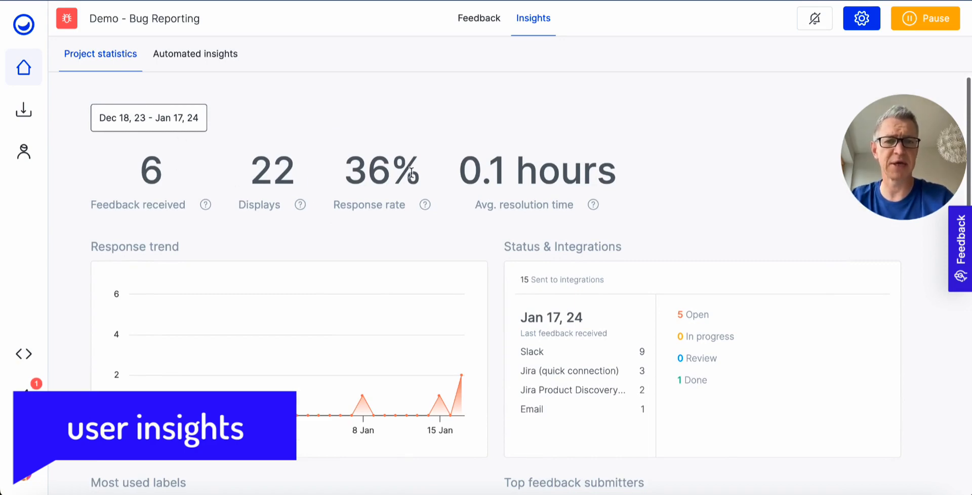
{"action": "scroll", "scroll_direction": "down", "scroll_amount": 3}
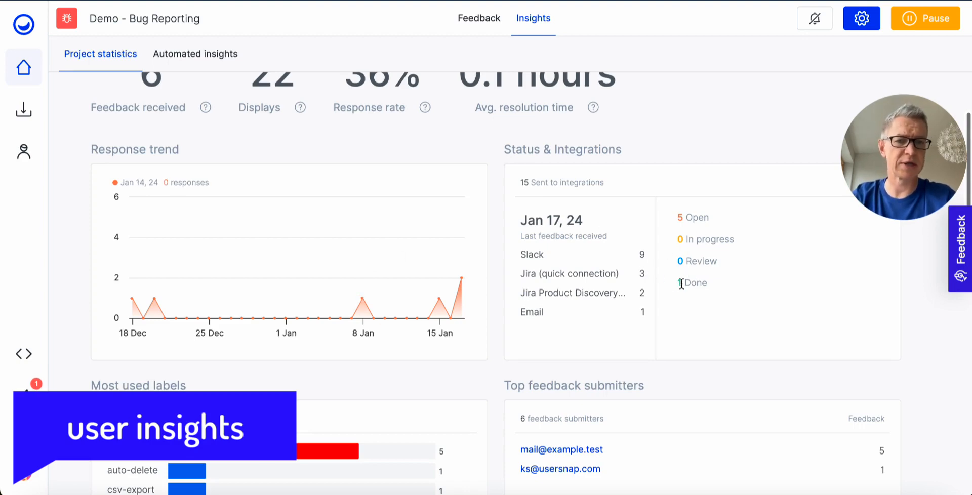
{"action": "scroll", "scroll_direction": "down", "scroll_amount": 3}
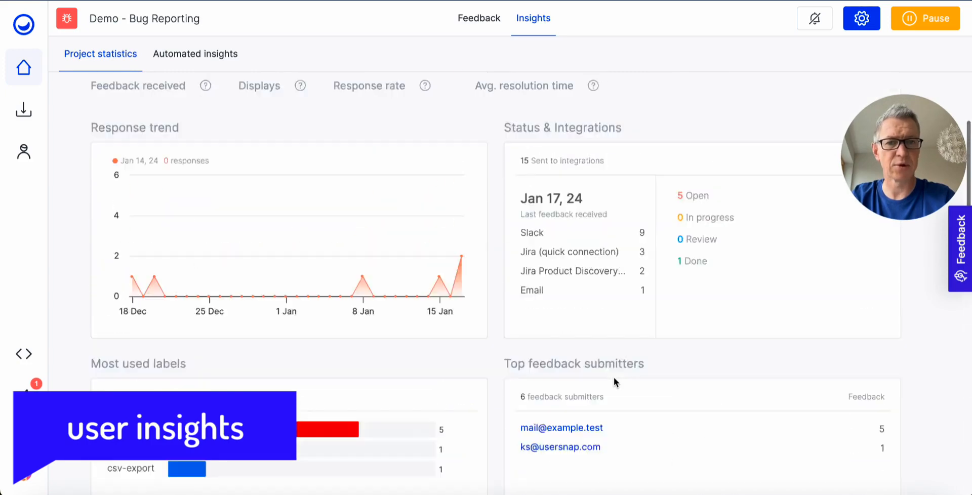
Show Automated insights: AI summary urging bug prioritisation, most urgent feedback, and 'bug' as top topic.
{"action": "left_click", "coordinate": [195, 54]}
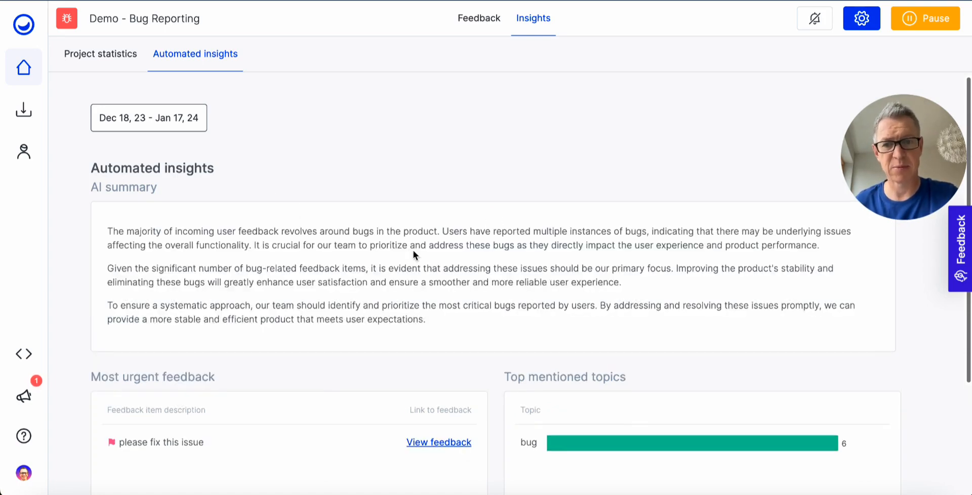
{"action": "mouse_move", "coordinate": [424, 168]}
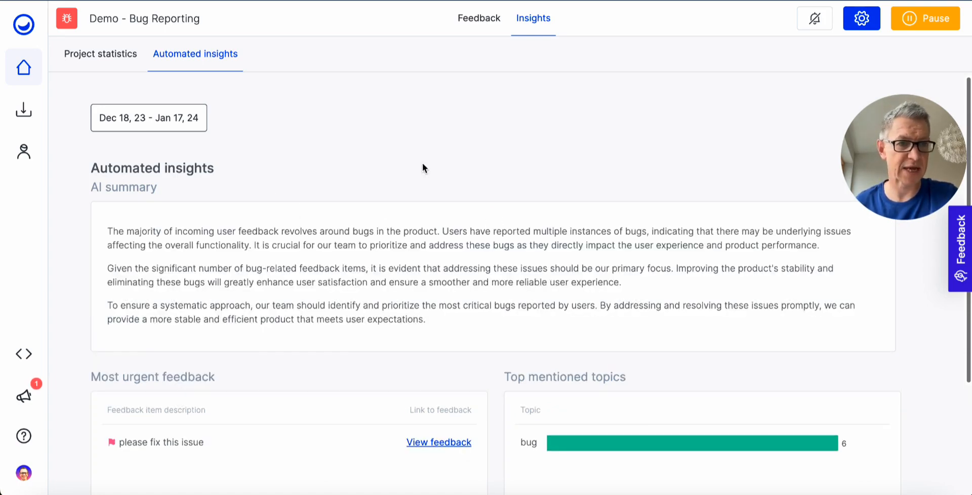
{"action": "scroll", "scroll_direction": "down", "scroll_amount": 3}
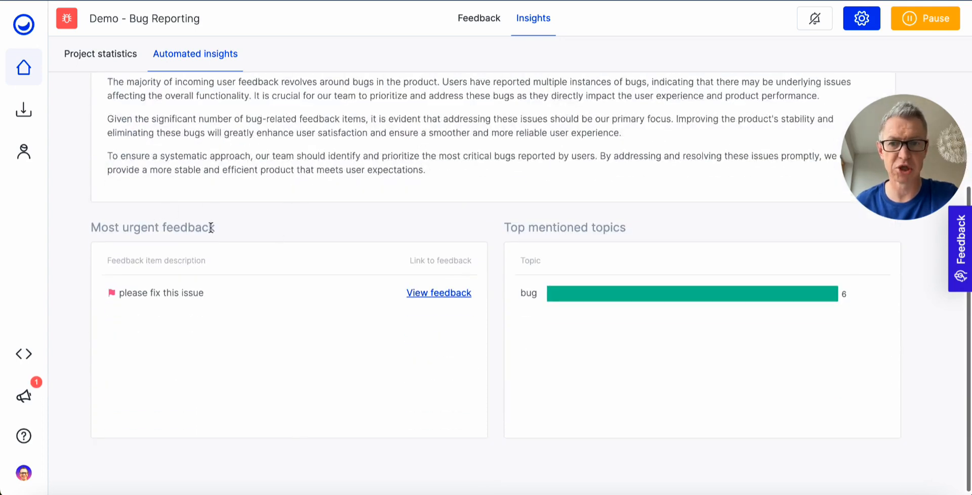
{"action": "scroll", "scroll_direction": "down", "scroll_amount": 3}
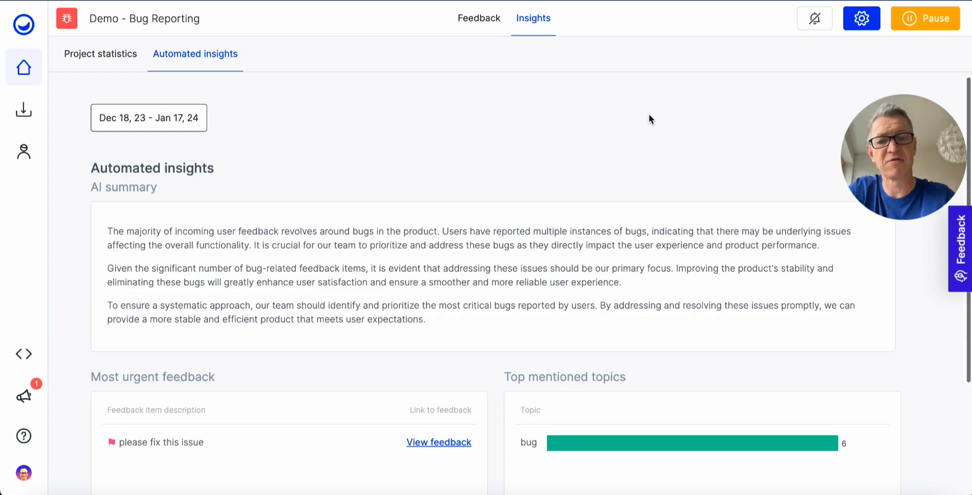
{"action": "mouse_move", "coordinate": [615, 76]}
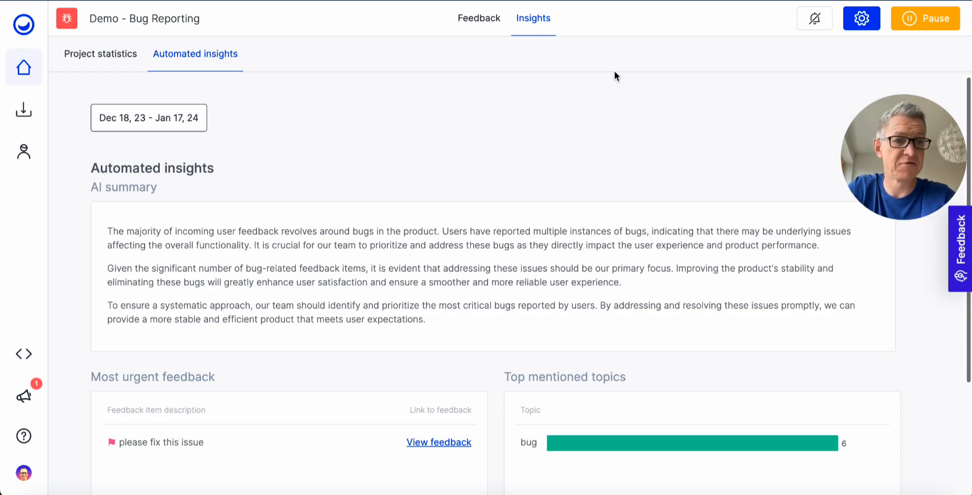
{"action": "mouse_move", "coordinate": [676, 98]}
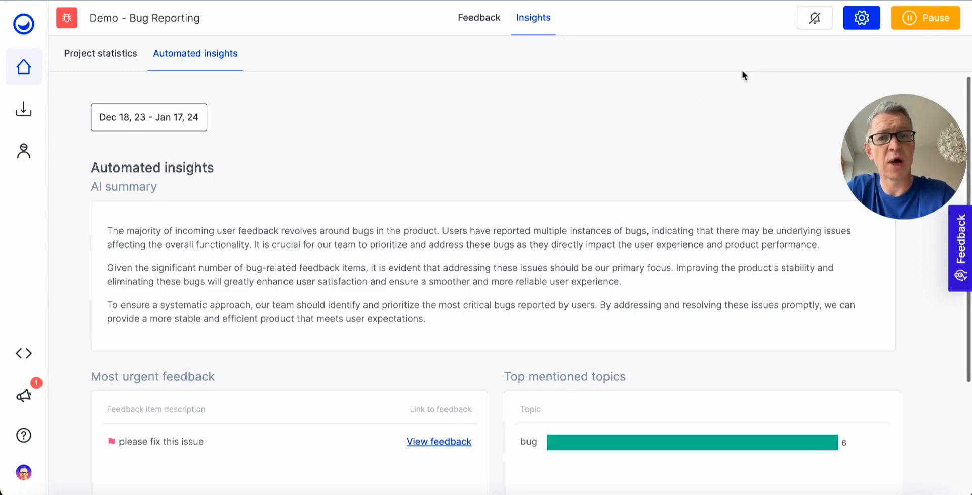
Return to the Feedback board and start Configure to reach the widget builder's Build step.
{"action": "left_click", "coordinate": [478, 17]}
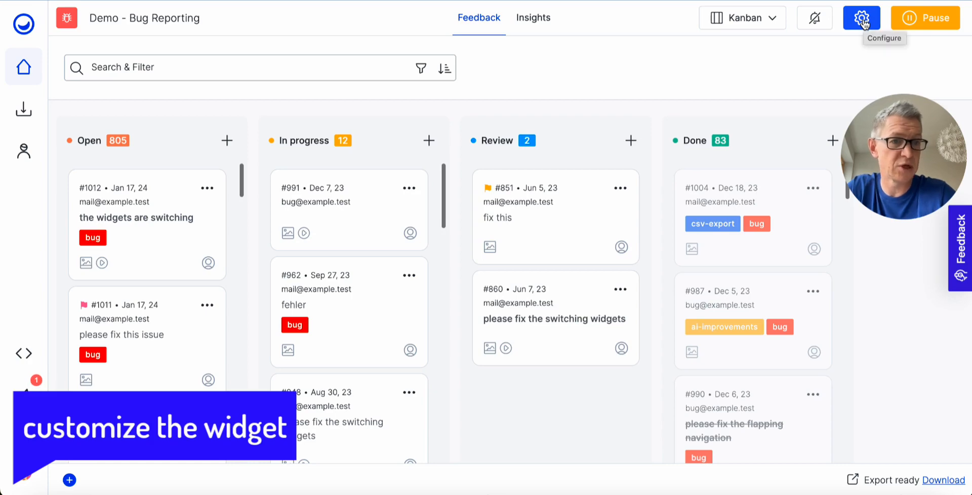
{"action": "mouse_move", "coordinate": [861, 38]}
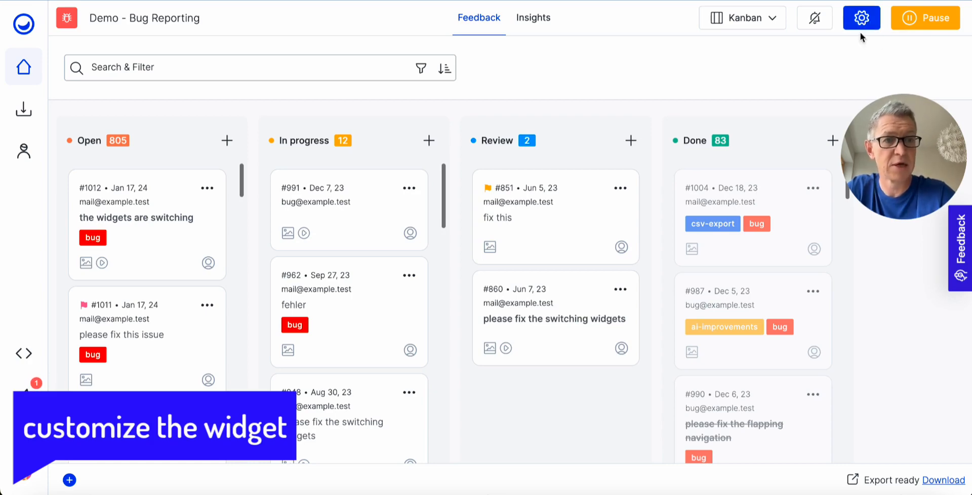
{"action": "left_click", "coordinate": [861, 17]}
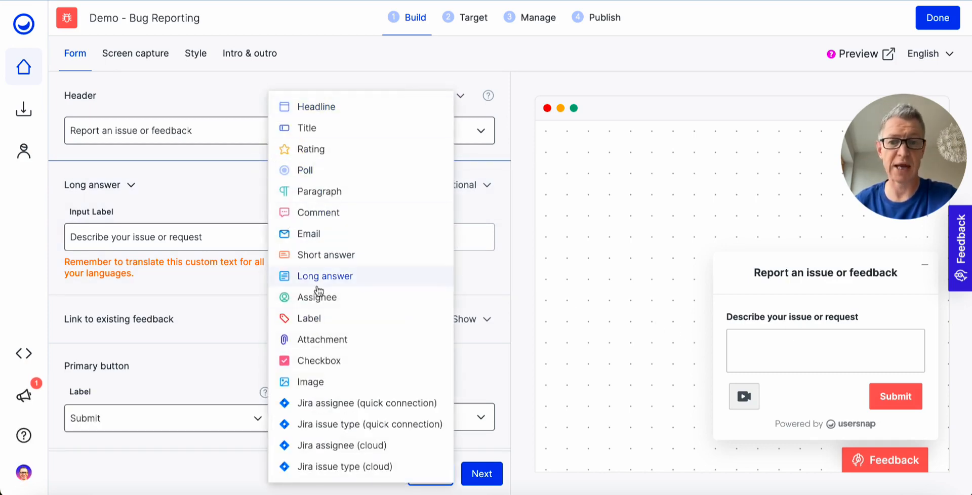
Try adding Title, Email and Poll fields to the form, removing each so the original form stays.
{"action": "left_click", "coordinate": [306, 128]}
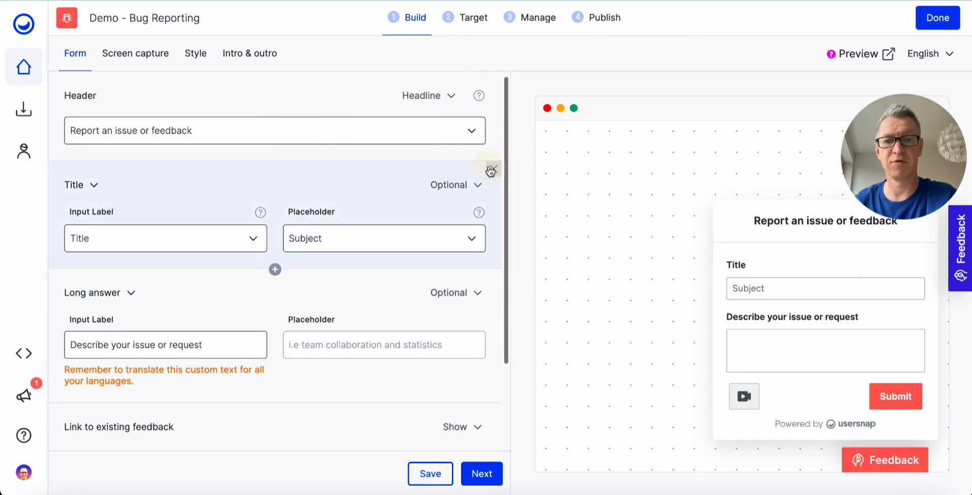
{"action": "left_click", "coordinate": [274, 270]}
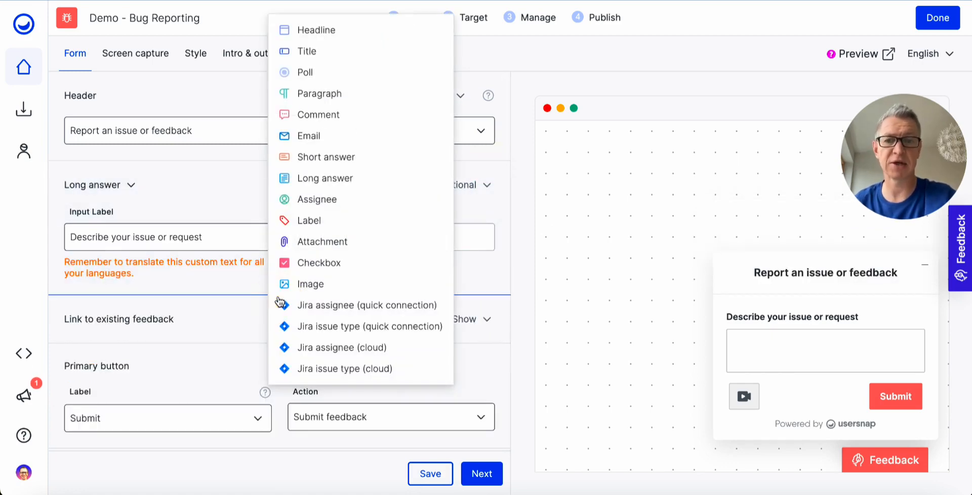
{"action": "mouse_move", "coordinate": [326, 156]}
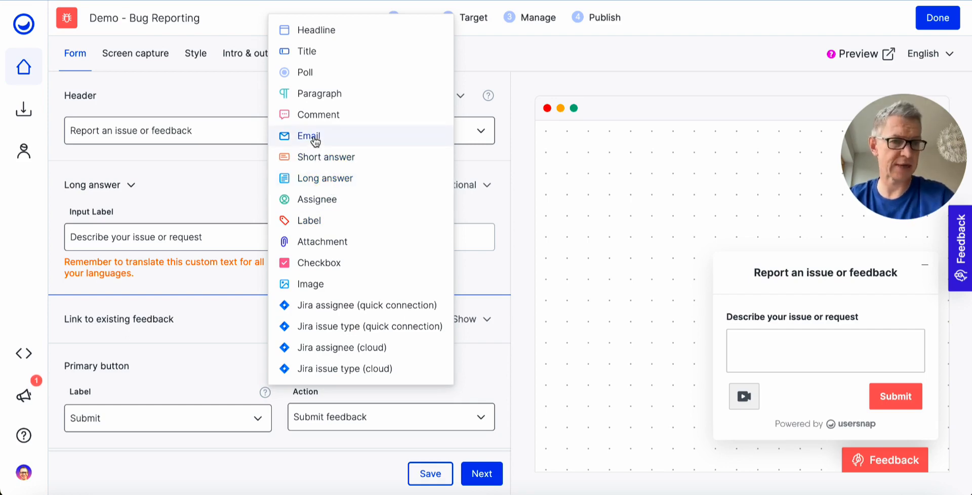
{"action": "left_click", "coordinate": [308, 135]}
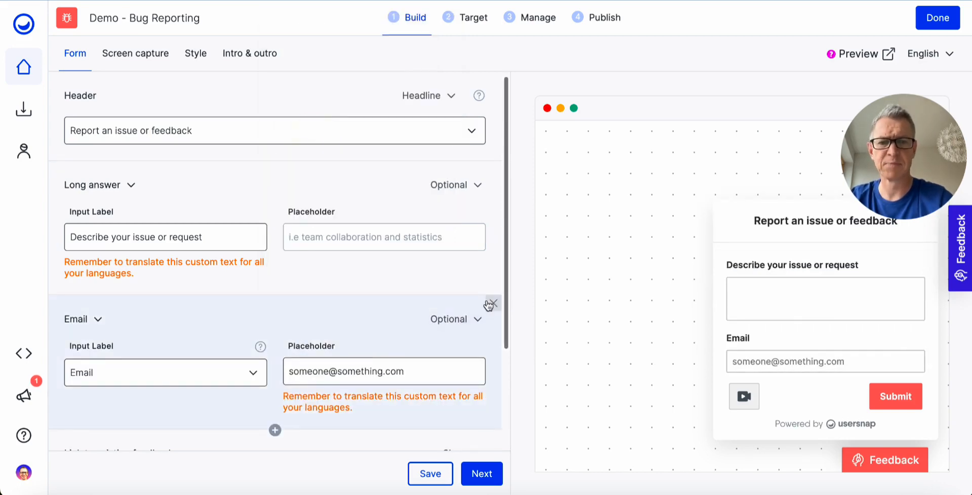
{"action": "left_click", "coordinate": [275, 430]}
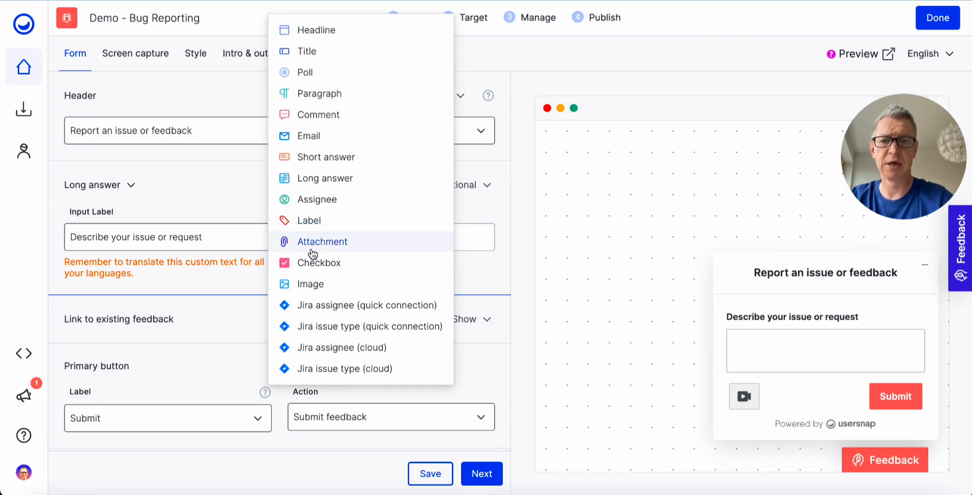
{"action": "left_click", "coordinate": [305, 72]}
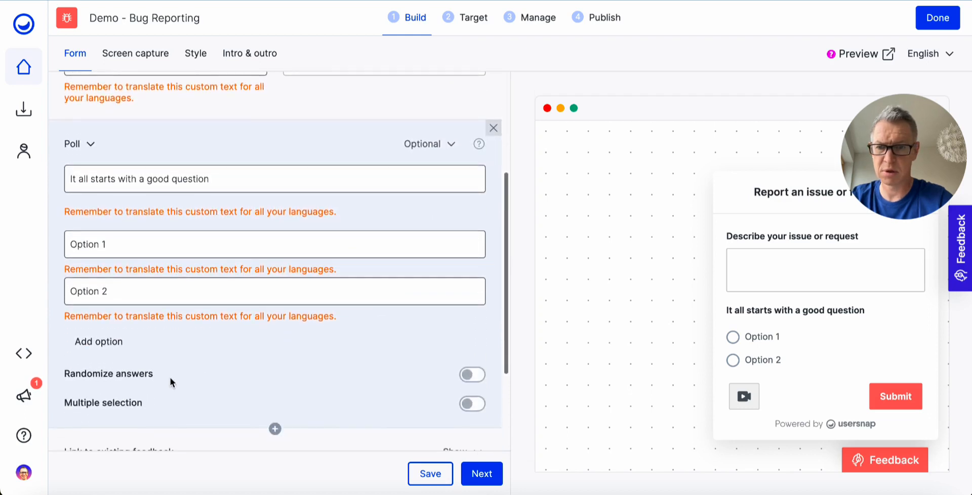
{"action": "left_click", "coordinate": [472, 403]}
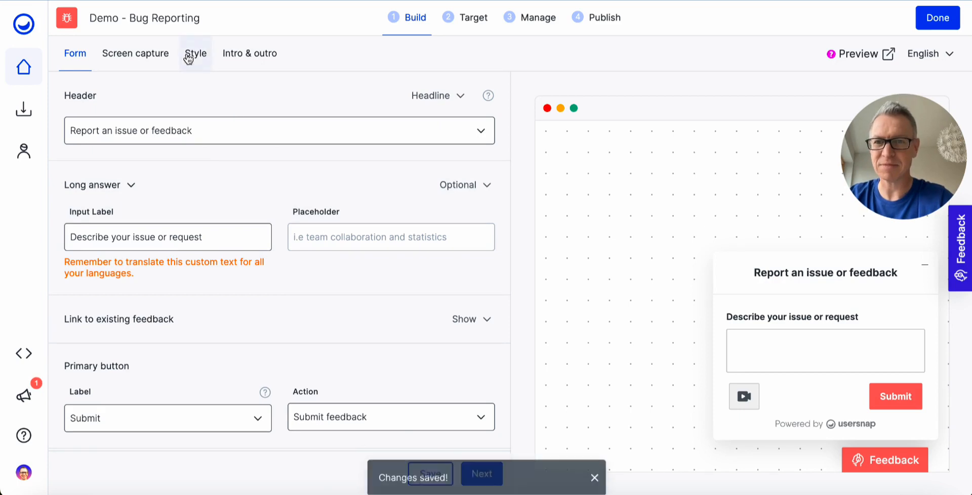
Review Intro & outro, then move to the Target step with Everybody audience and display paths.
{"action": "left_click", "coordinate": [250, 53]}
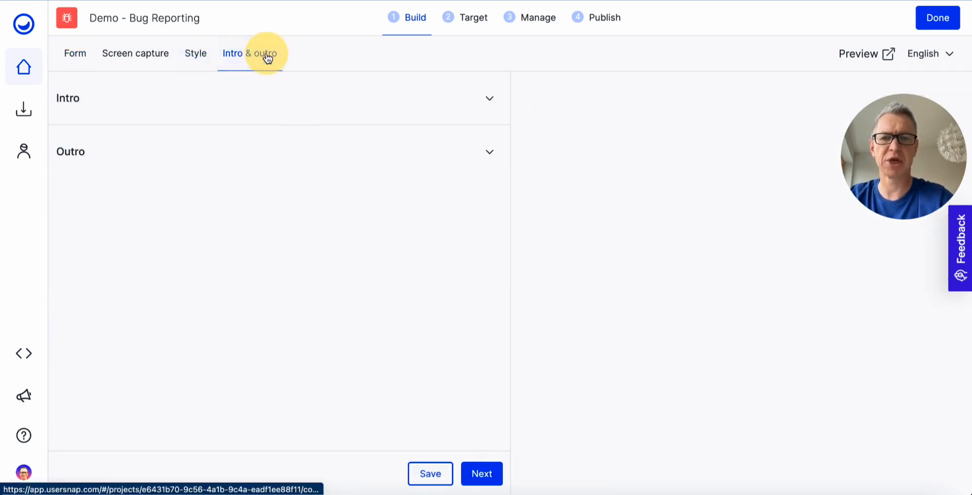
{"action": "left_click", "coordinate": [474, 18]}
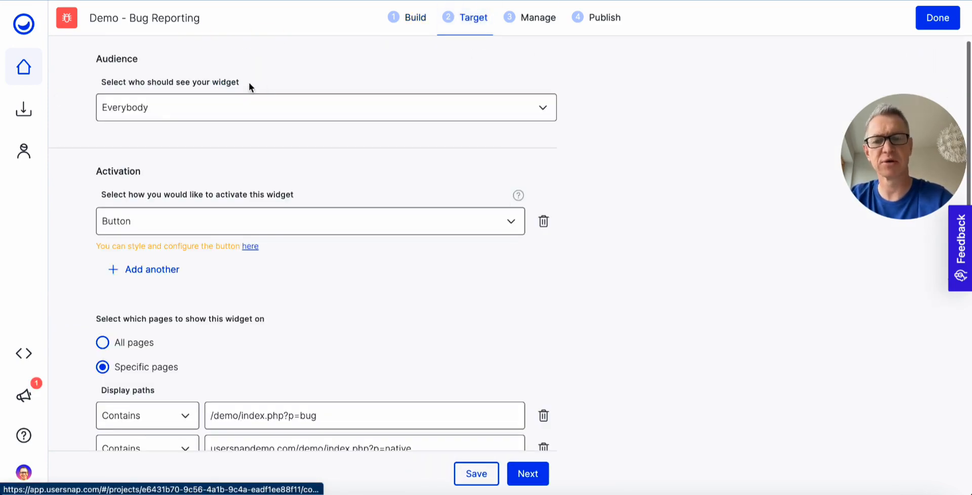
{"action": "scroll", "scroll_direction": "down", "scroll_amount": 3}
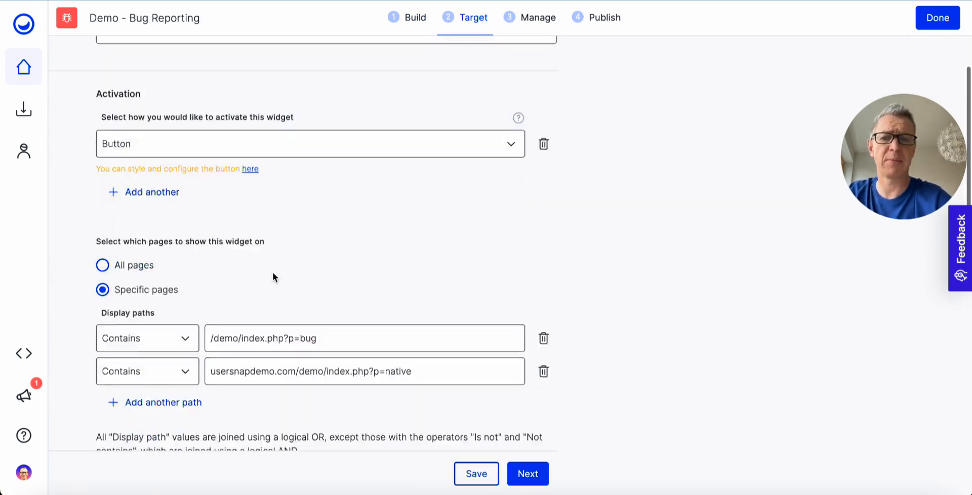
{"action": "scroll", "scroll_direction": "down", "scroll_amount": 3}
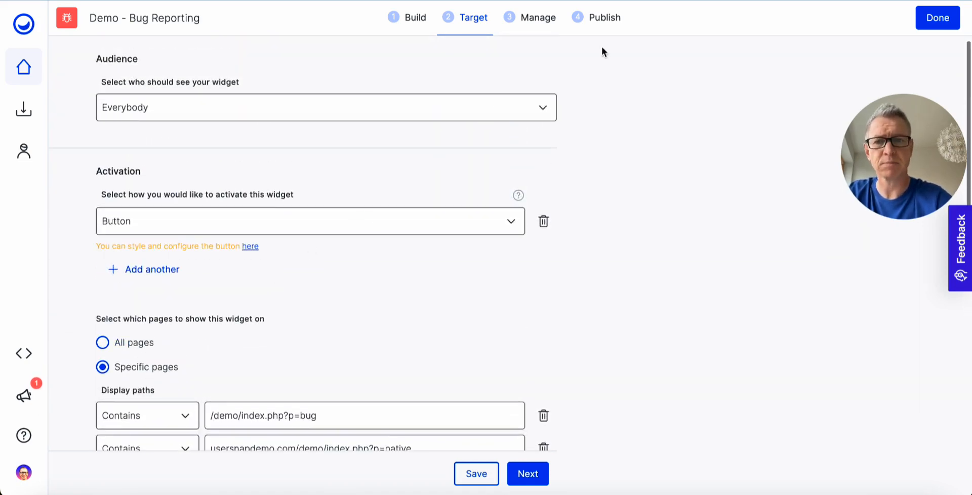
Show the Publish step with the space code snippet and the space and project API keys.
{"action": "left_click", "coordinate": [604, 17]}
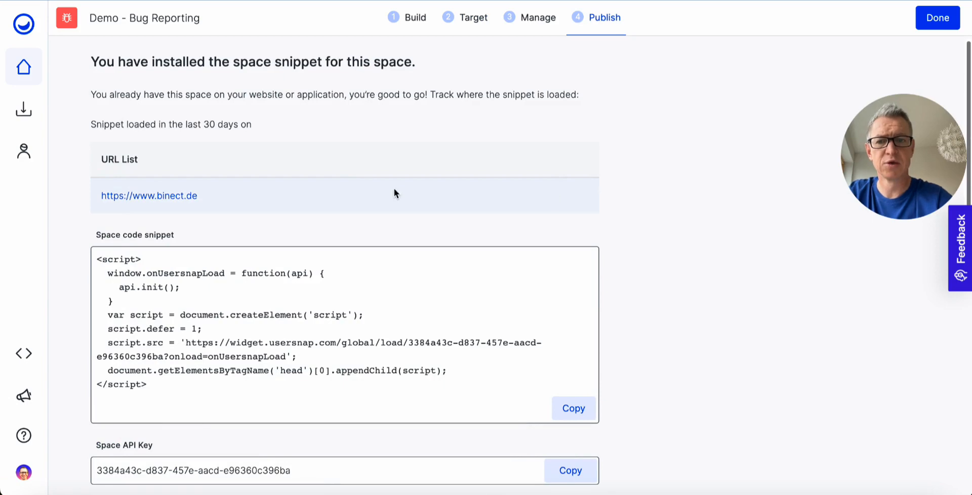
{"action": "scroll", "scroll_direction": "down", "scroll_amount": 3}
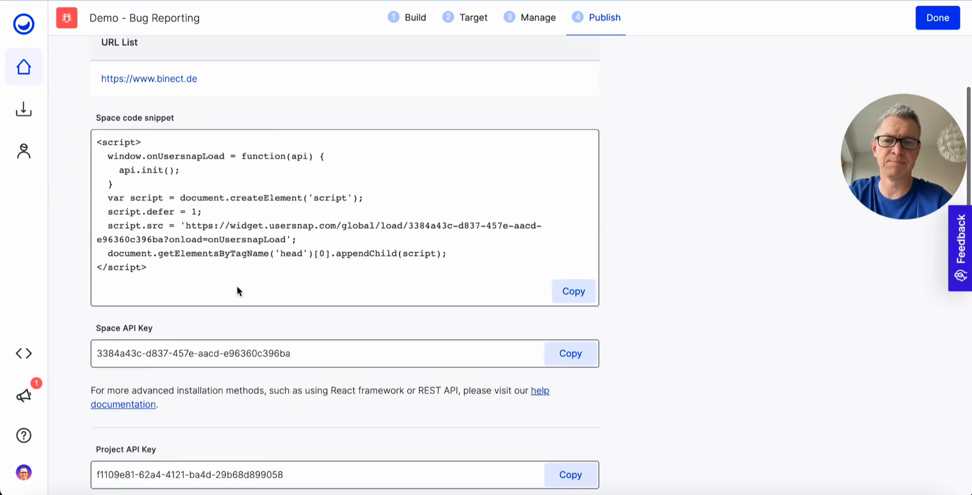
{"action": "scroll", "scroll_direction": "down", "scroll_amount": 3}
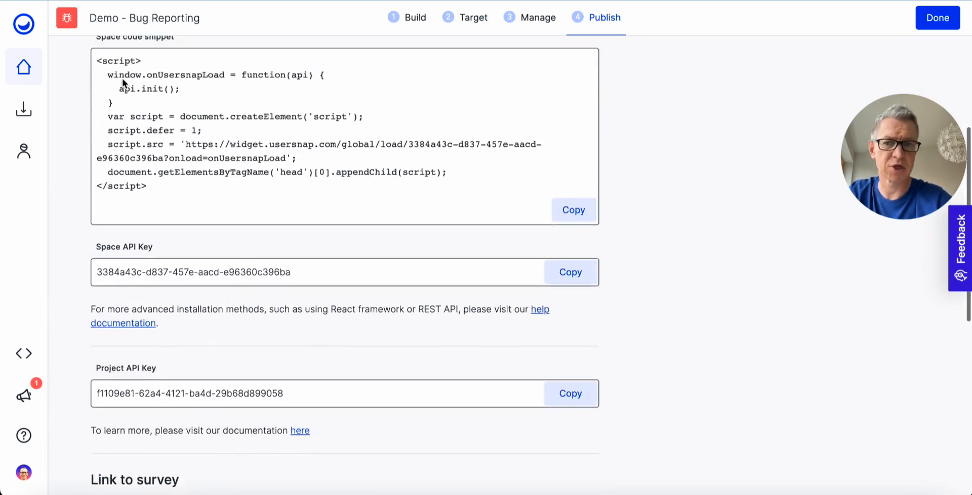
{"action": "mouse_move", "coordinate": [310, 320]}
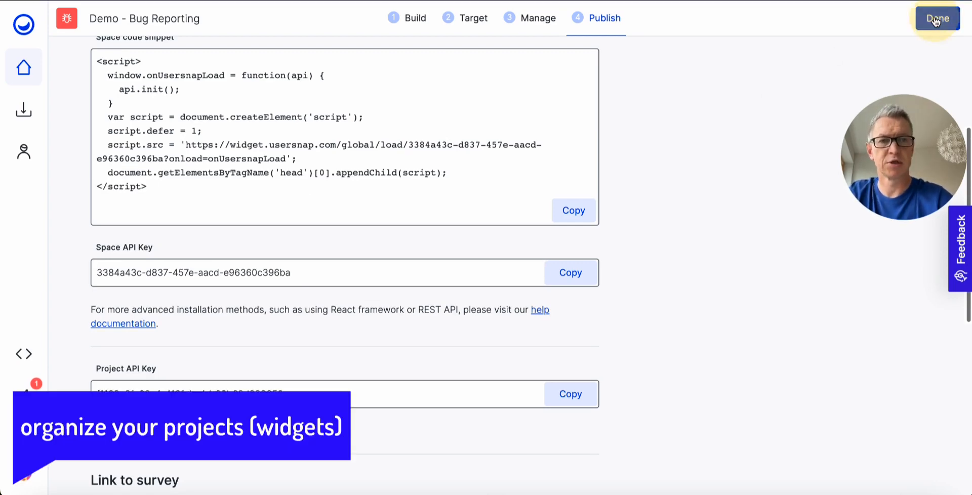
{"action": "left_click", "coordinate": [937, 18]}
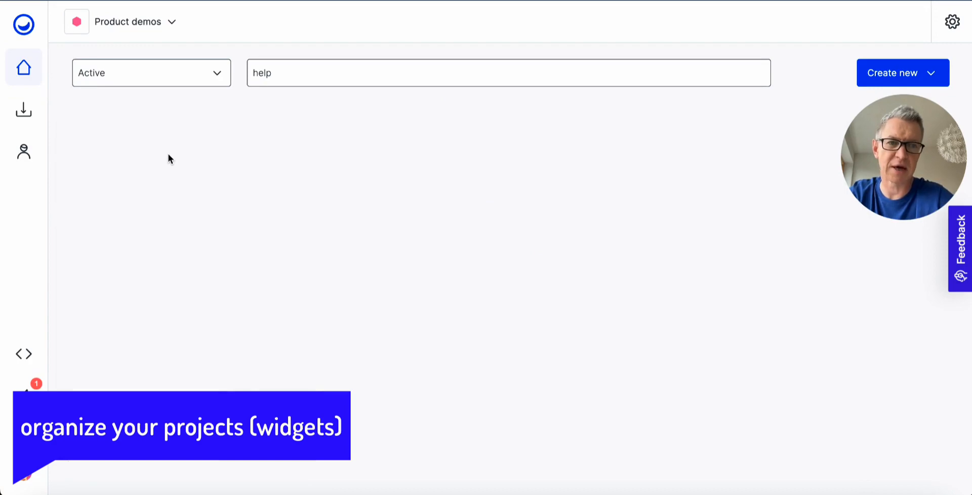
{"action": "key", "text": "Backspace"}
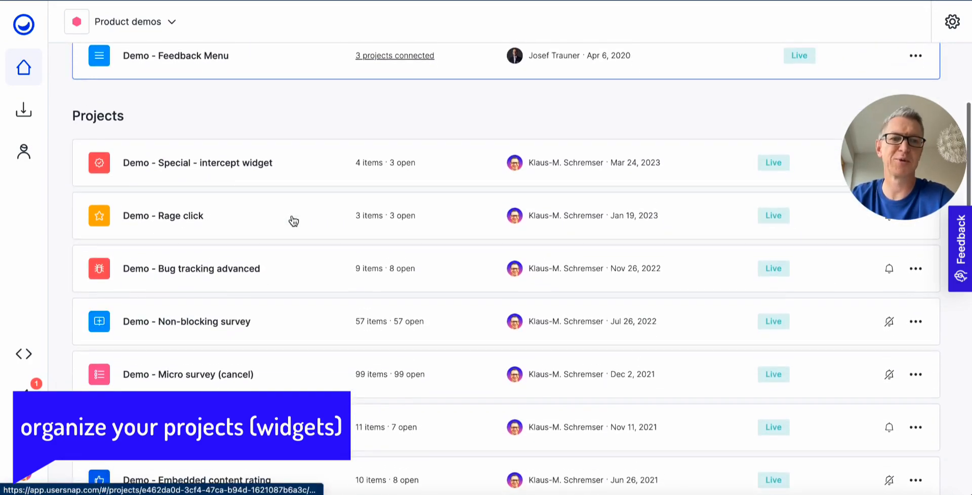
{"action": "scroll", "scroll_direction": "down", "scroll_amount": 3}
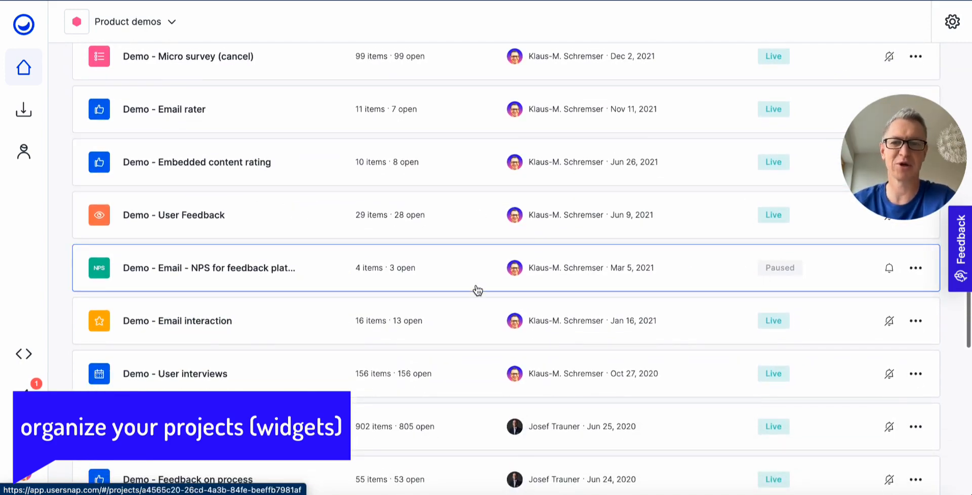
{"action": "scroll", "scroll_direction": "down", "scroll_amount": 3}
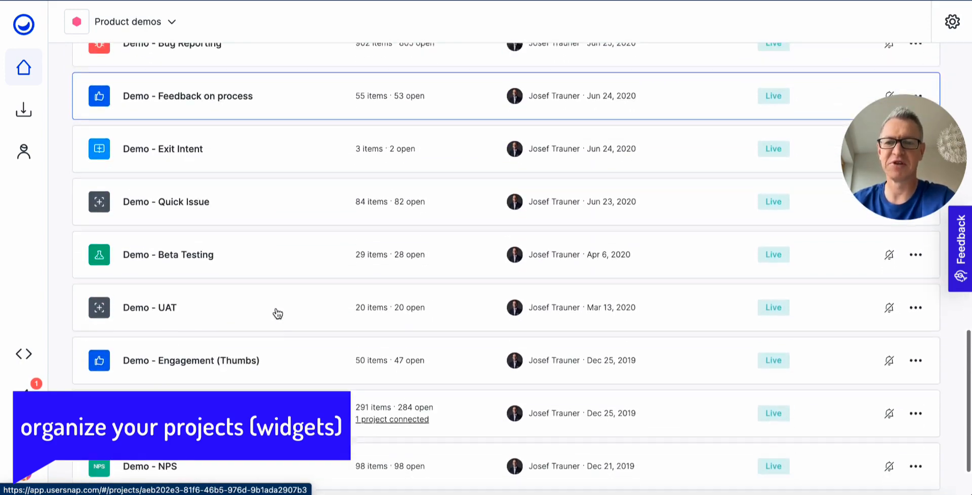
{"action": "scroll", "scroll_direction": "down", "scroll_amount": 3}
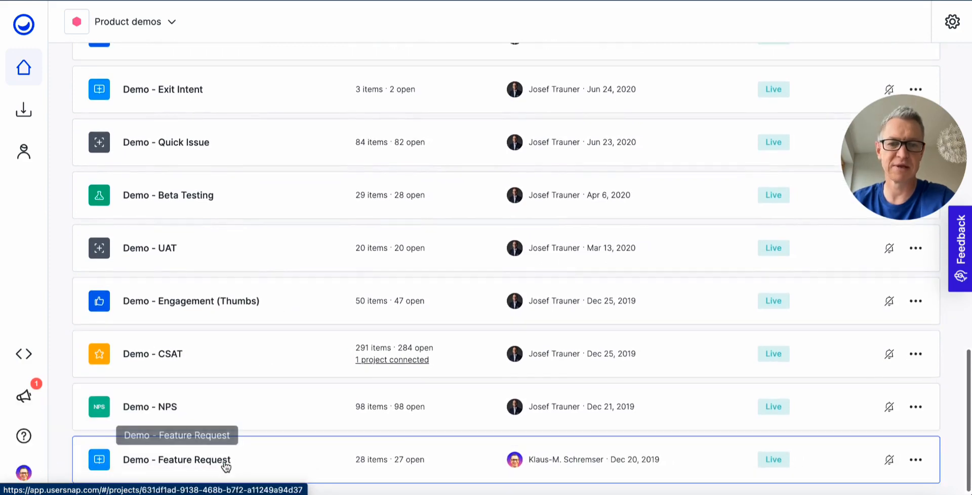
{"action": "left_click", "coordinate": [177, 460]}
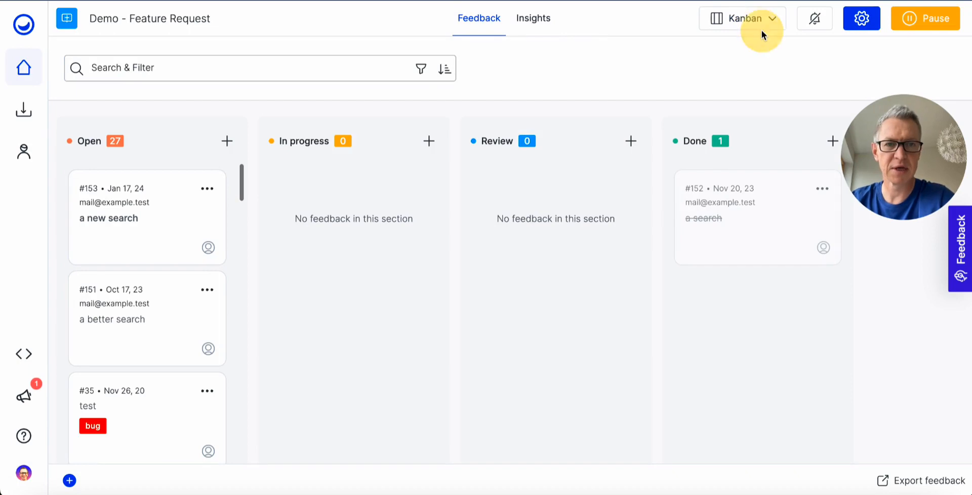
{"action": "left_click", "coordinate": [742, 19]}
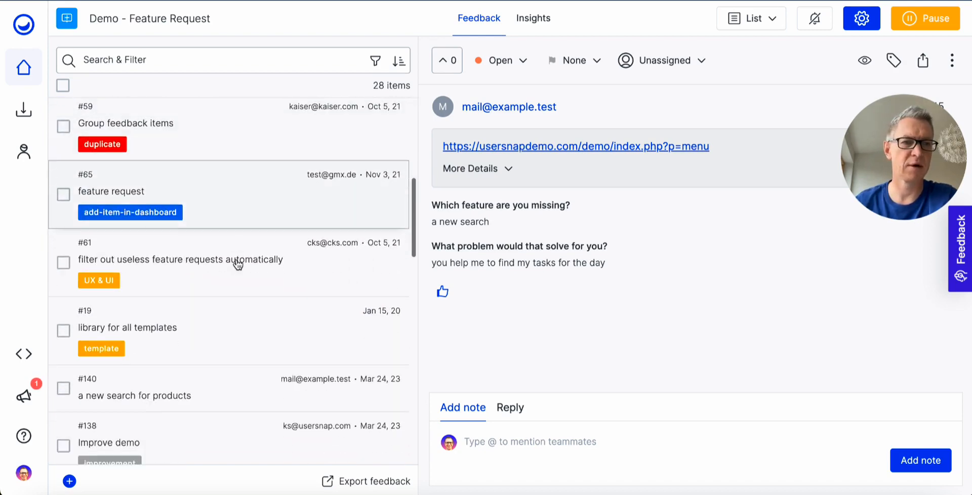
{"action": "scroll", "scroll_direction": "down", "scroll_amount": 3}
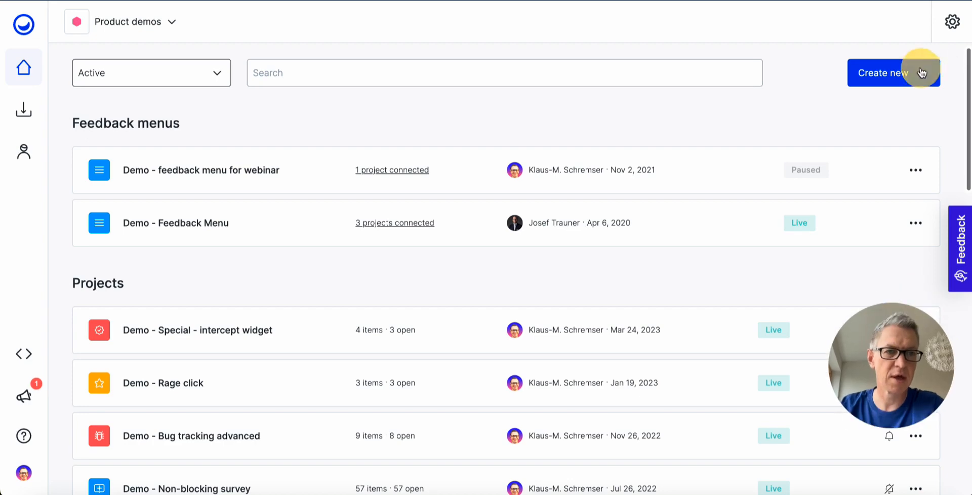
{"action": "left_click", "coordinate": [893, 73]}
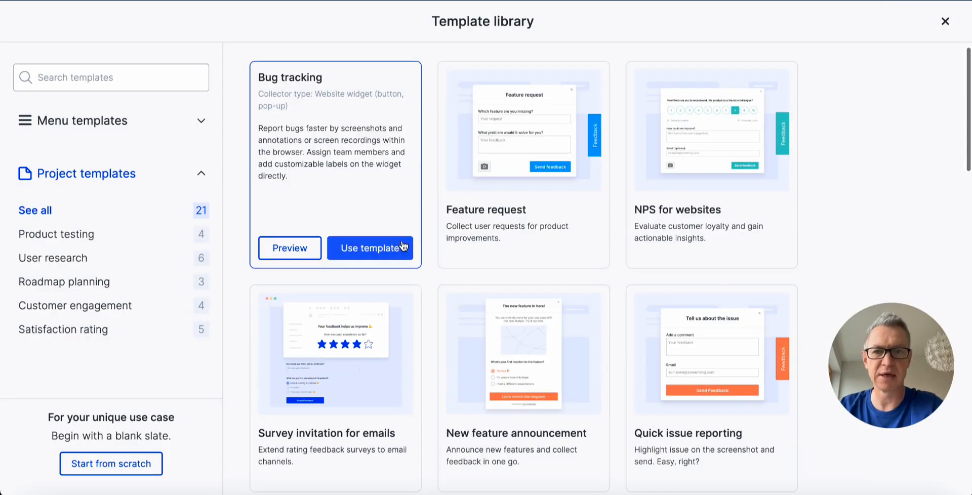
{"action": "scroll", "scroll_direction": "down", "scroll_amount": 3}
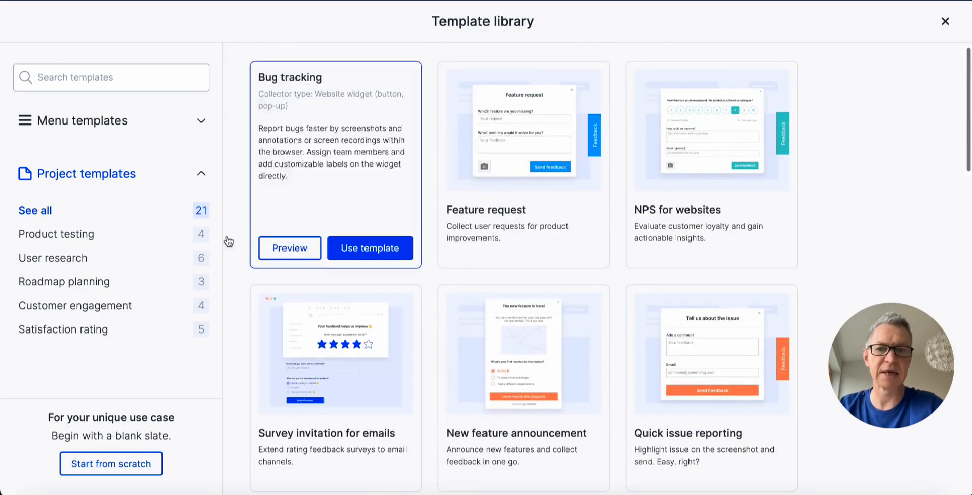
{"action": "left_click", "coordinate": [945, 21]}
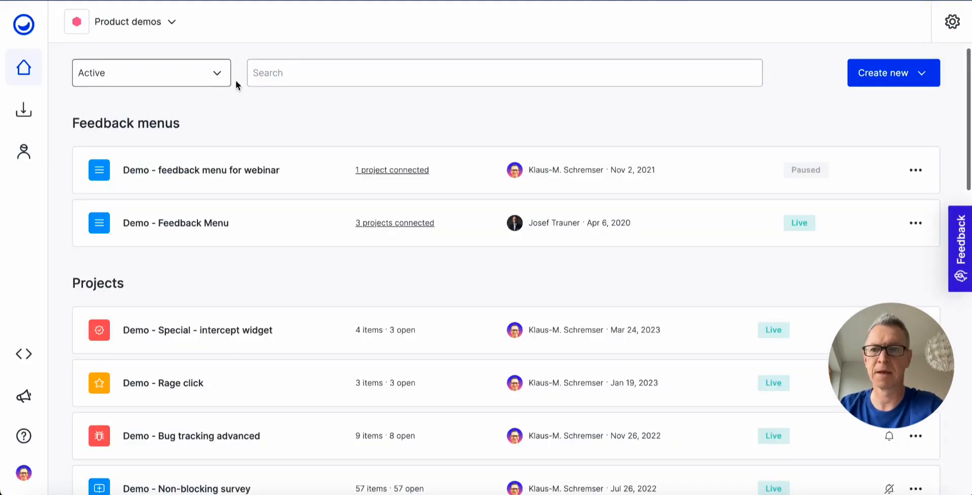
Bring up the Spaces overview listing Product, Marketing demo and Developer spaces.
{"action": "left_click", "coordinate": [24, 24]}
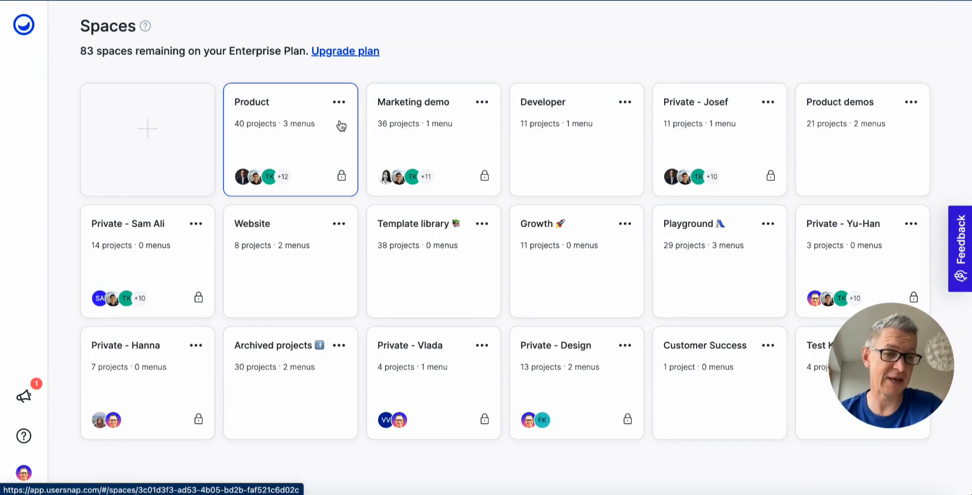
{"action": "mouse_move", "coordinate": [509, 104]}
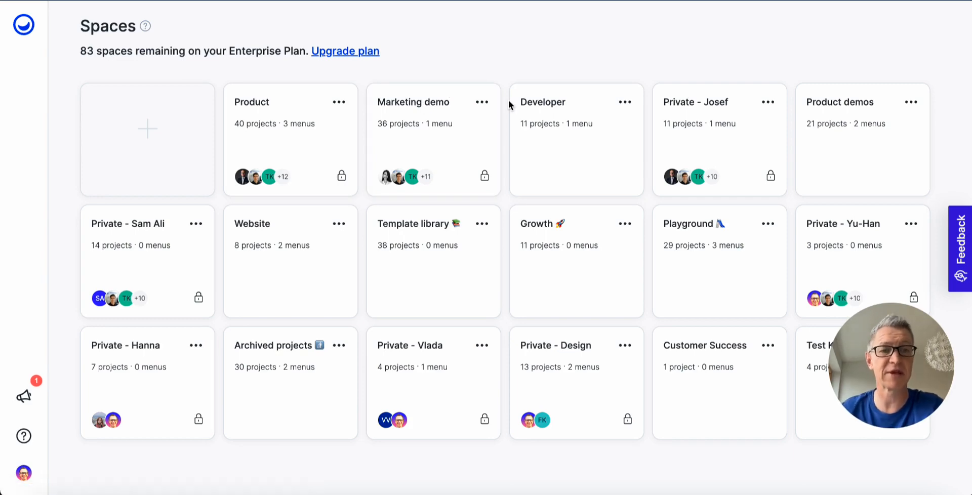
{"action": "mouse_move", "coordinate": [843, 165]}
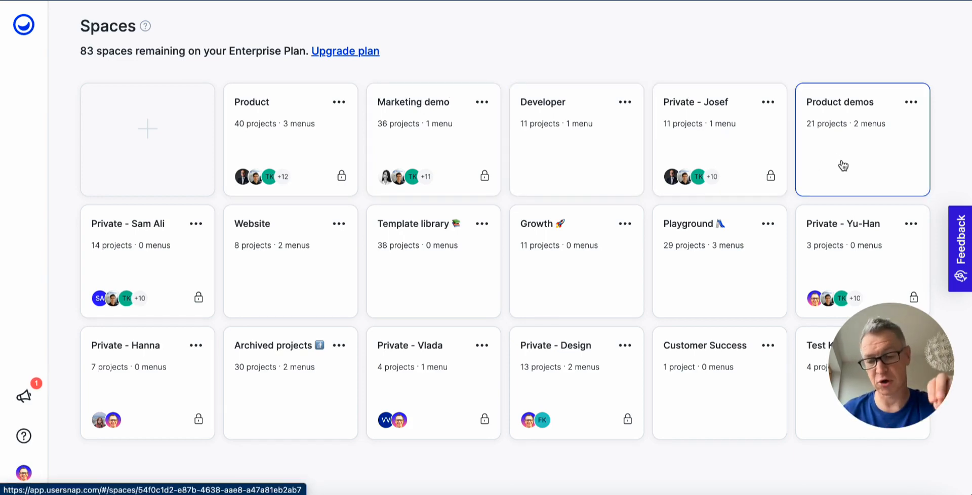
{"action": "mouse_move", "coordinate": [833, 164]}
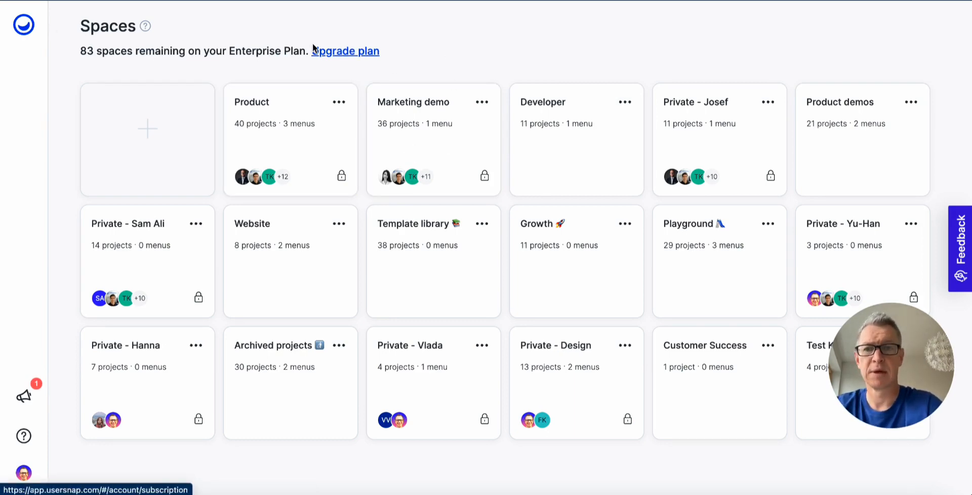
{"action": "mouse_move", "coordinate": [303, 40]}
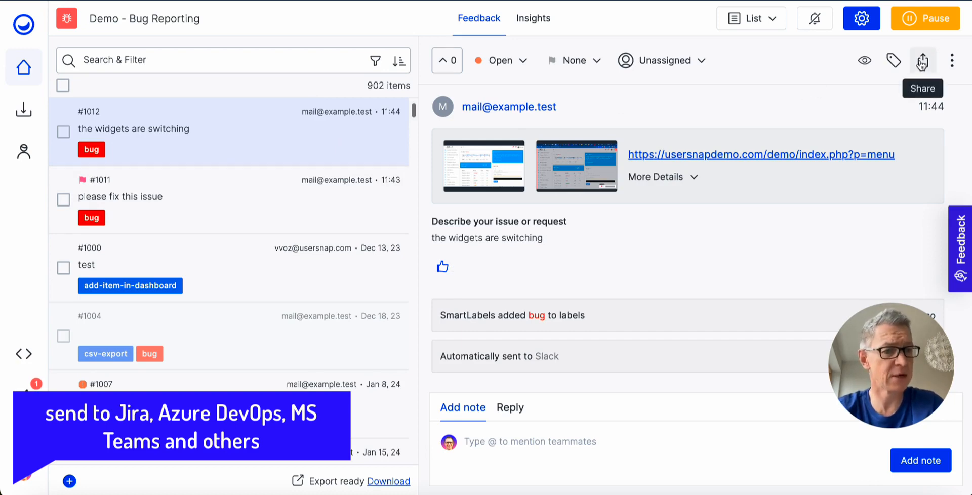
Share feedback #1012 to Jira and view its linked issue AT-14 with High priority.
{"action": "left_click", "coordinate": [923, 59]}
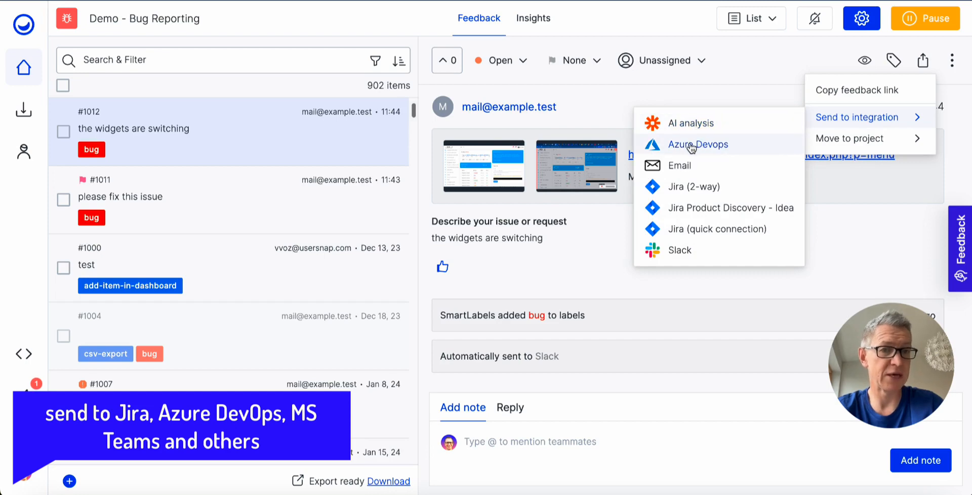
{"action": "mouse_move", "coordinate": [687, 186]}
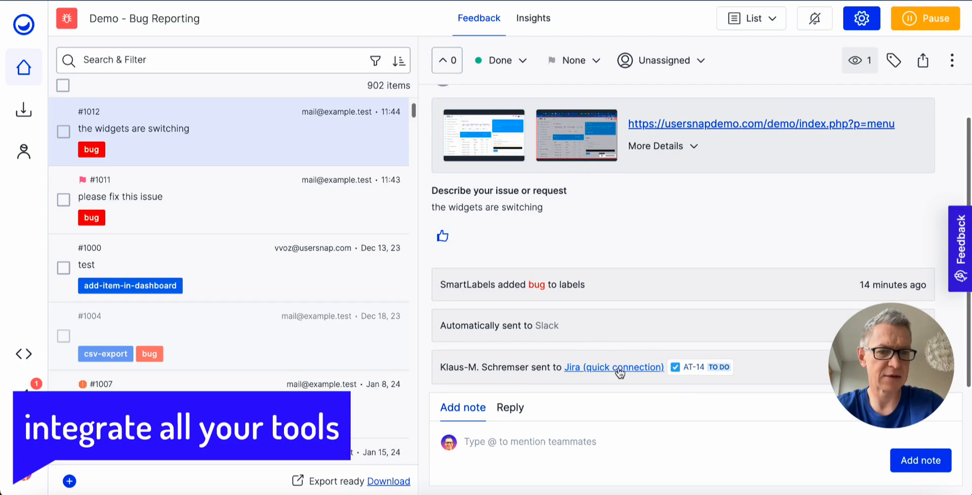
{"action": "mouse_move", "coordinate": [614, 367]}
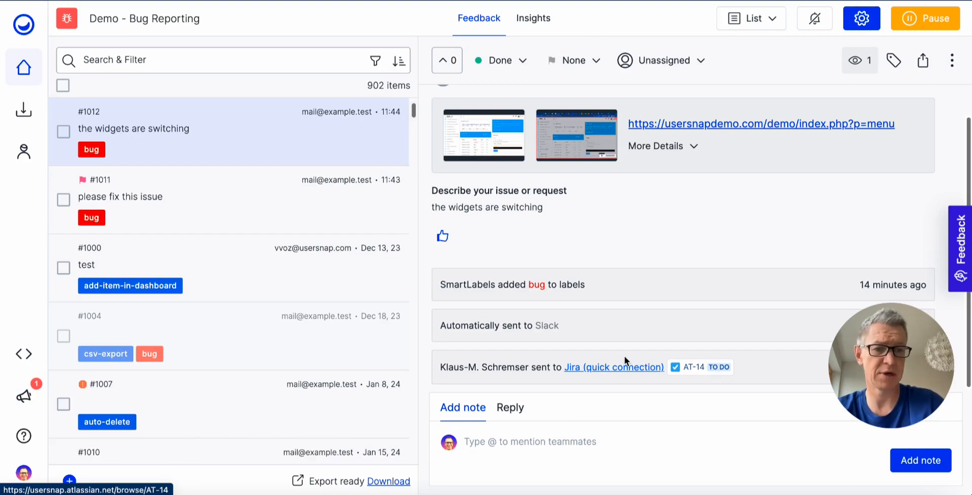
{"action": "left_click", "coordinate": [614, 367]}
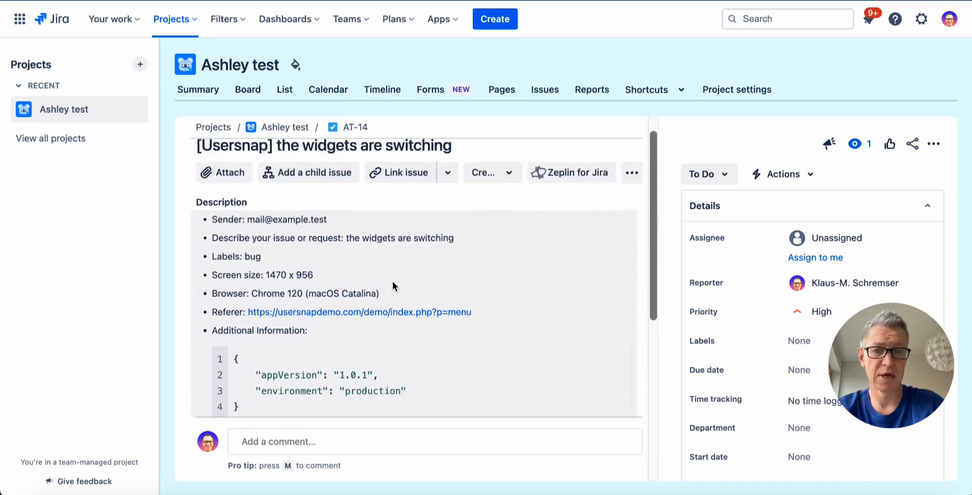
{"action": "scroll", "scroll_direction": "down", "scroll_amount": 3}
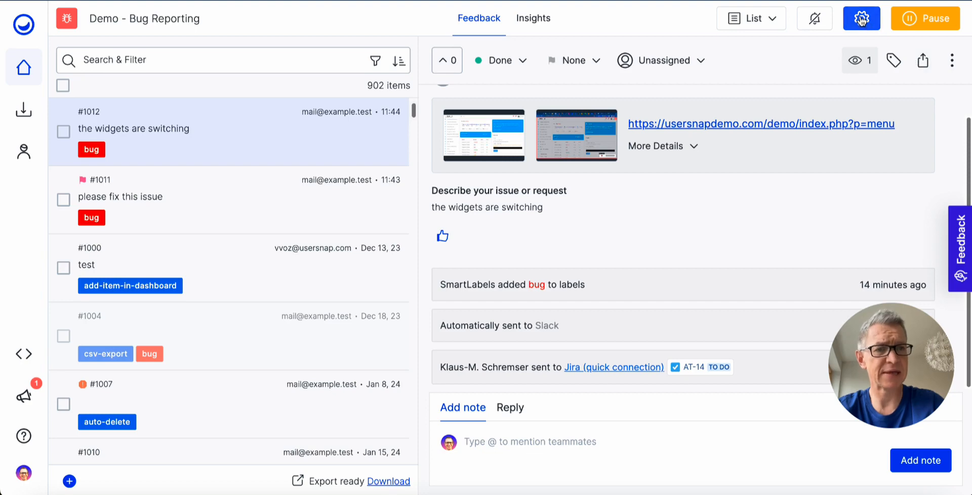
Reach the Bug Reporting project's Manage integrations, cancelling the Jira account connection prompt.
{"action": "left_click", "coordinate": [861, 18]}
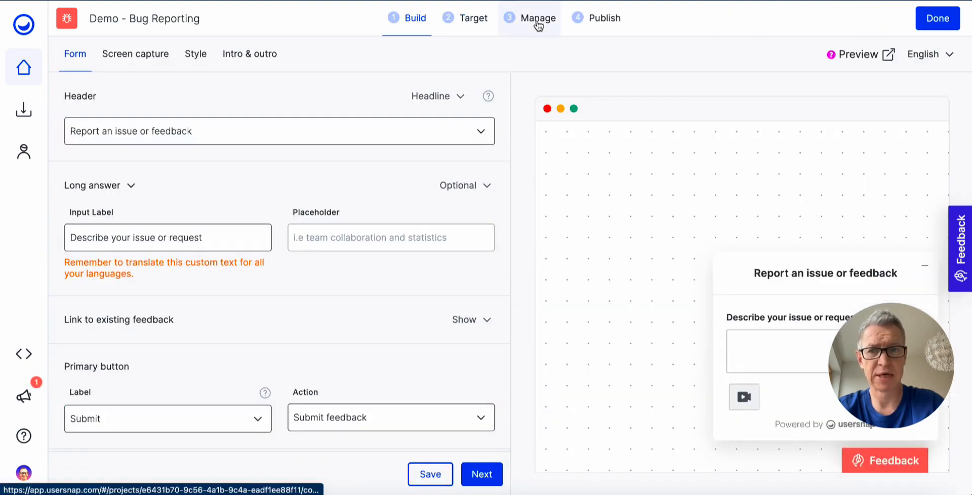
{"action": "left_click", "coordinate": [537, 17]}
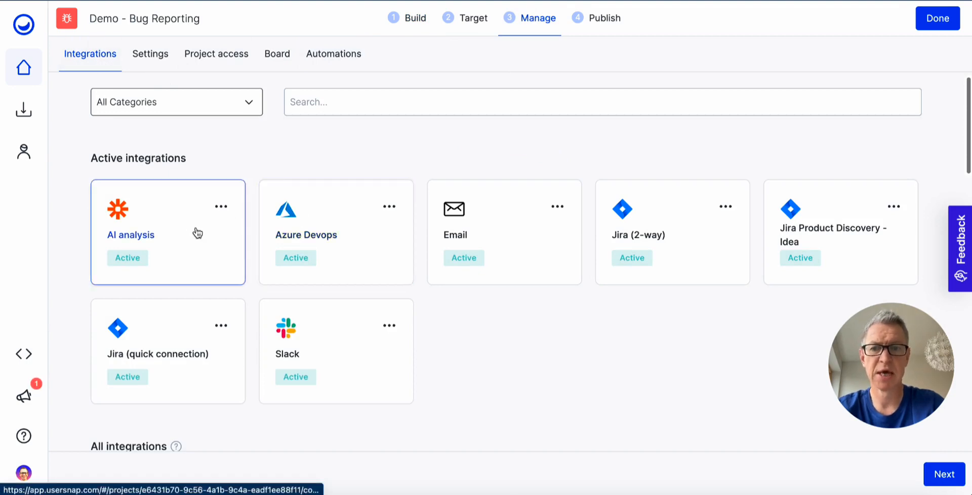
{"action": "scroll", "scroll_direction": "down", "scroll_amount": 3}
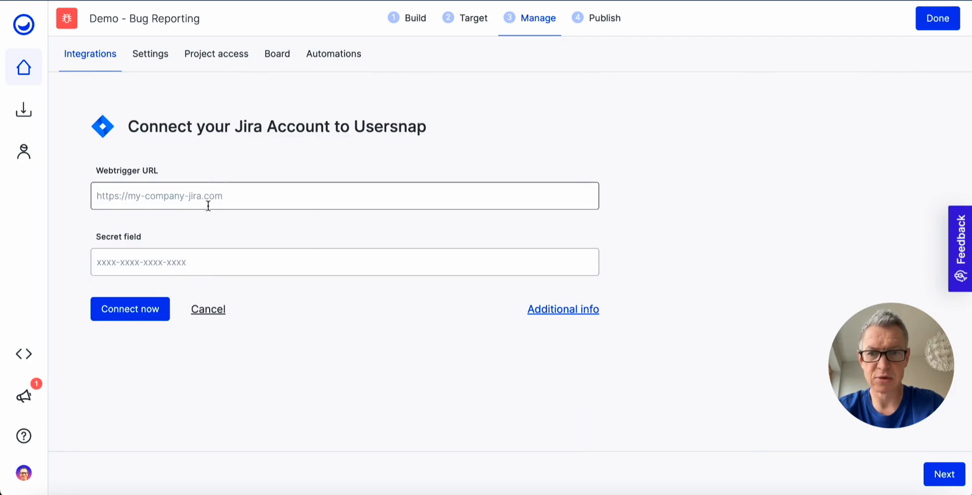
{"action": "left_click", "coordinate": [208, 309]}
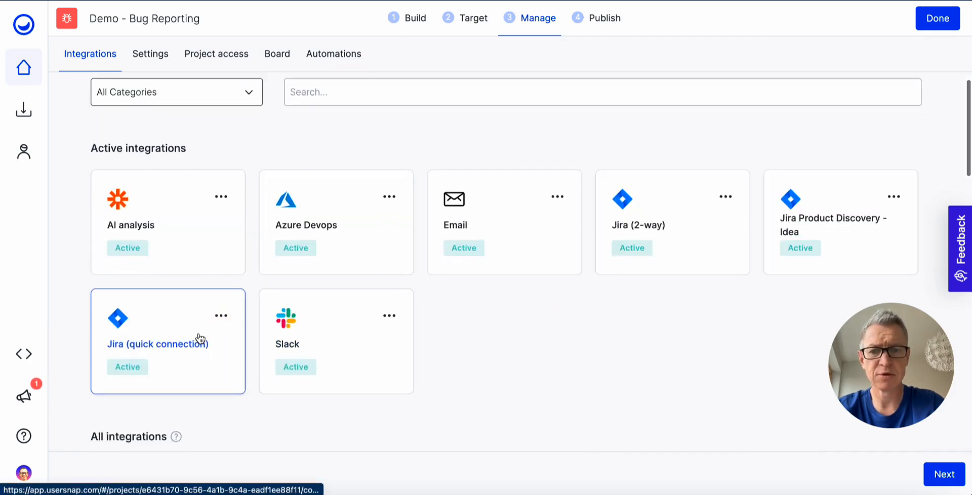
Browse the active integrations list: AI analysis, Azure Devops, Email, Jira, Jira Product Discovery, Slack.
{"action": "scroll", "scroll_direction": "down", "scroll_amount": 3}
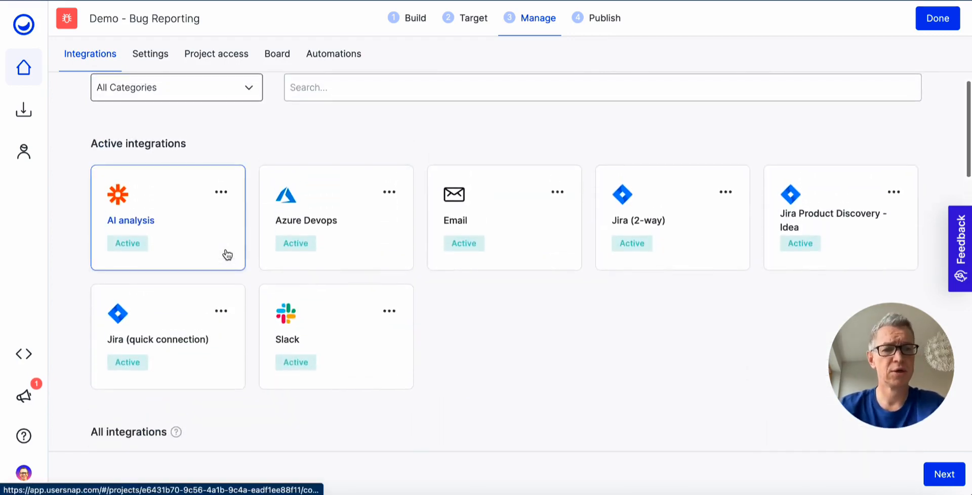
{"action": "left_click", "coordinate": [167, 336]}
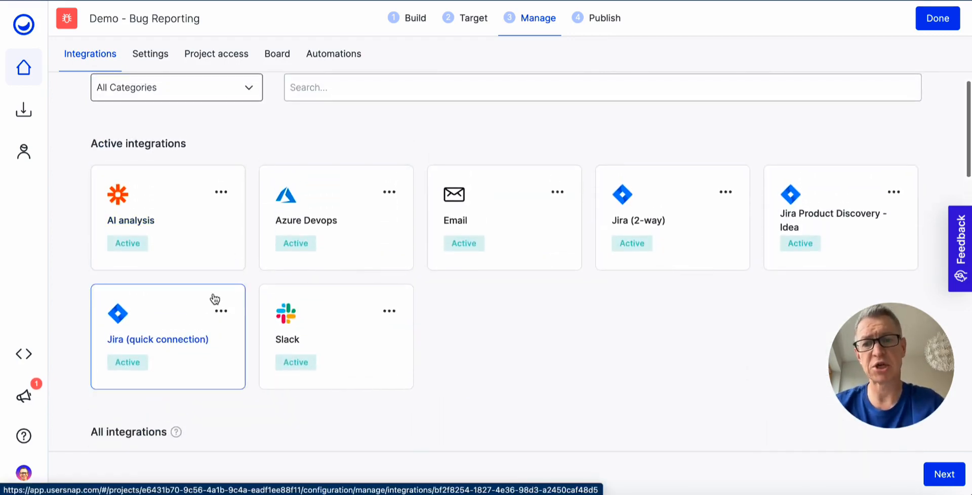
{"action": "mouse_move", "coordinate": [192, 317]}
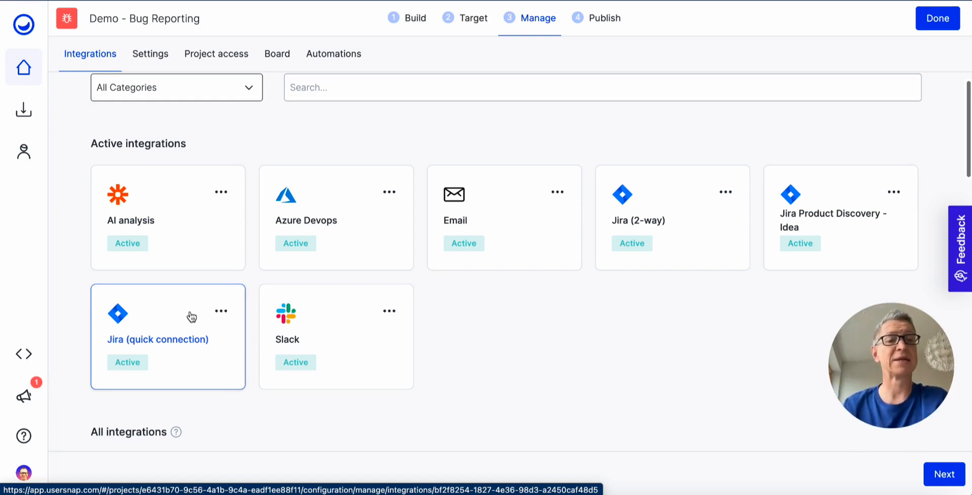
{"action": "mouse_move", "coordinate": [615, 324]}
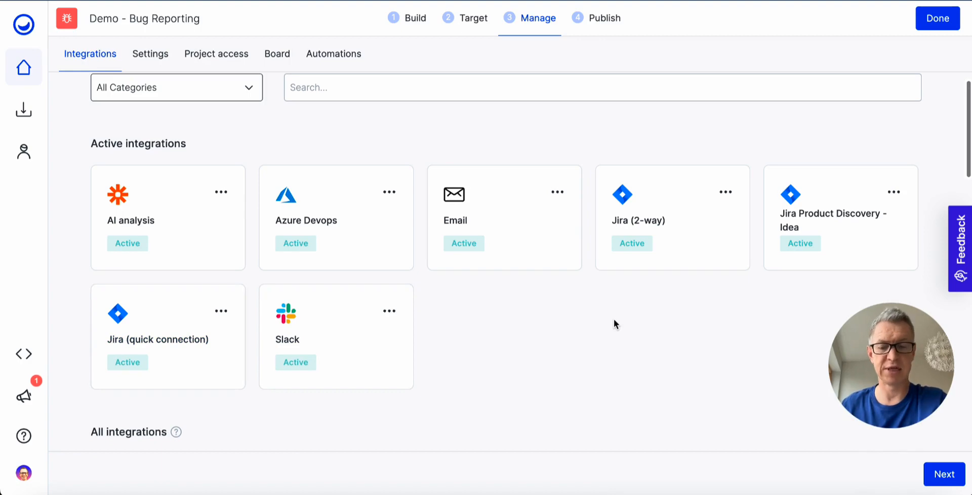
{"action": "mouse_move", "coordinate": [121, 198]}
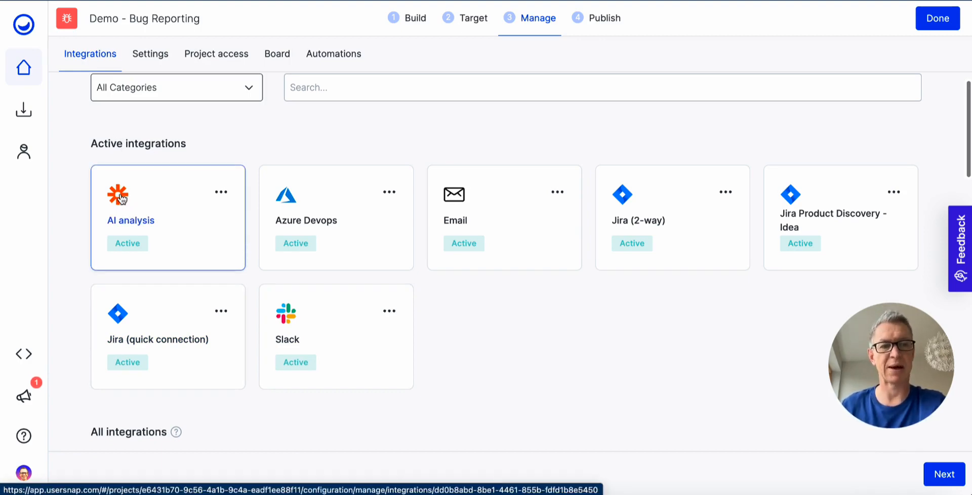
{"action": "left_click", "coordinate": [503, 217]}
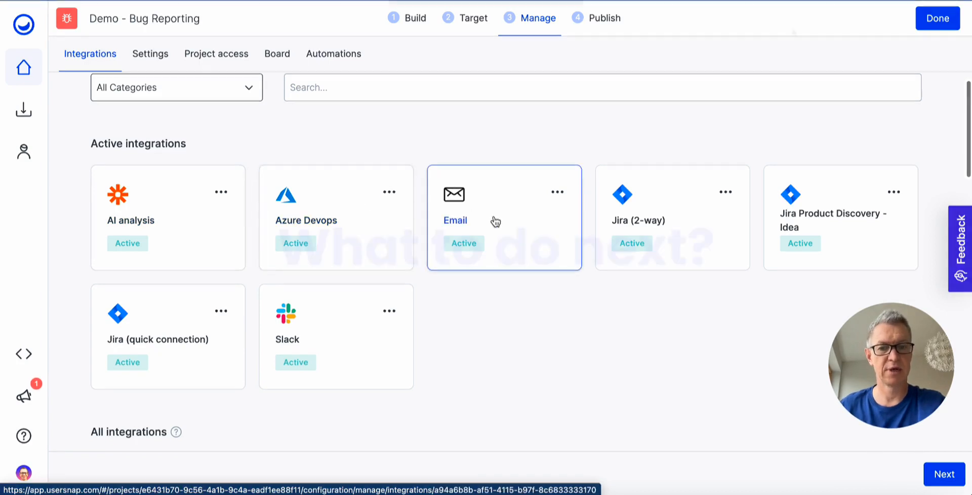